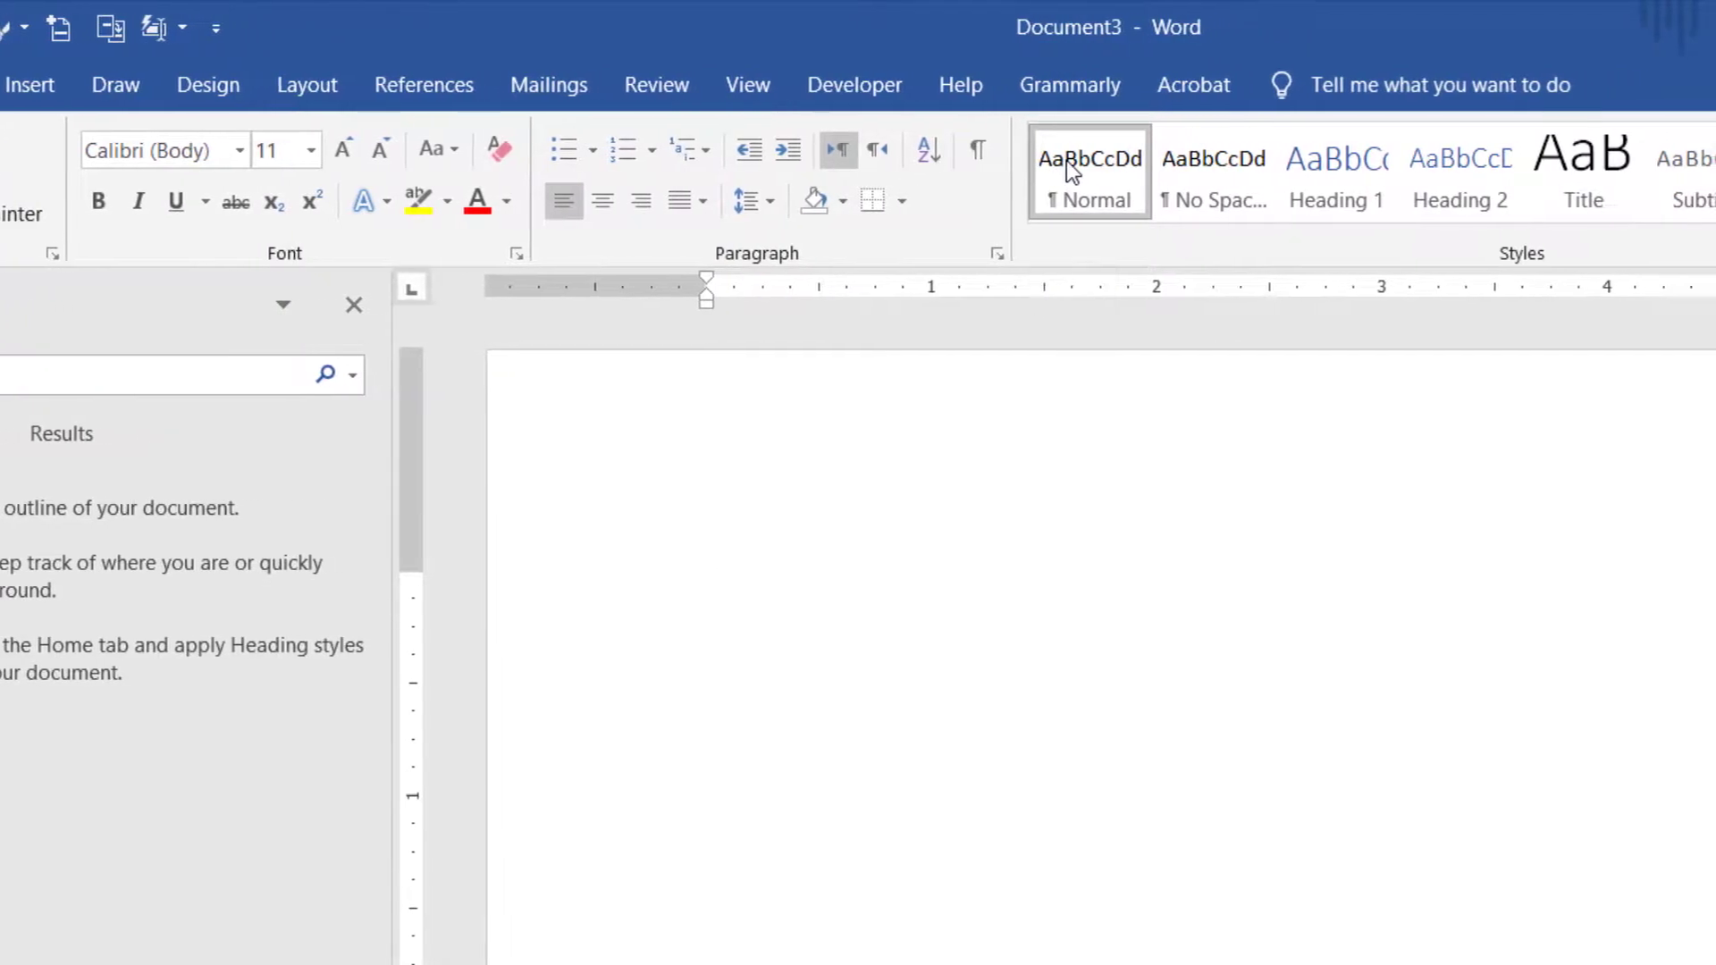
# Step: Modify Normal to Futura PT Book 12 pt with 8 pt before and multiple 1.2 line spacing
pyautogui.rightClick(1088, 170)
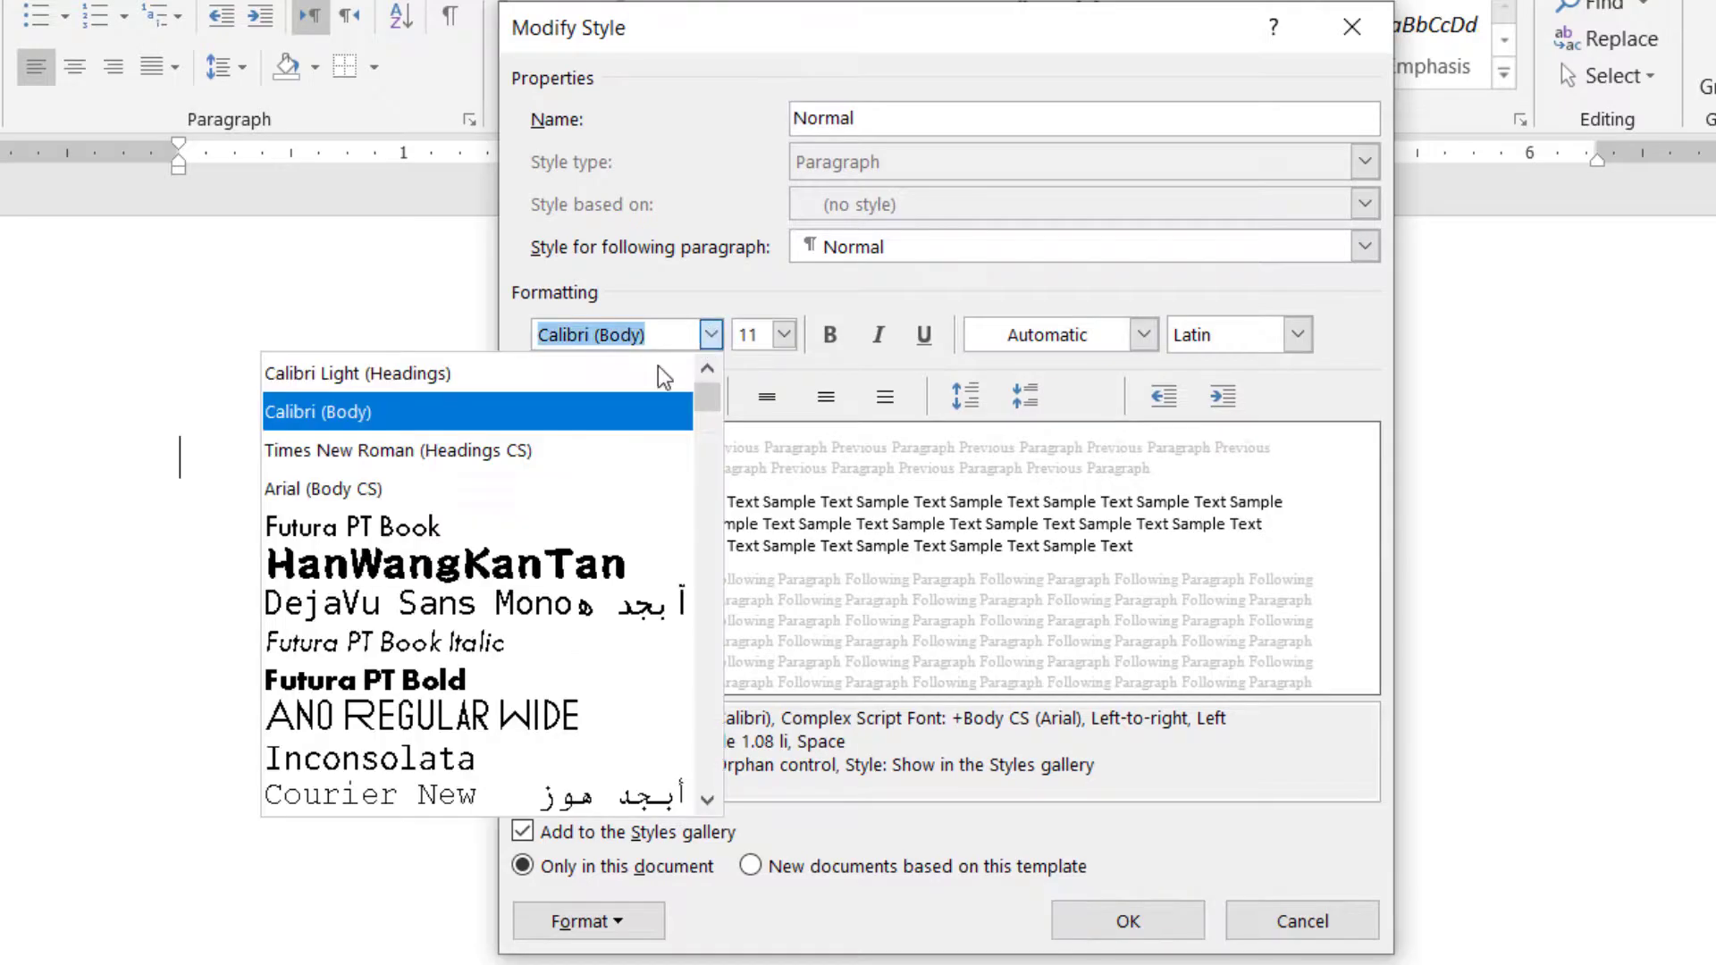
pyautogui.click(353, 525)
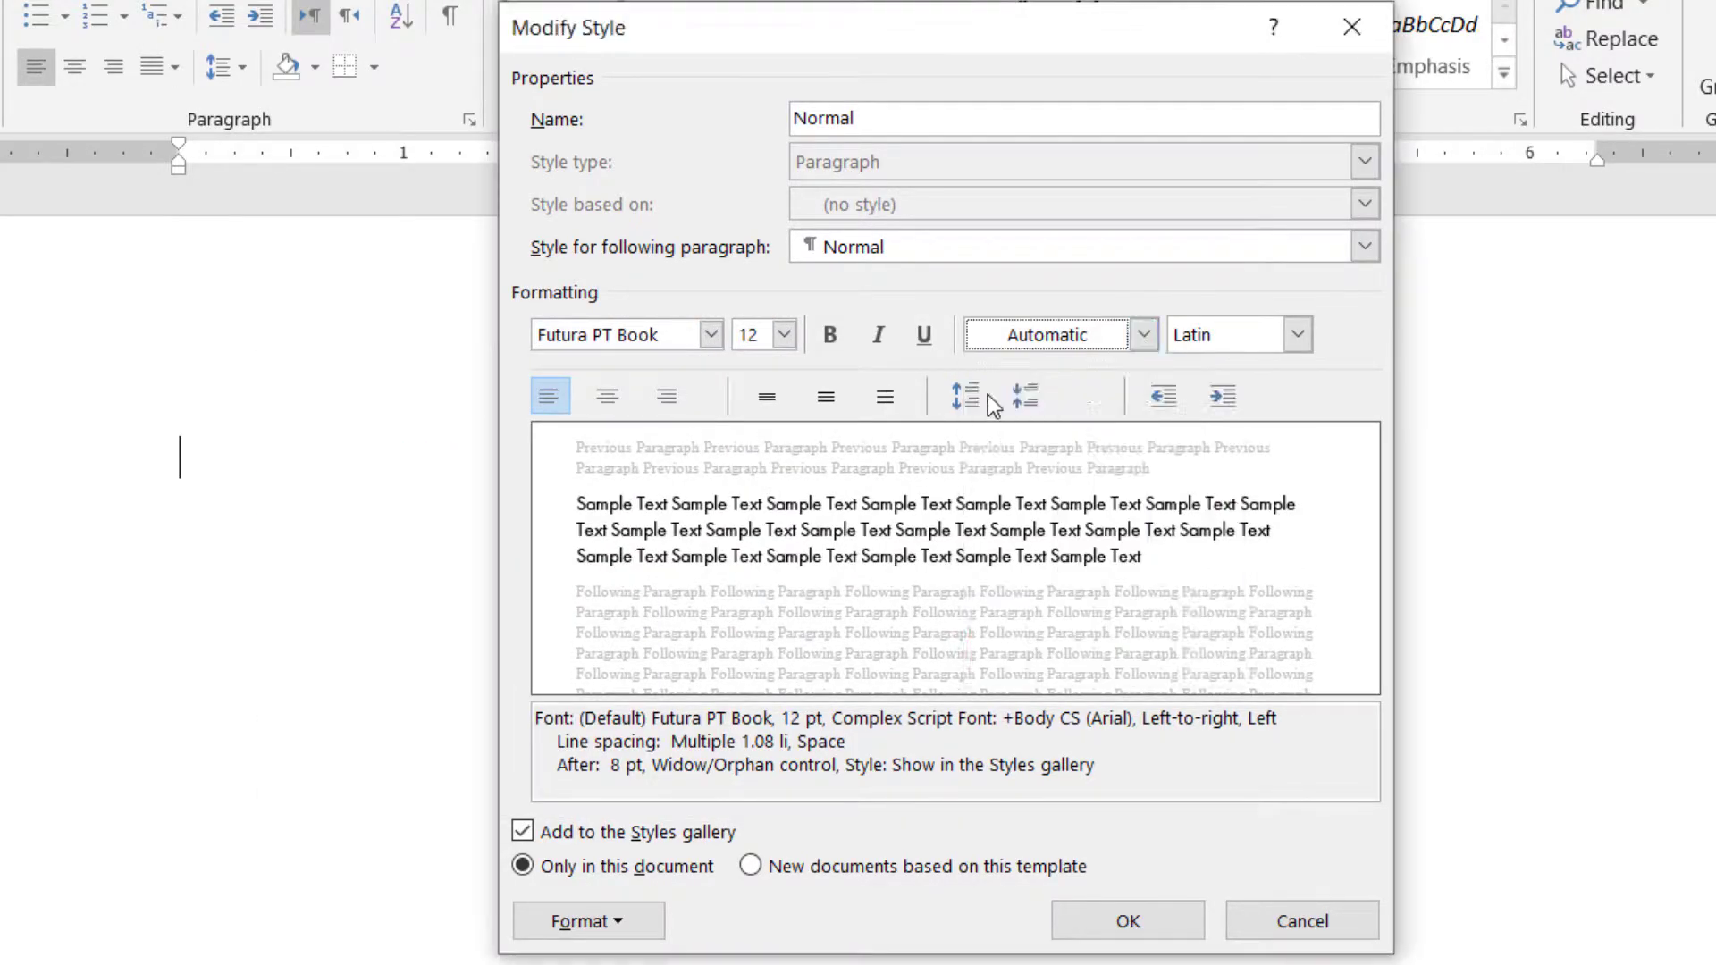
pyautogui.click(588, 920)
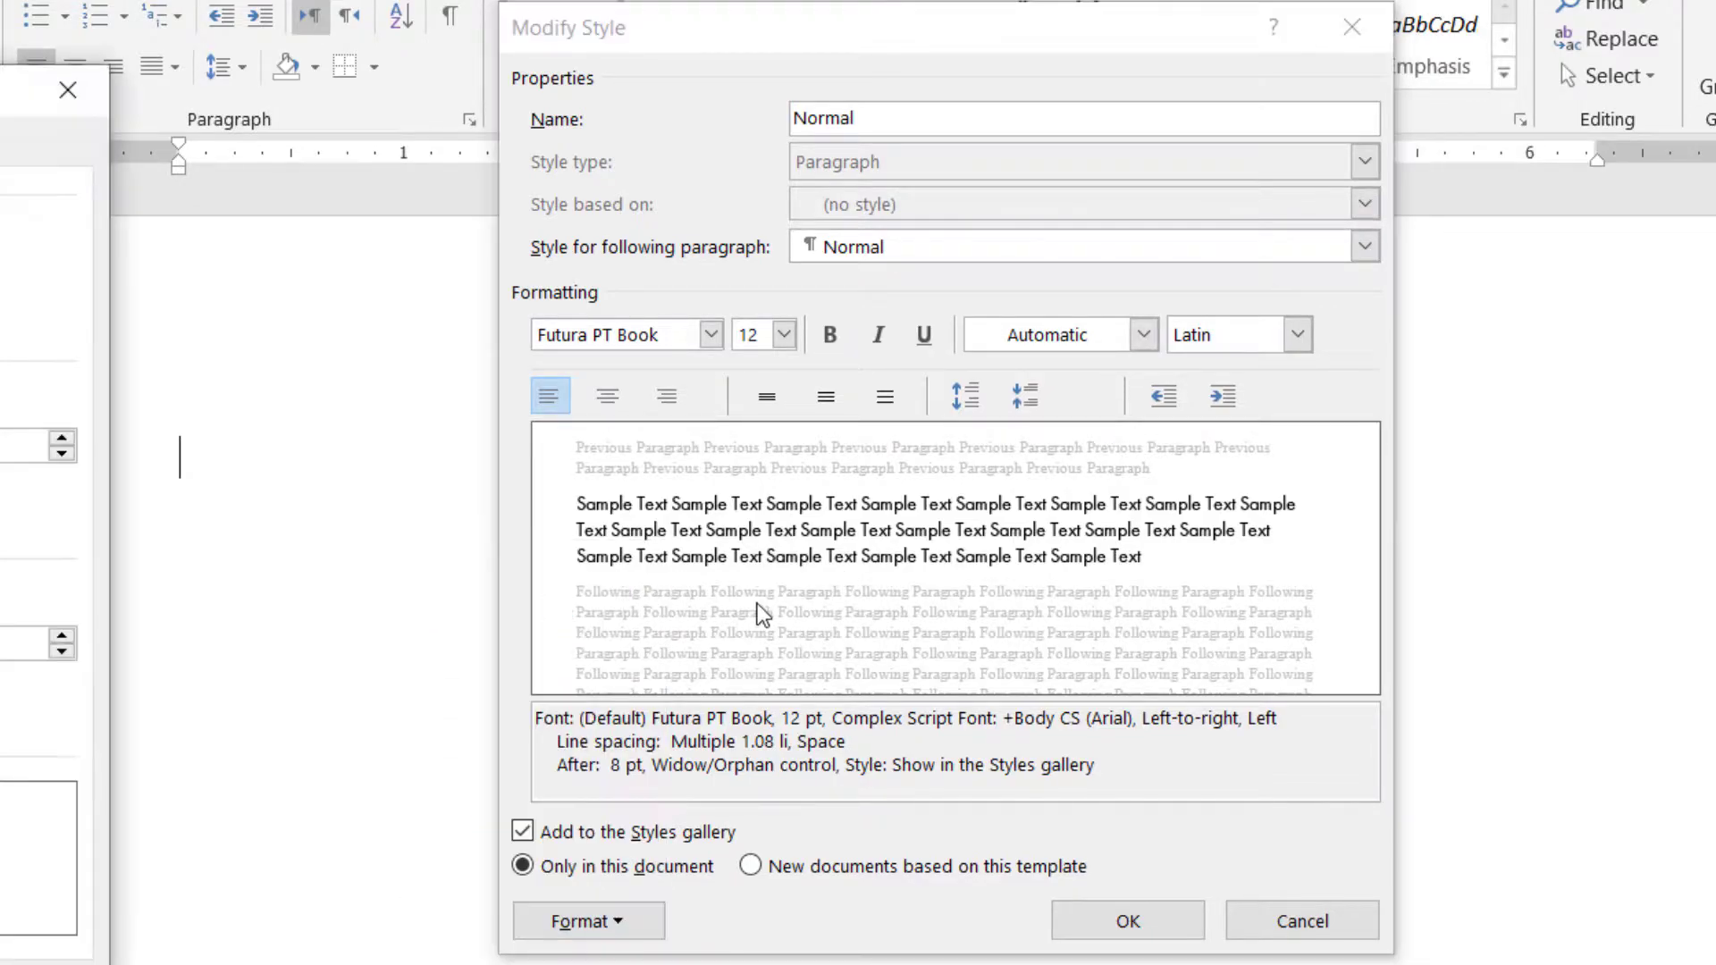
pyautogui.click(587, 920)
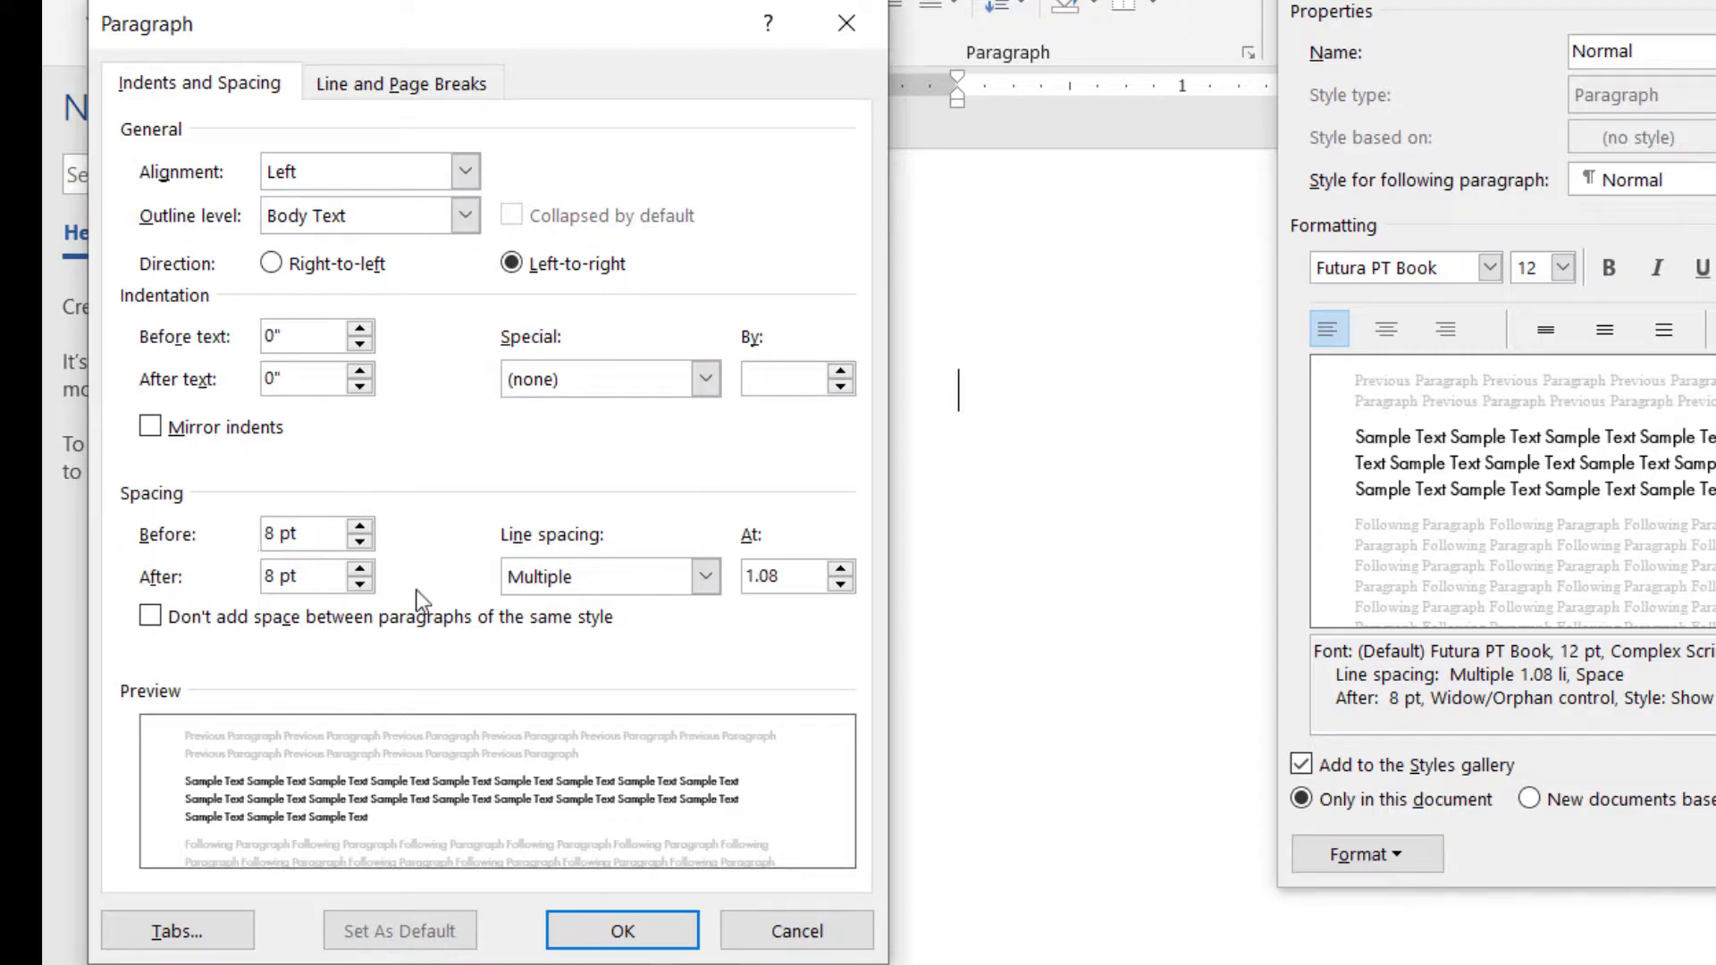
pyautogui.tripleClick(781, 577)
pyautogui.write('1.2')
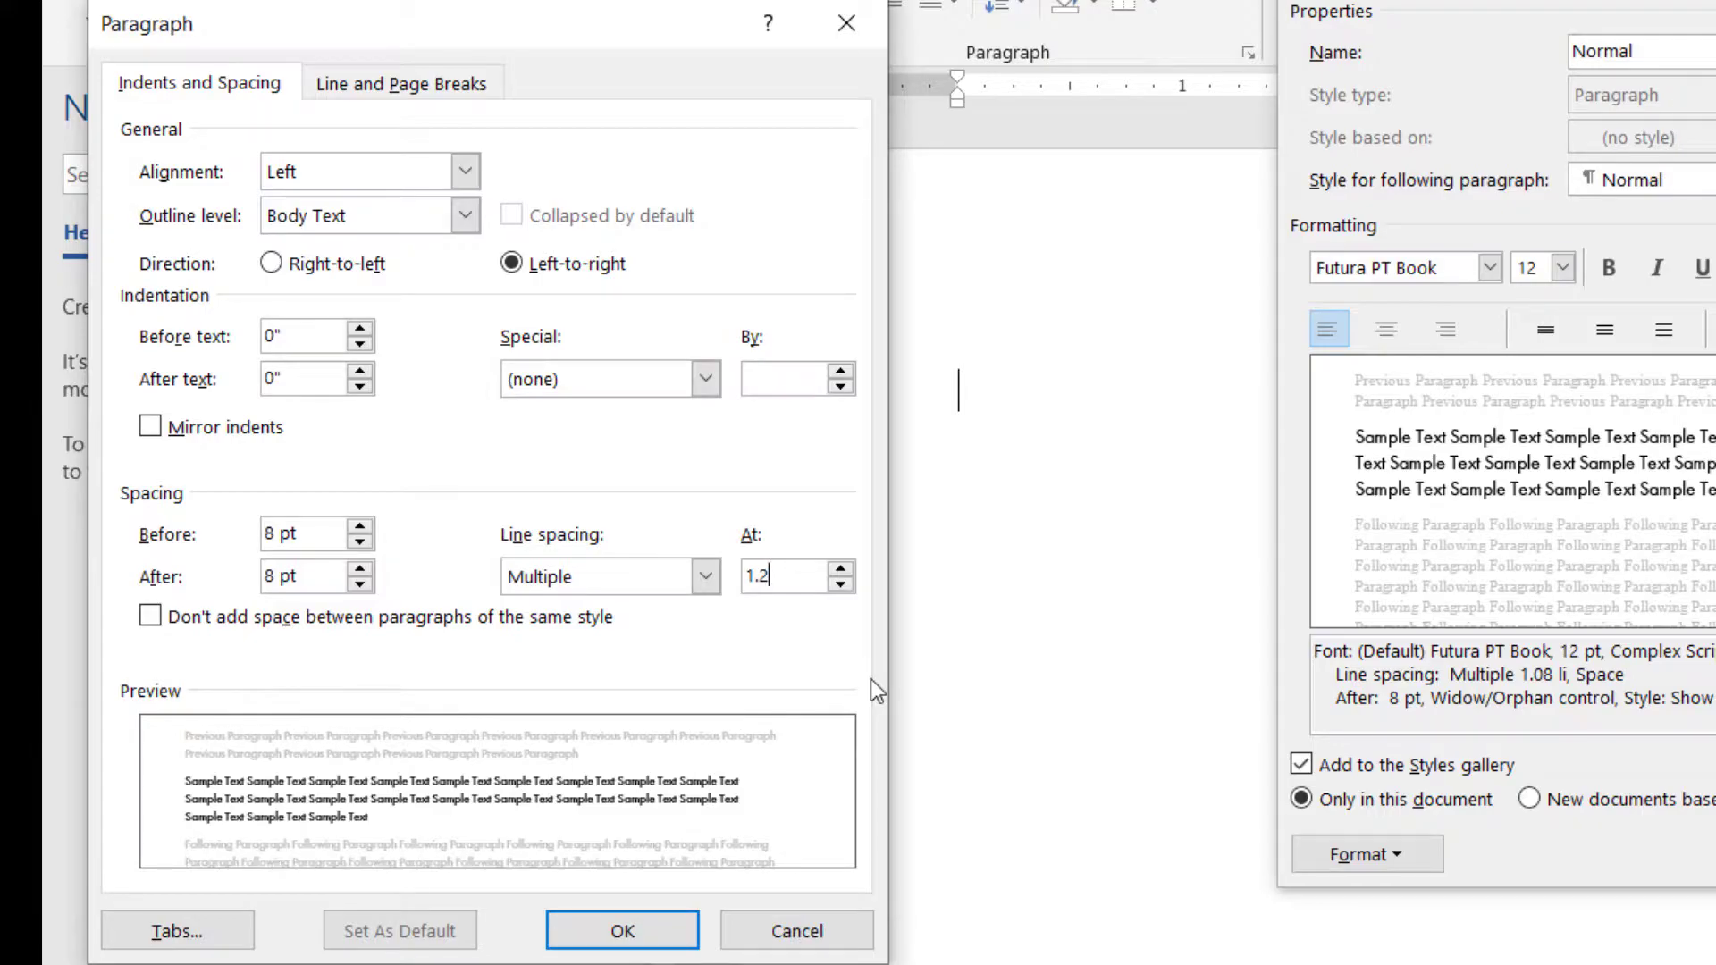
pyautogui.click(620, 929)
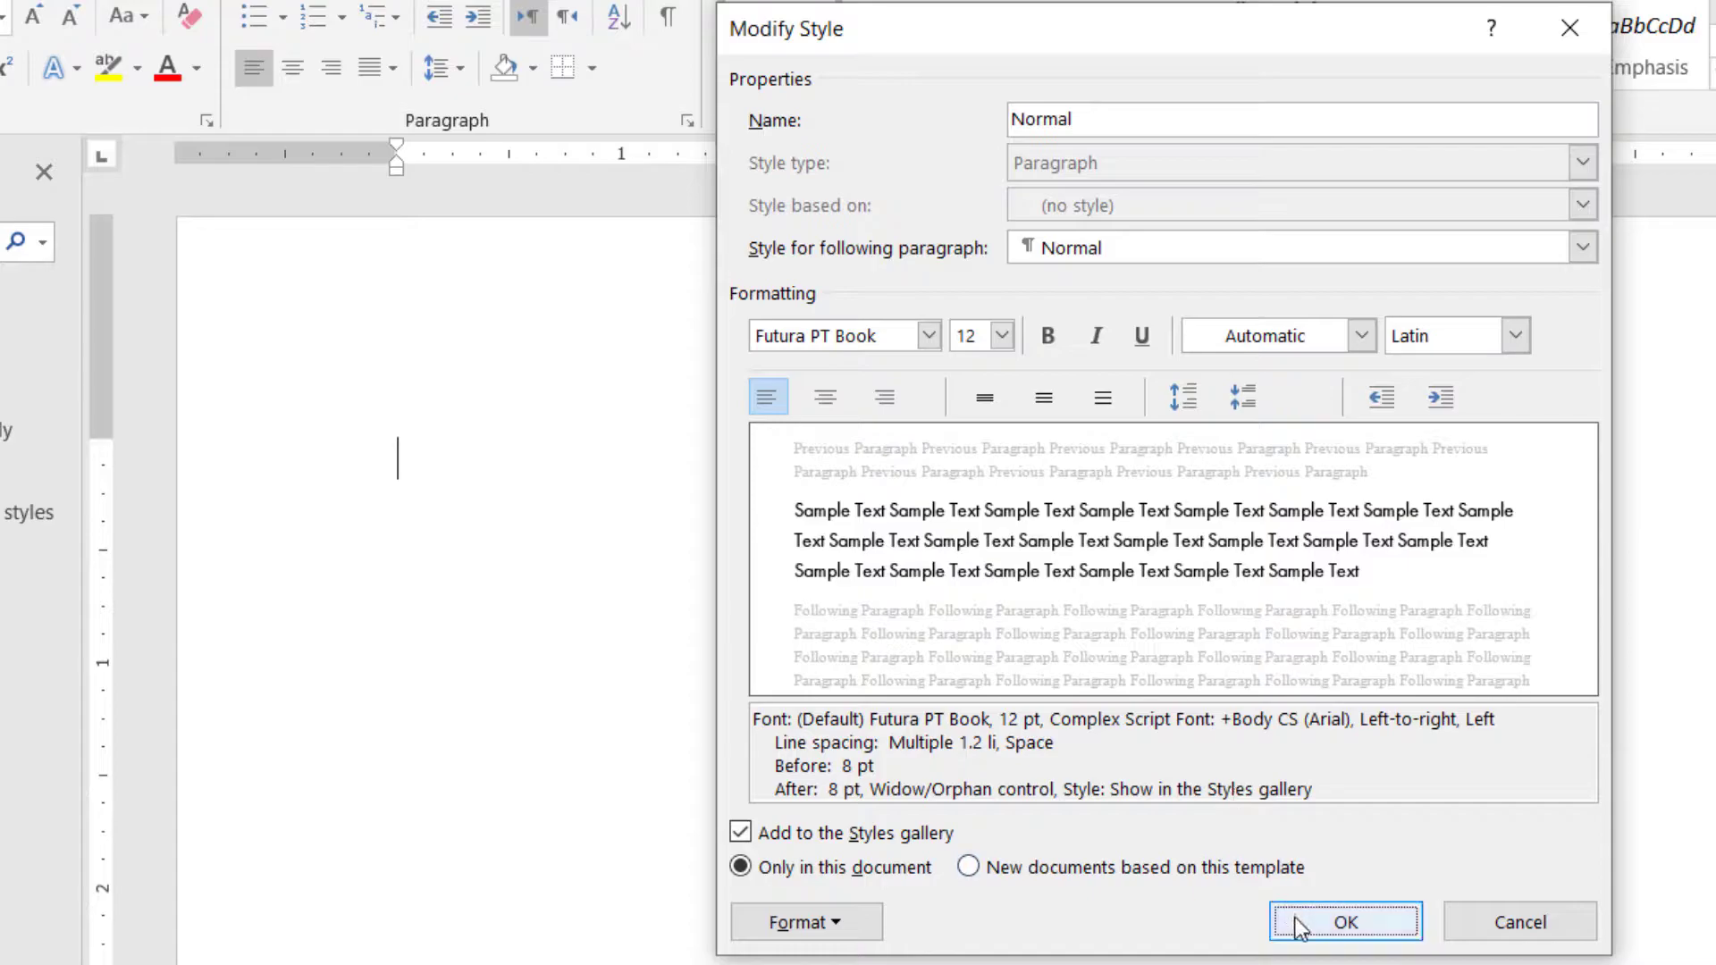
pyautogui.click(1343, 922)
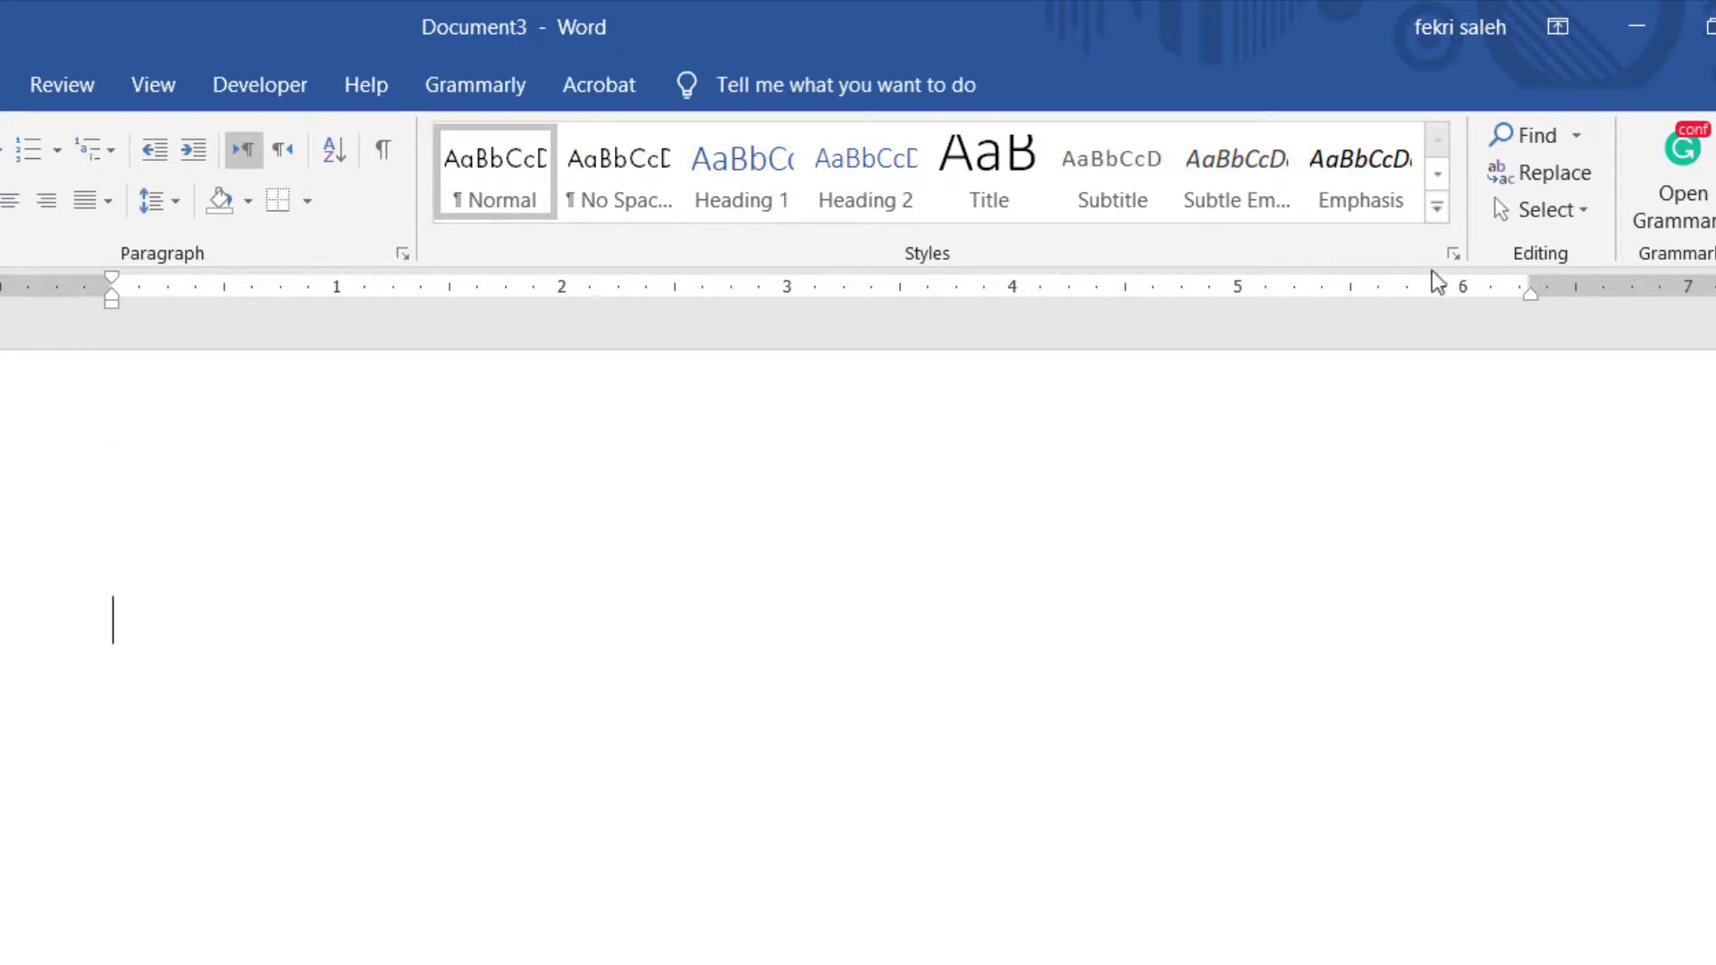
# Step: In Manage Styles > Recommend, set Heading 4 and Heading 5 to always Show
pyautogui.click(1451, 252)
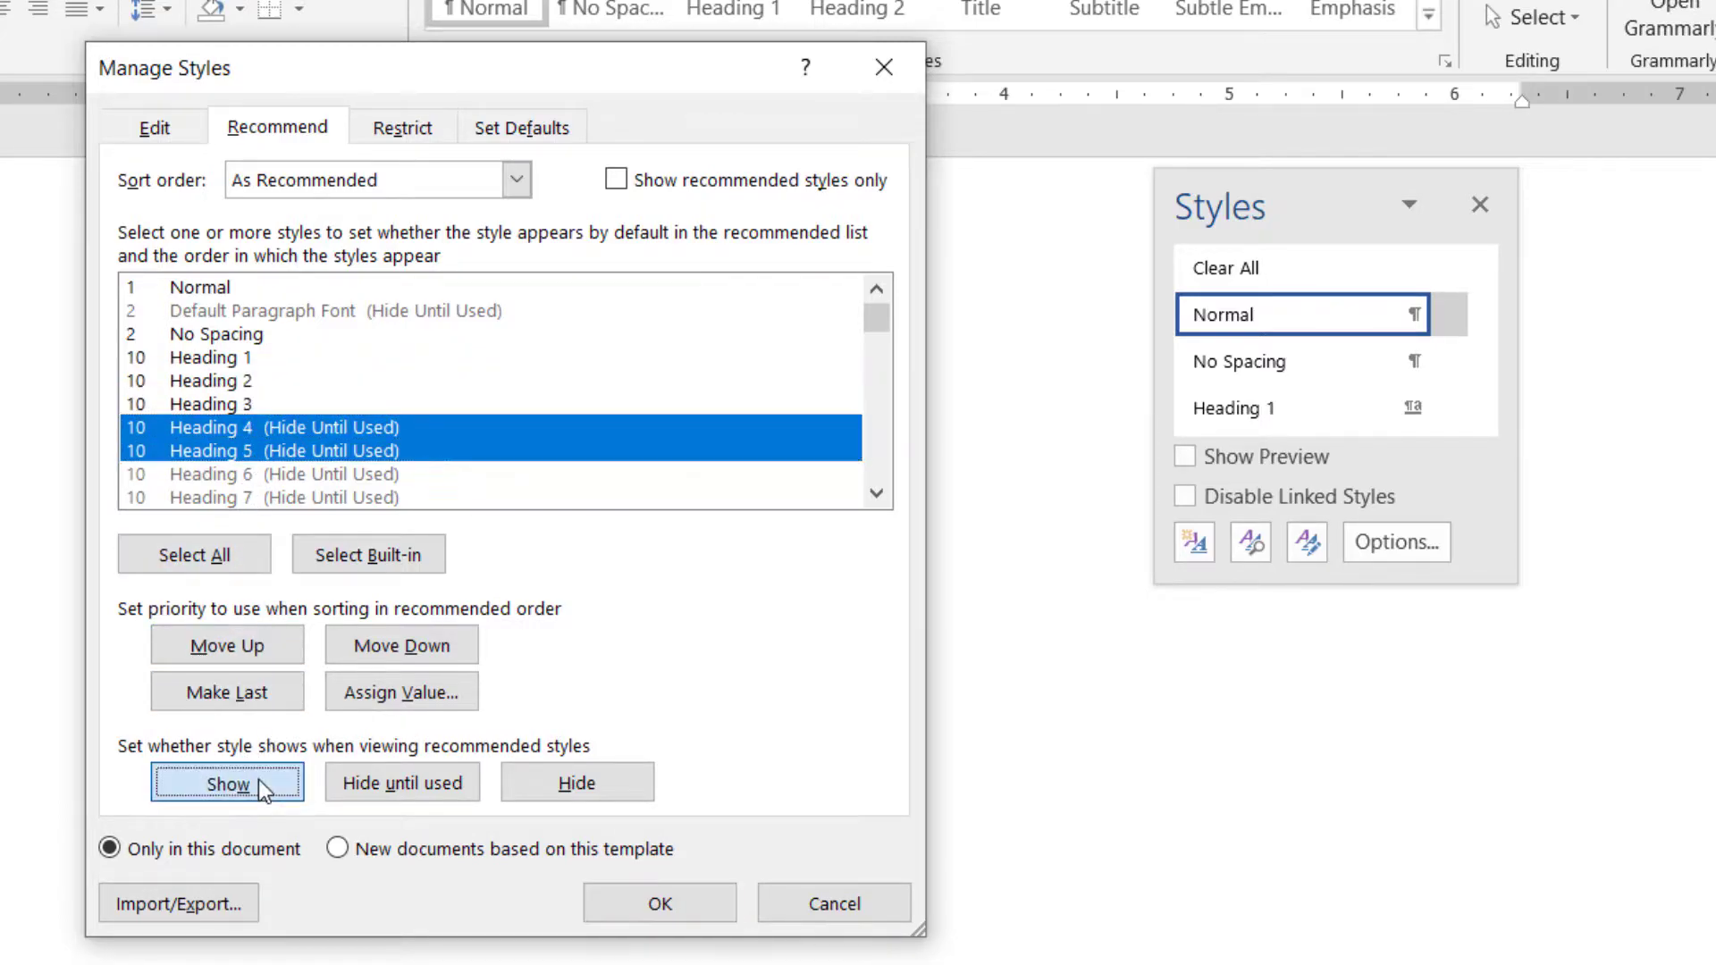
pyautogui.click(227, 783)
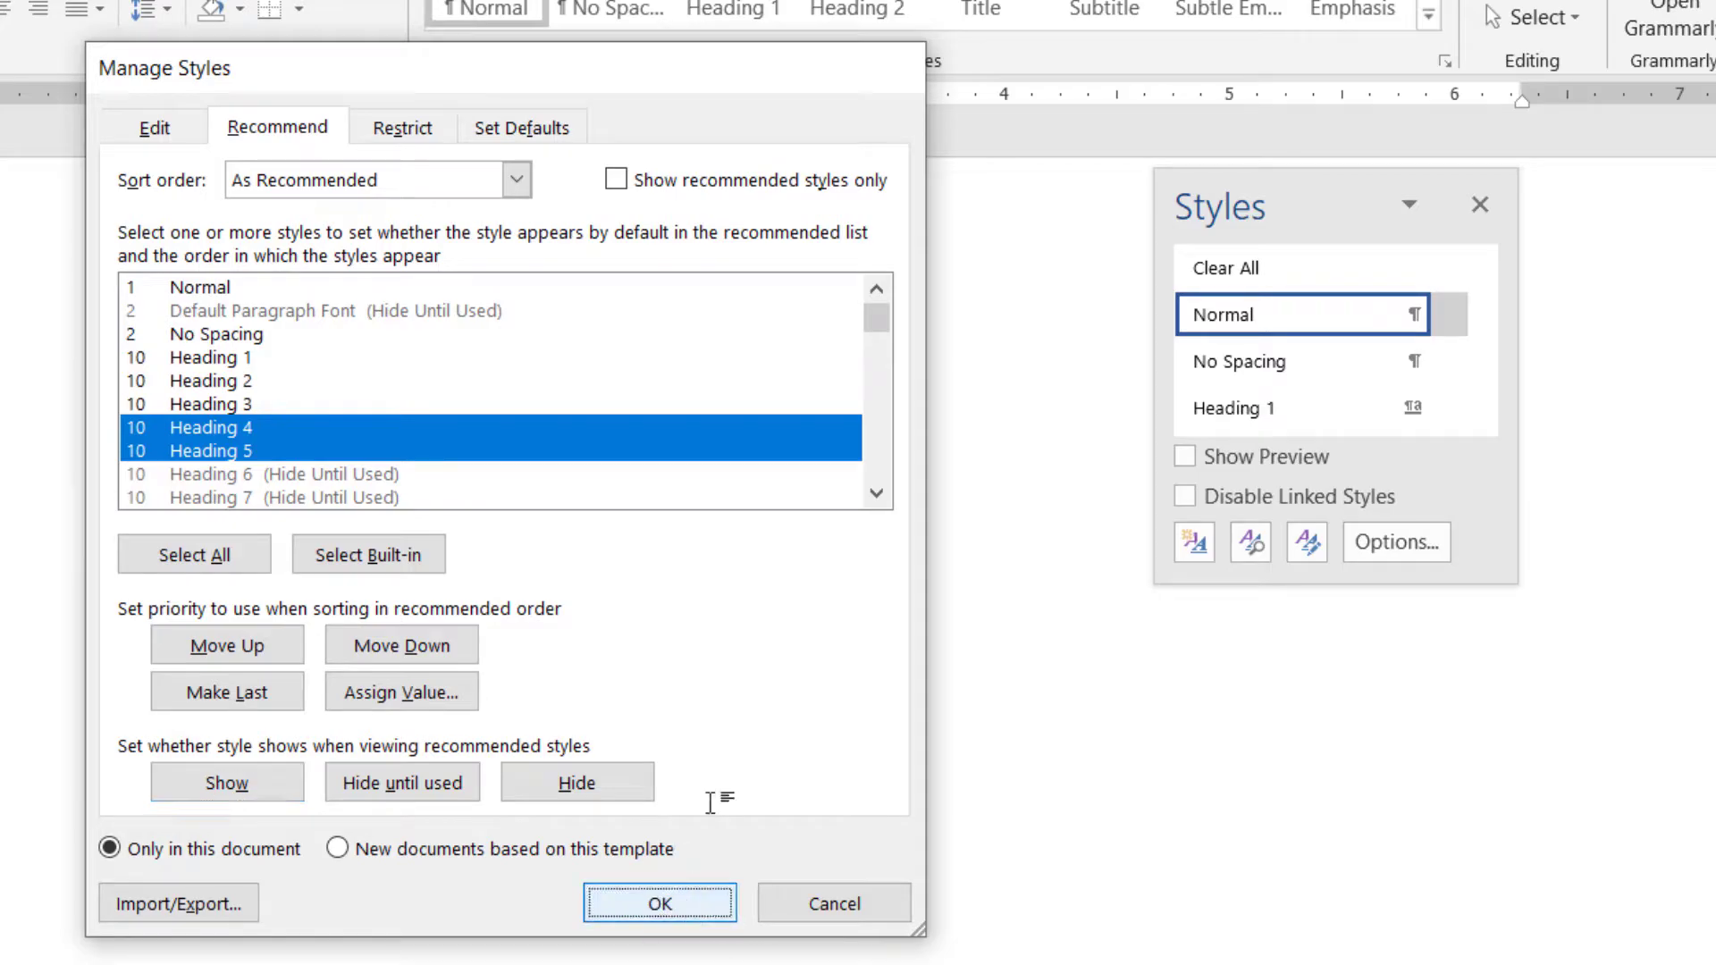
pyautogui.click(658, 903)
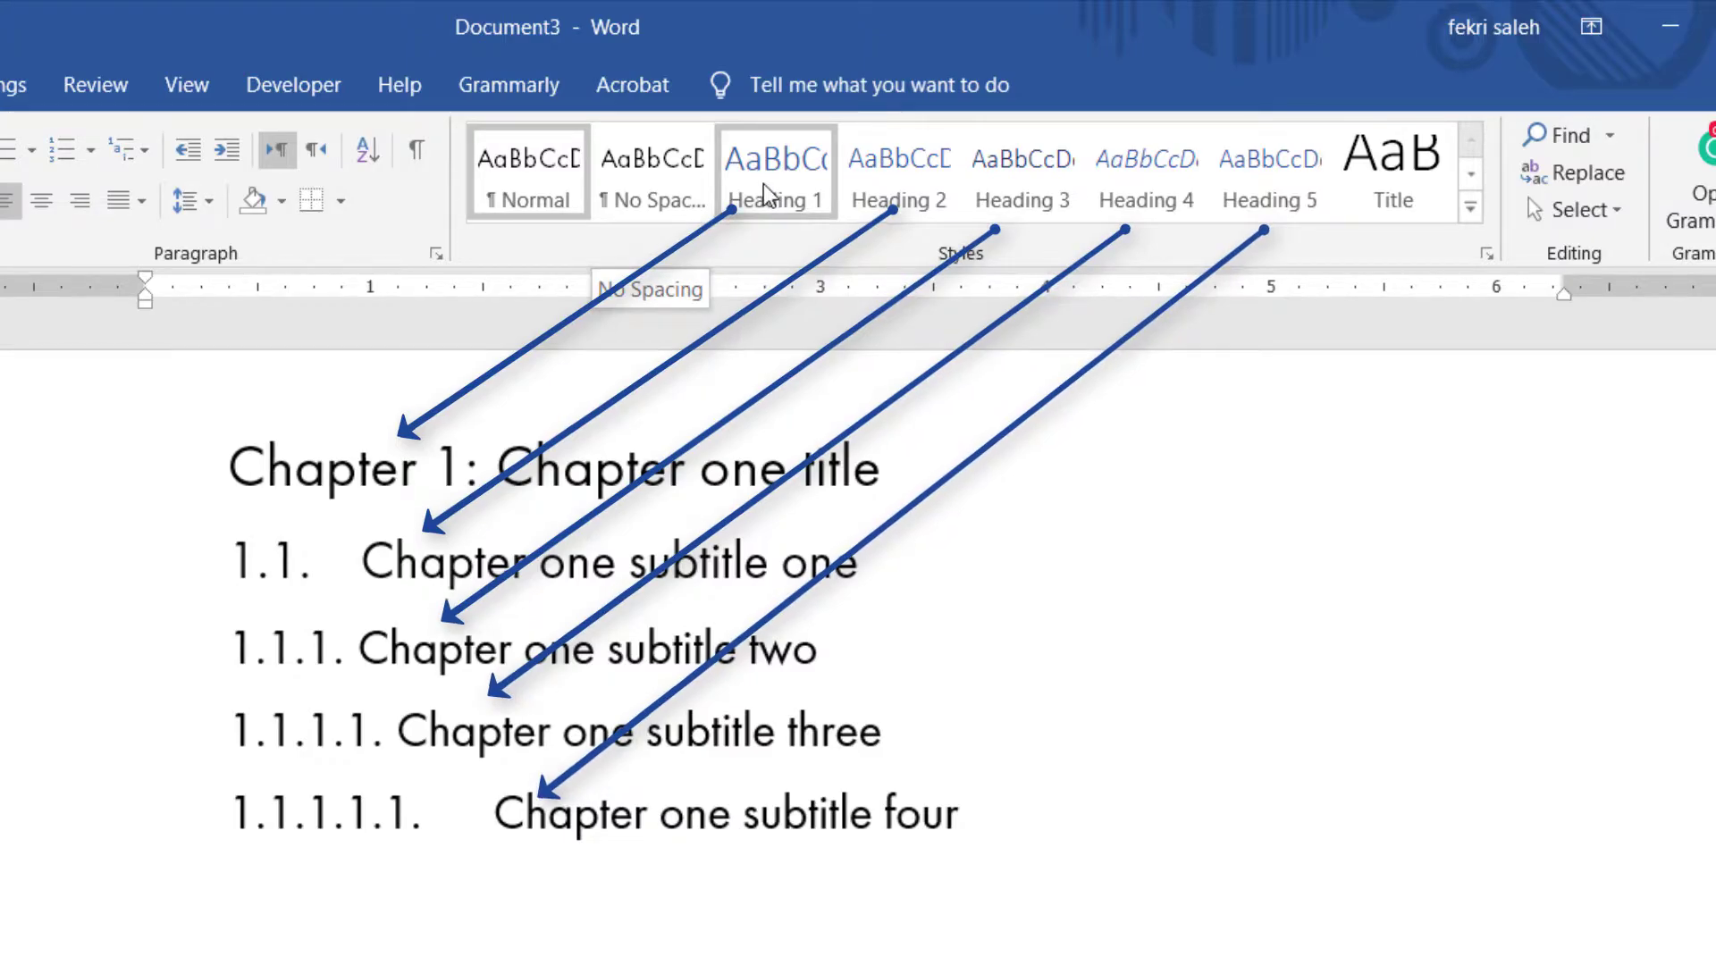
# Step: Modify Heading 1 to Futura PT Book 16 pt with Automatic (black) font colour
pyautogui.rightClick(774, 173)
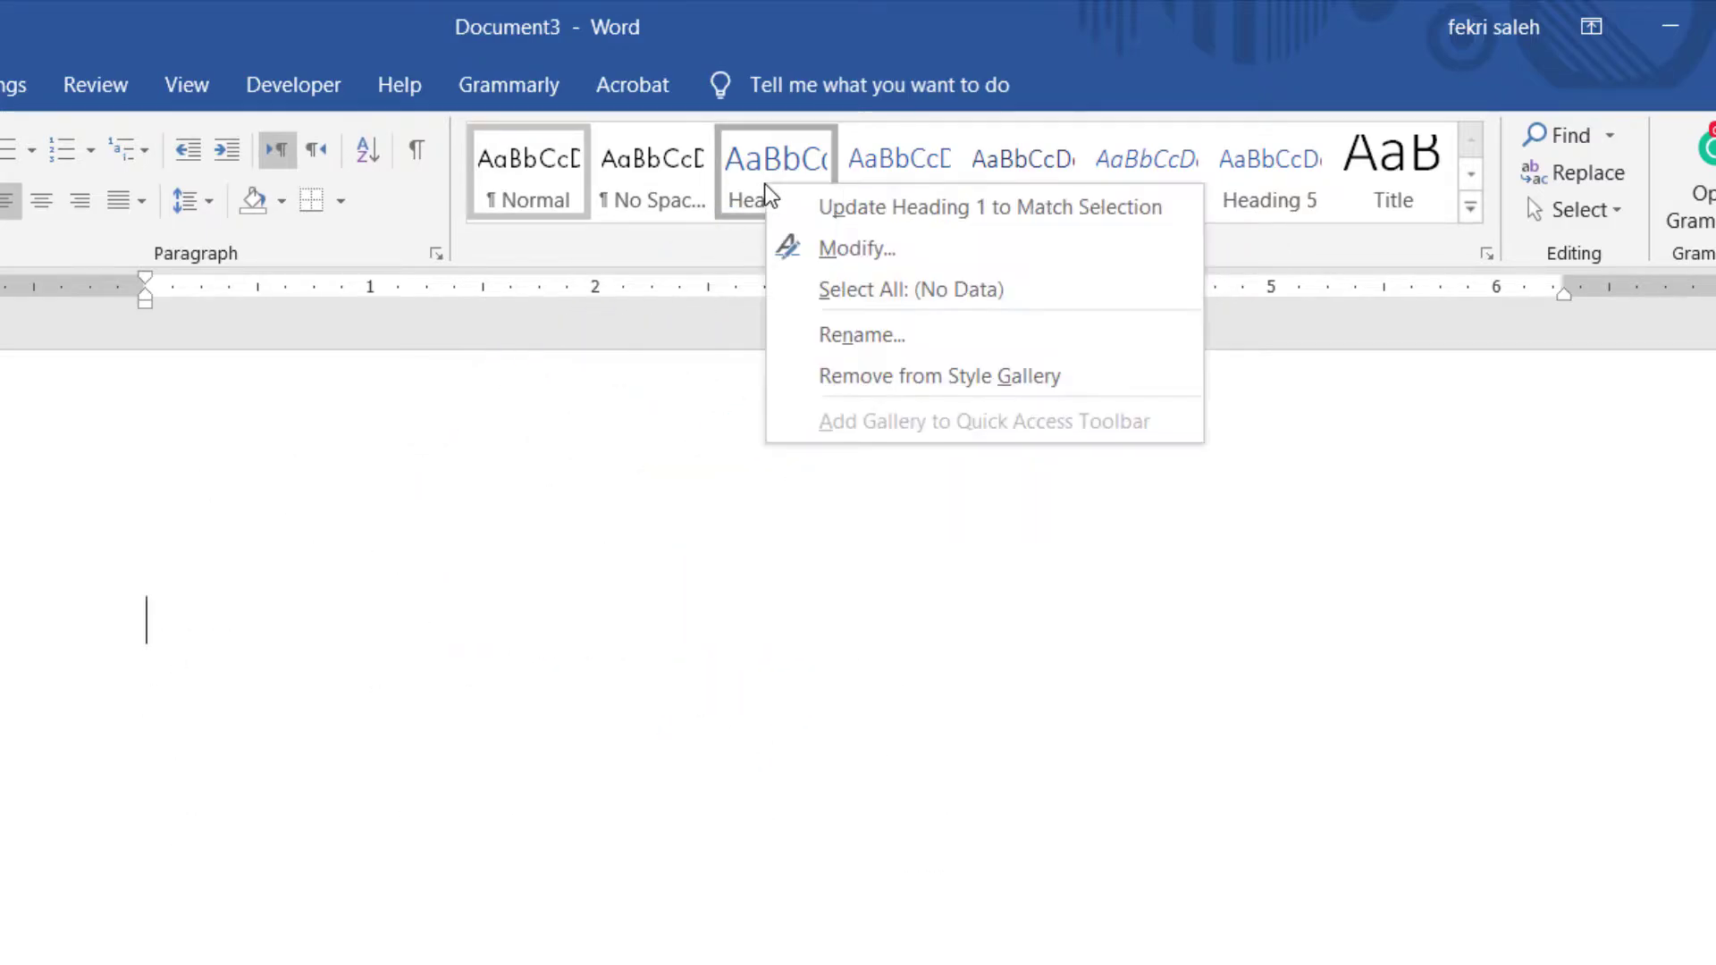
pyautogui.click(856, 247)
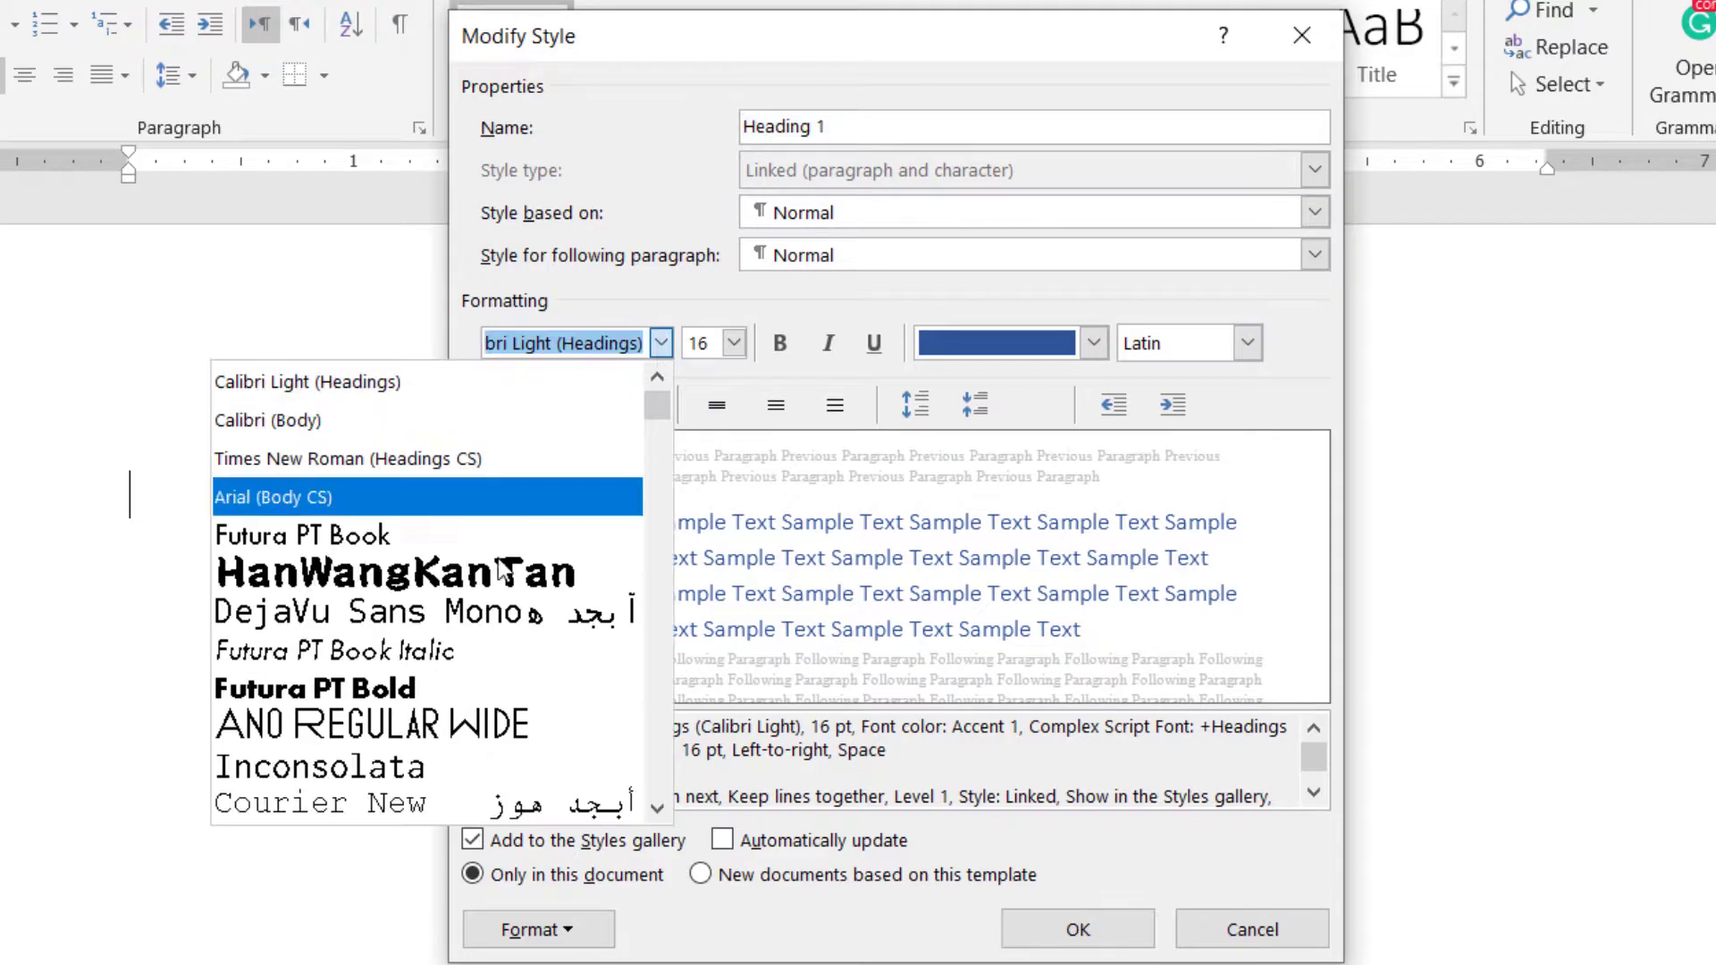
pyautogui.click(1092, 343)
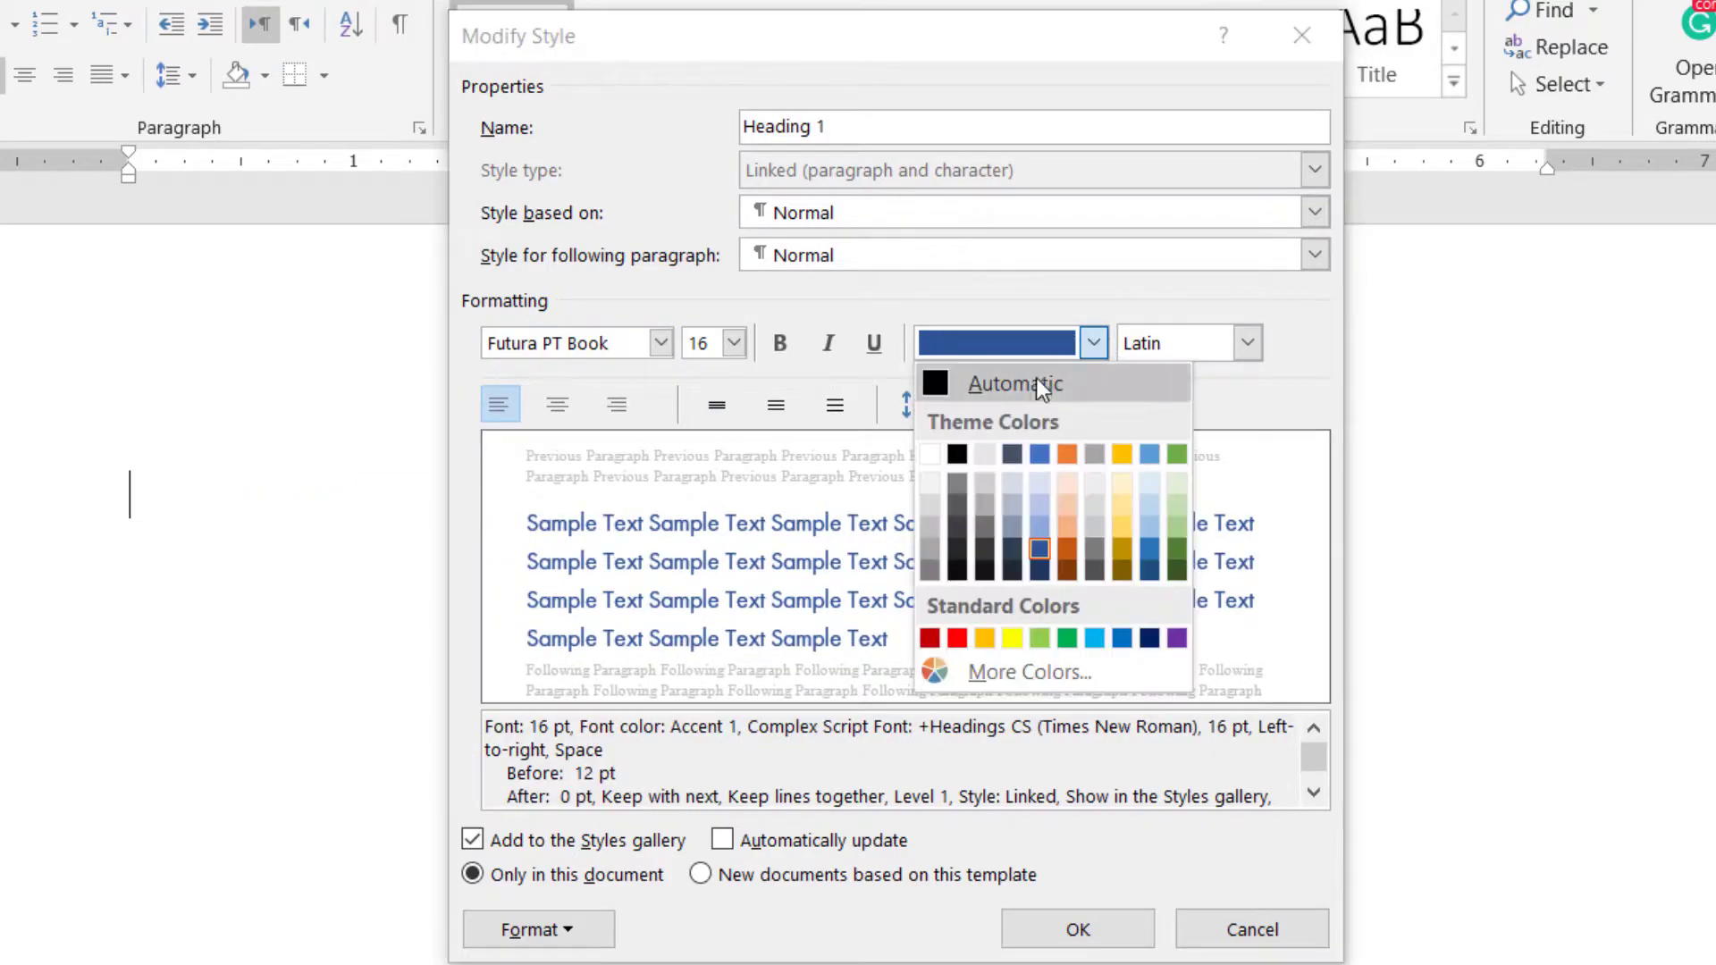
pyautogui.click(1012, 383)
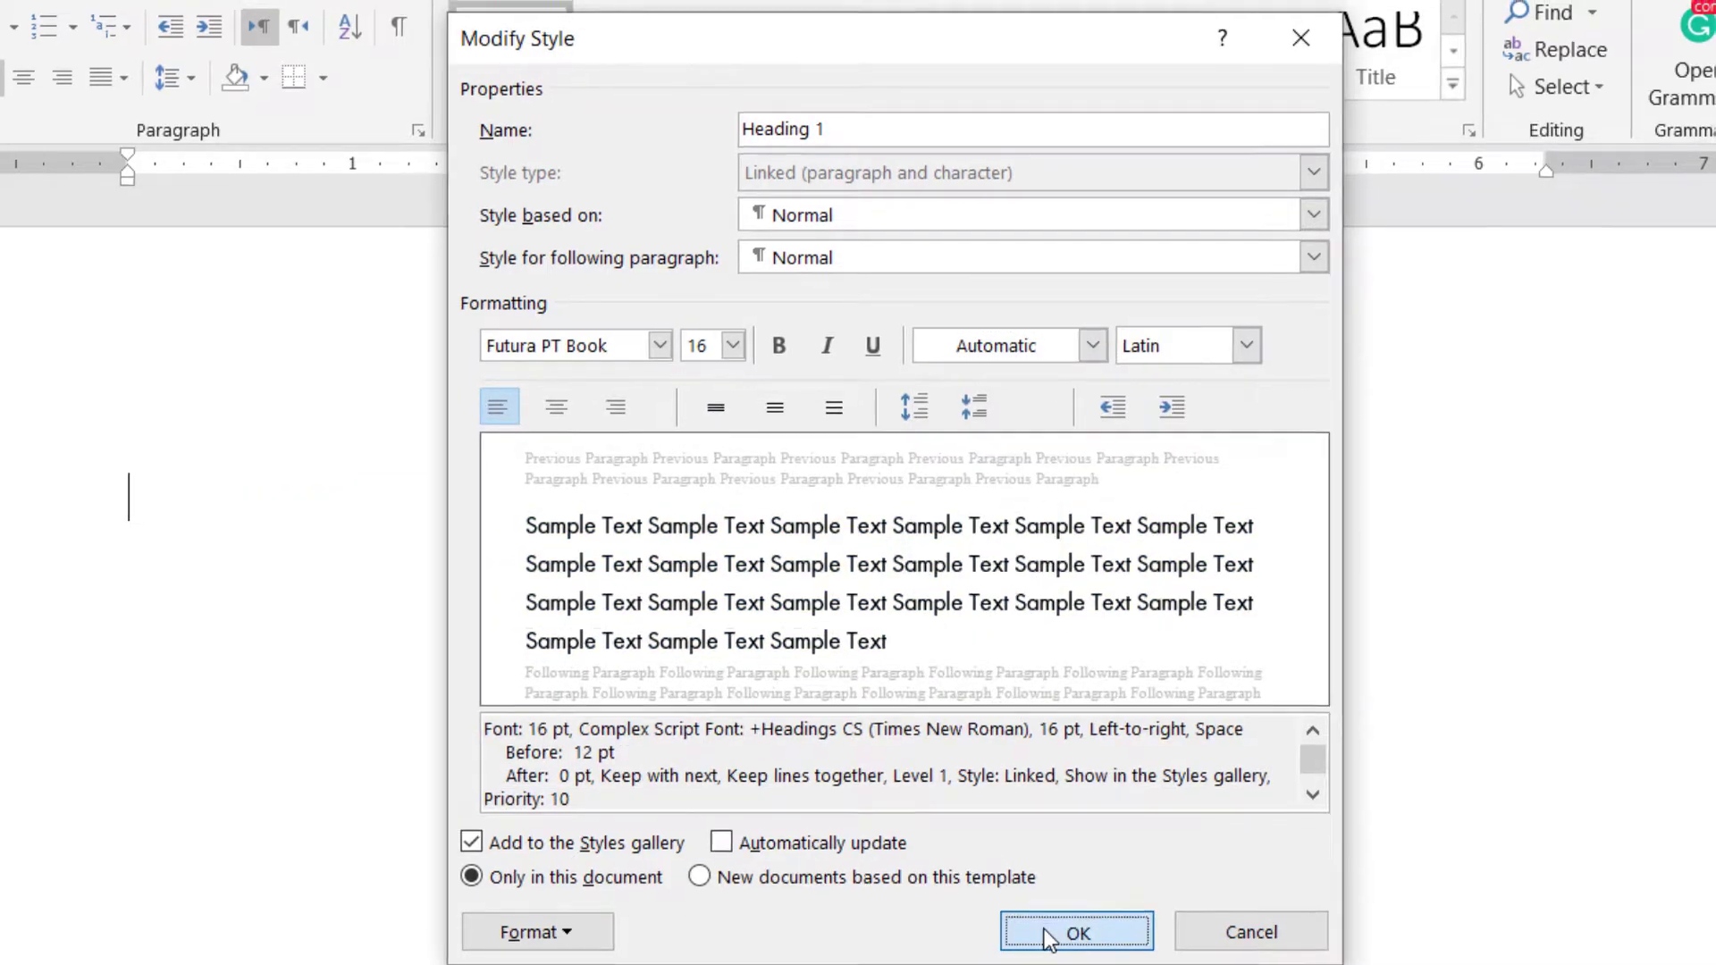
pyautogui.click(1074, 931)
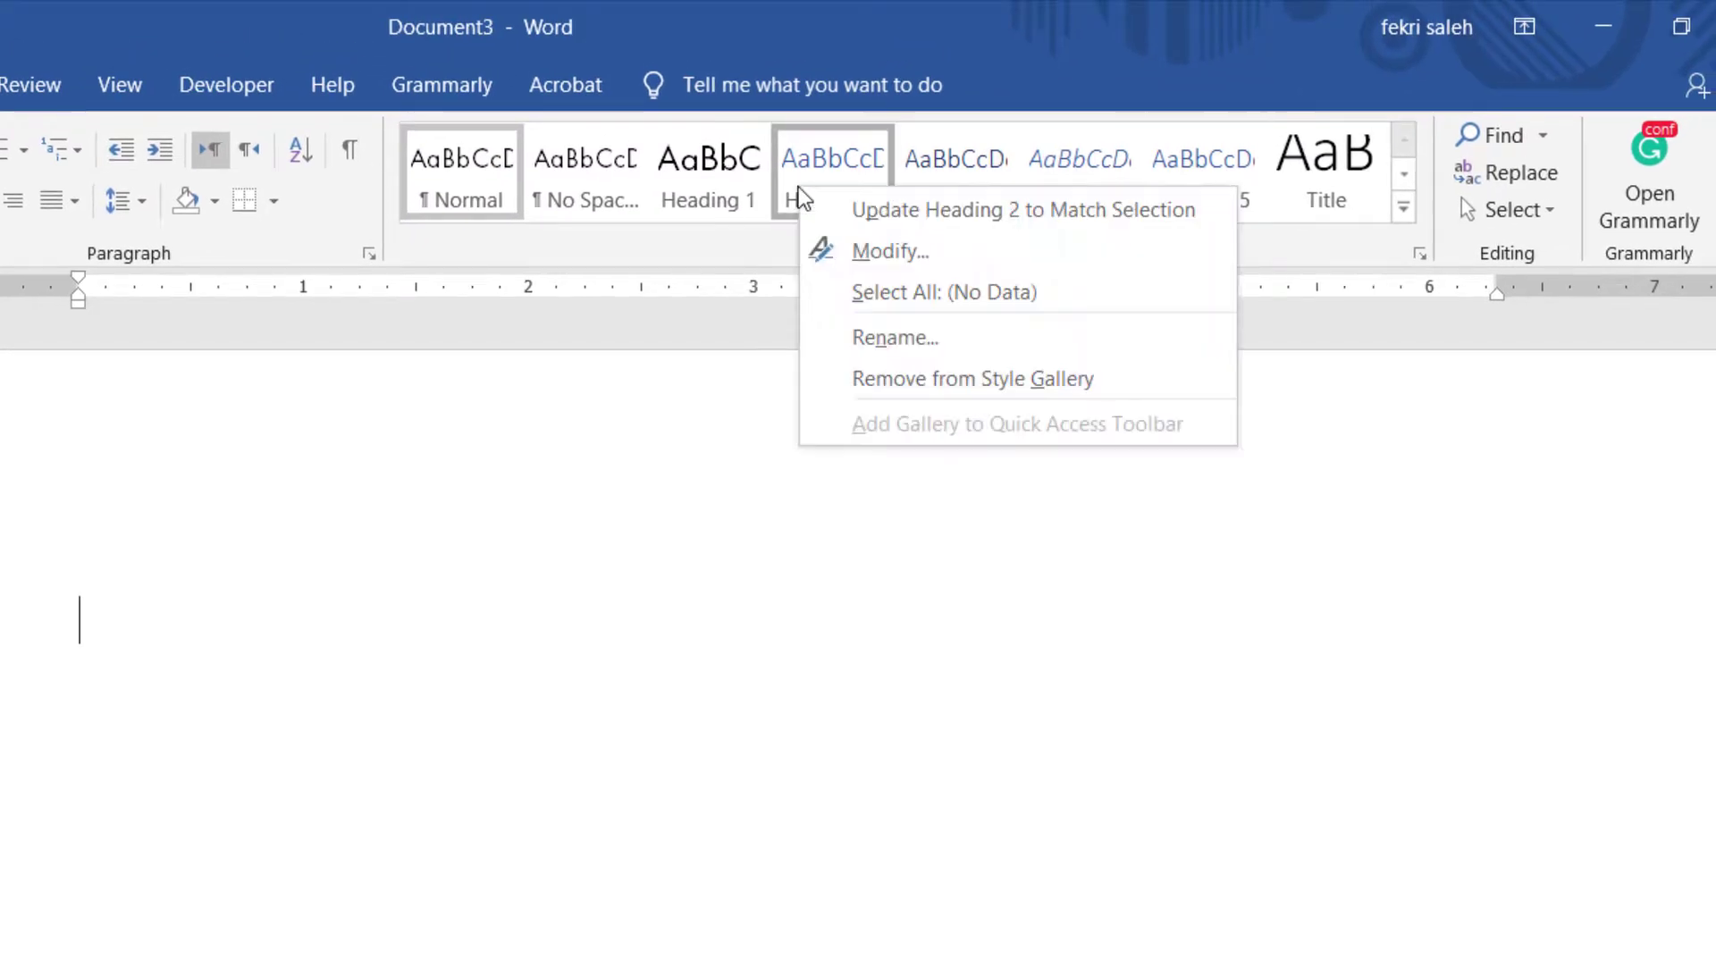
# Step: Modify Heading 2 to Futura PT Book at 14 pt in Automatic colour
pyautogui.click(890, 251)
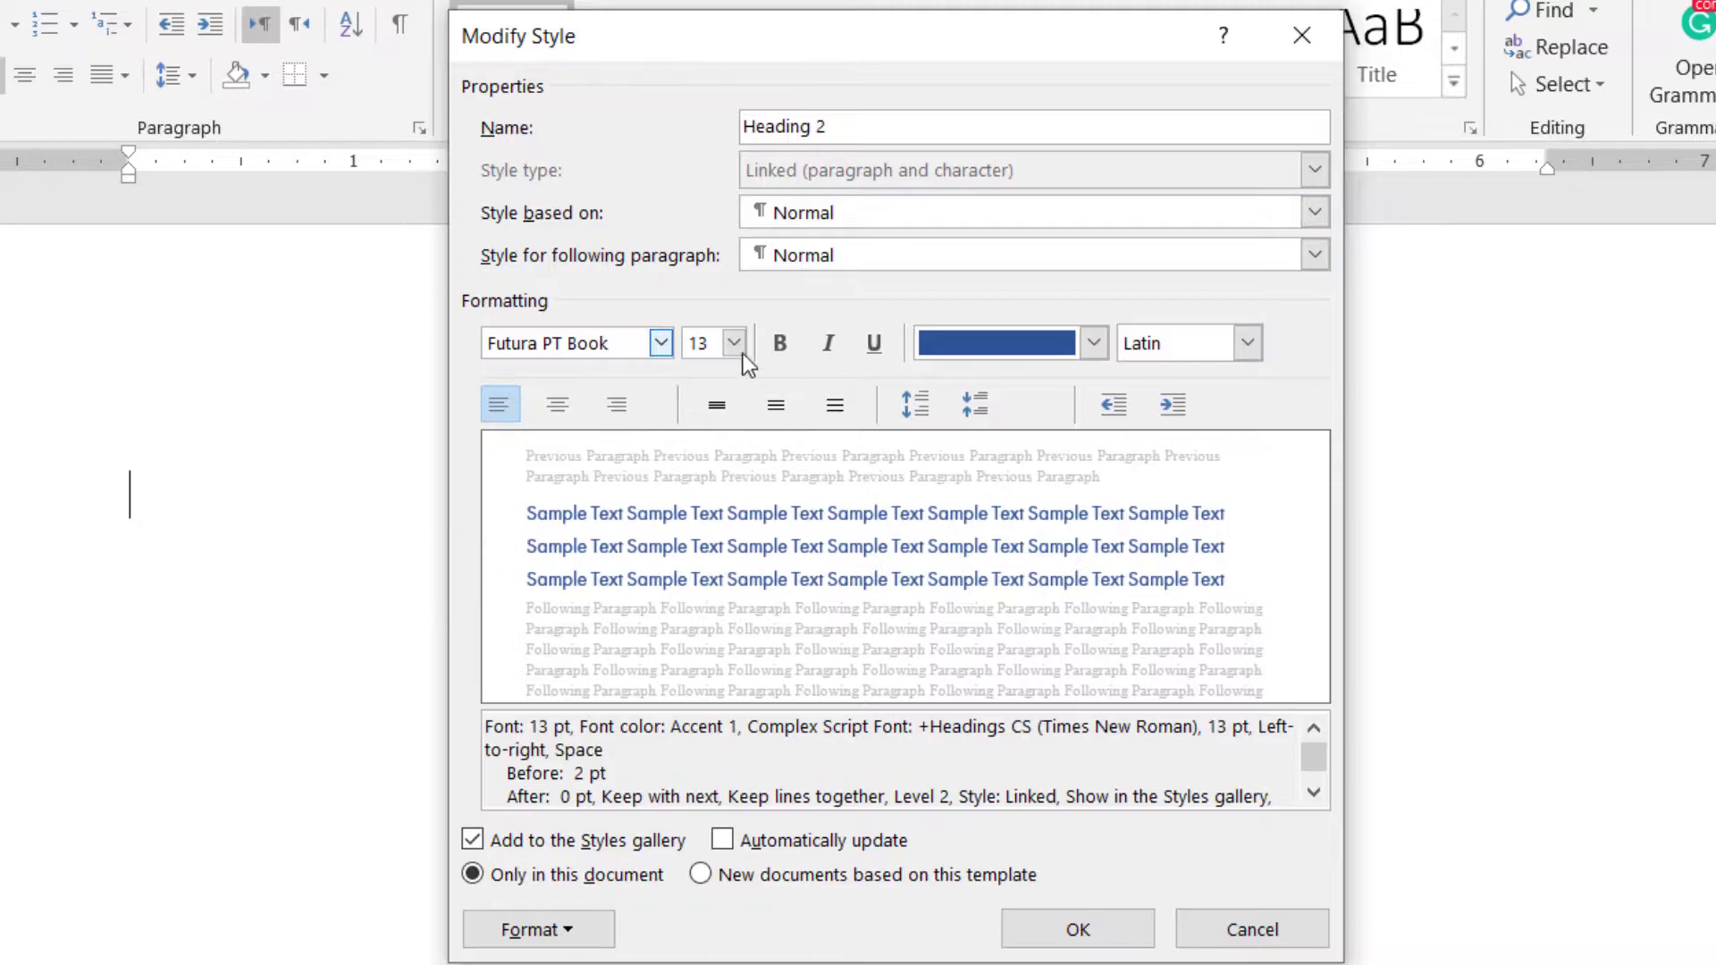
pyautogui.click(733, 334)
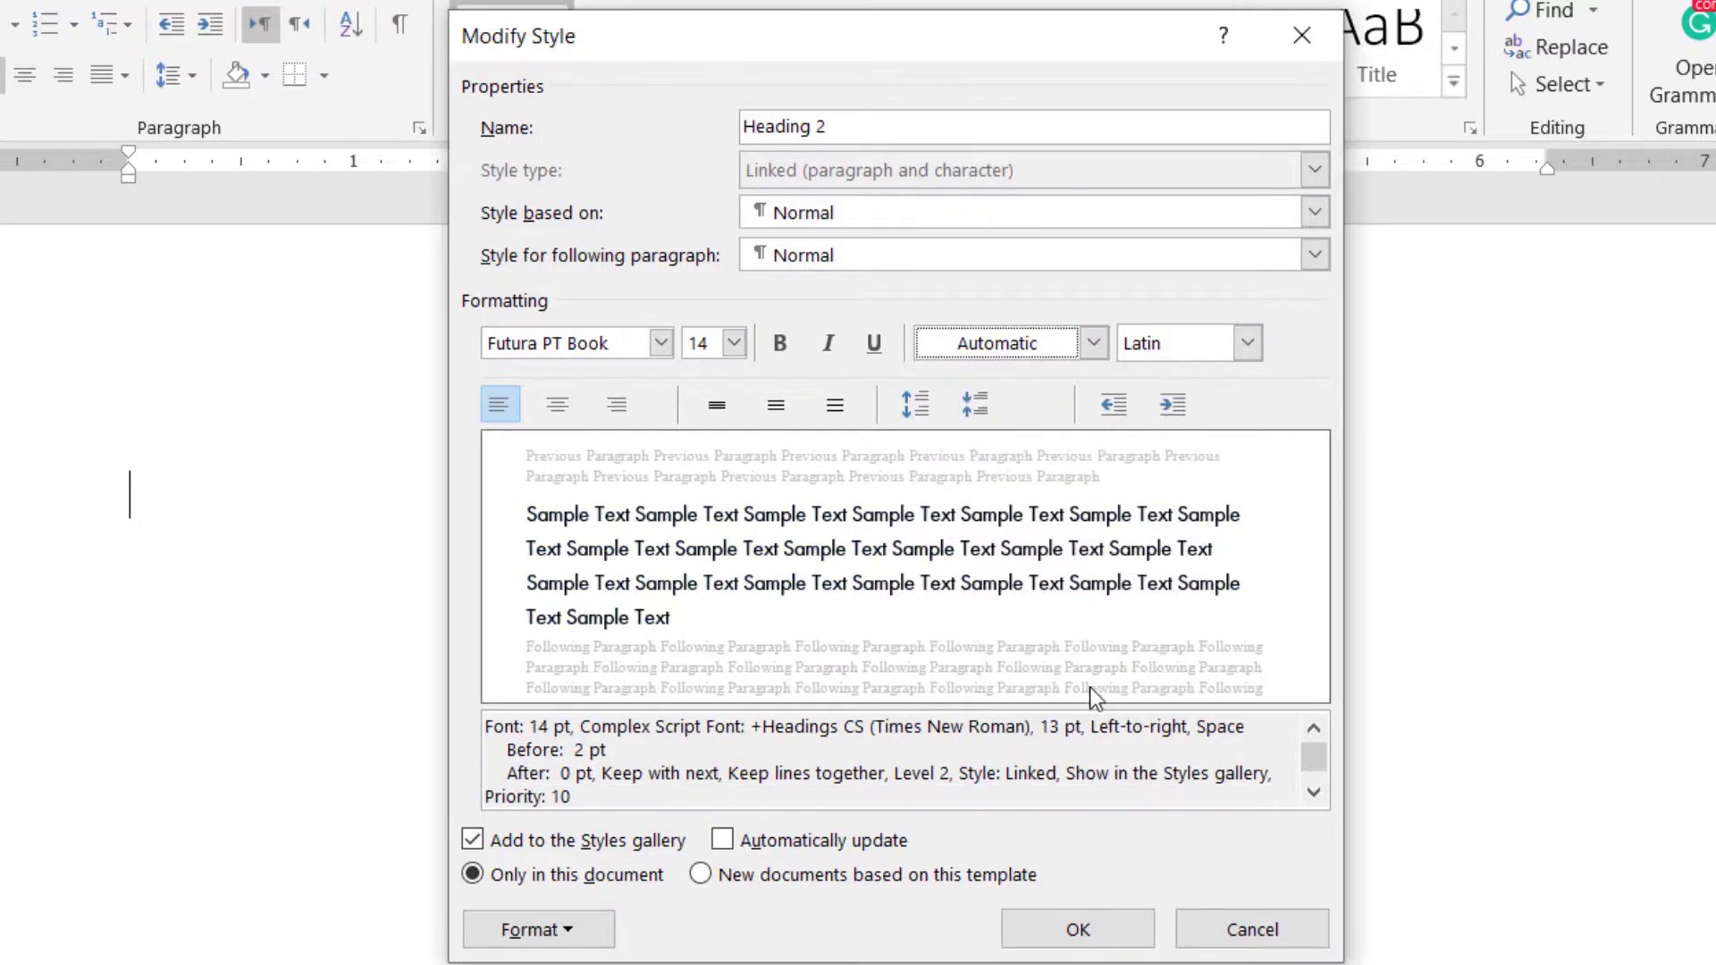
pyautogui.click(1076, 930)
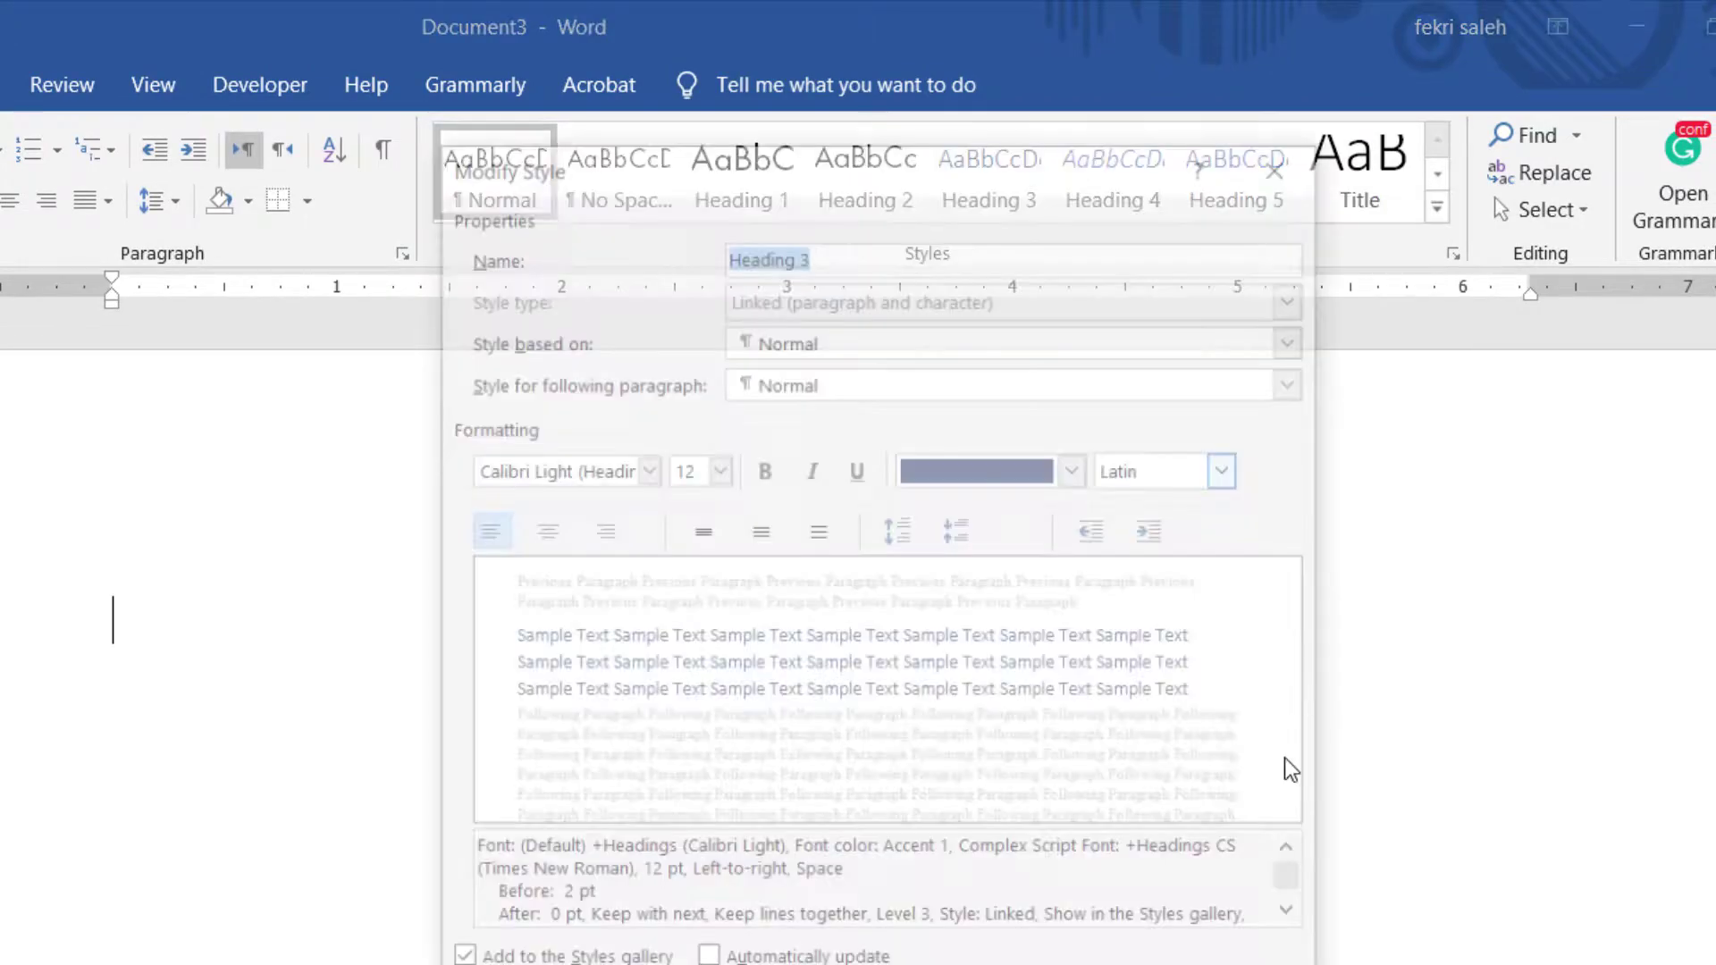
# Step: Modify Heading 3 to Futura PT Book 13 pt black and Heading 4 to 13 pt italic black
pyautogui.click(651, 470)
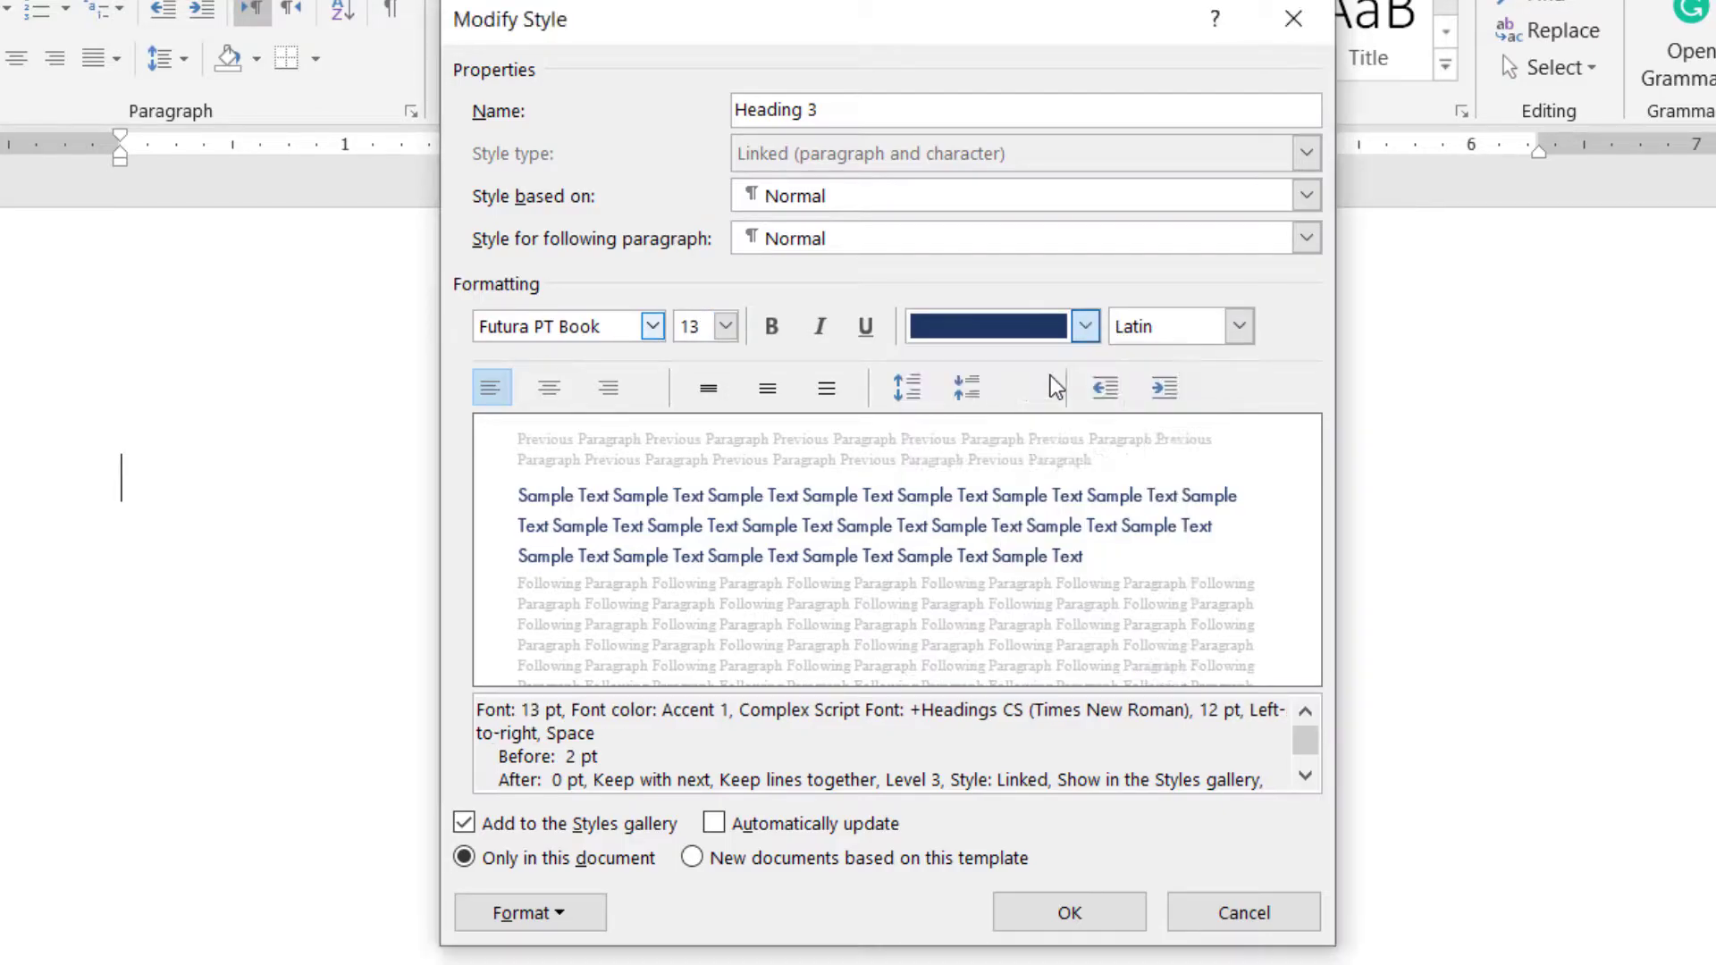
pyautogui.click(1069, 912)
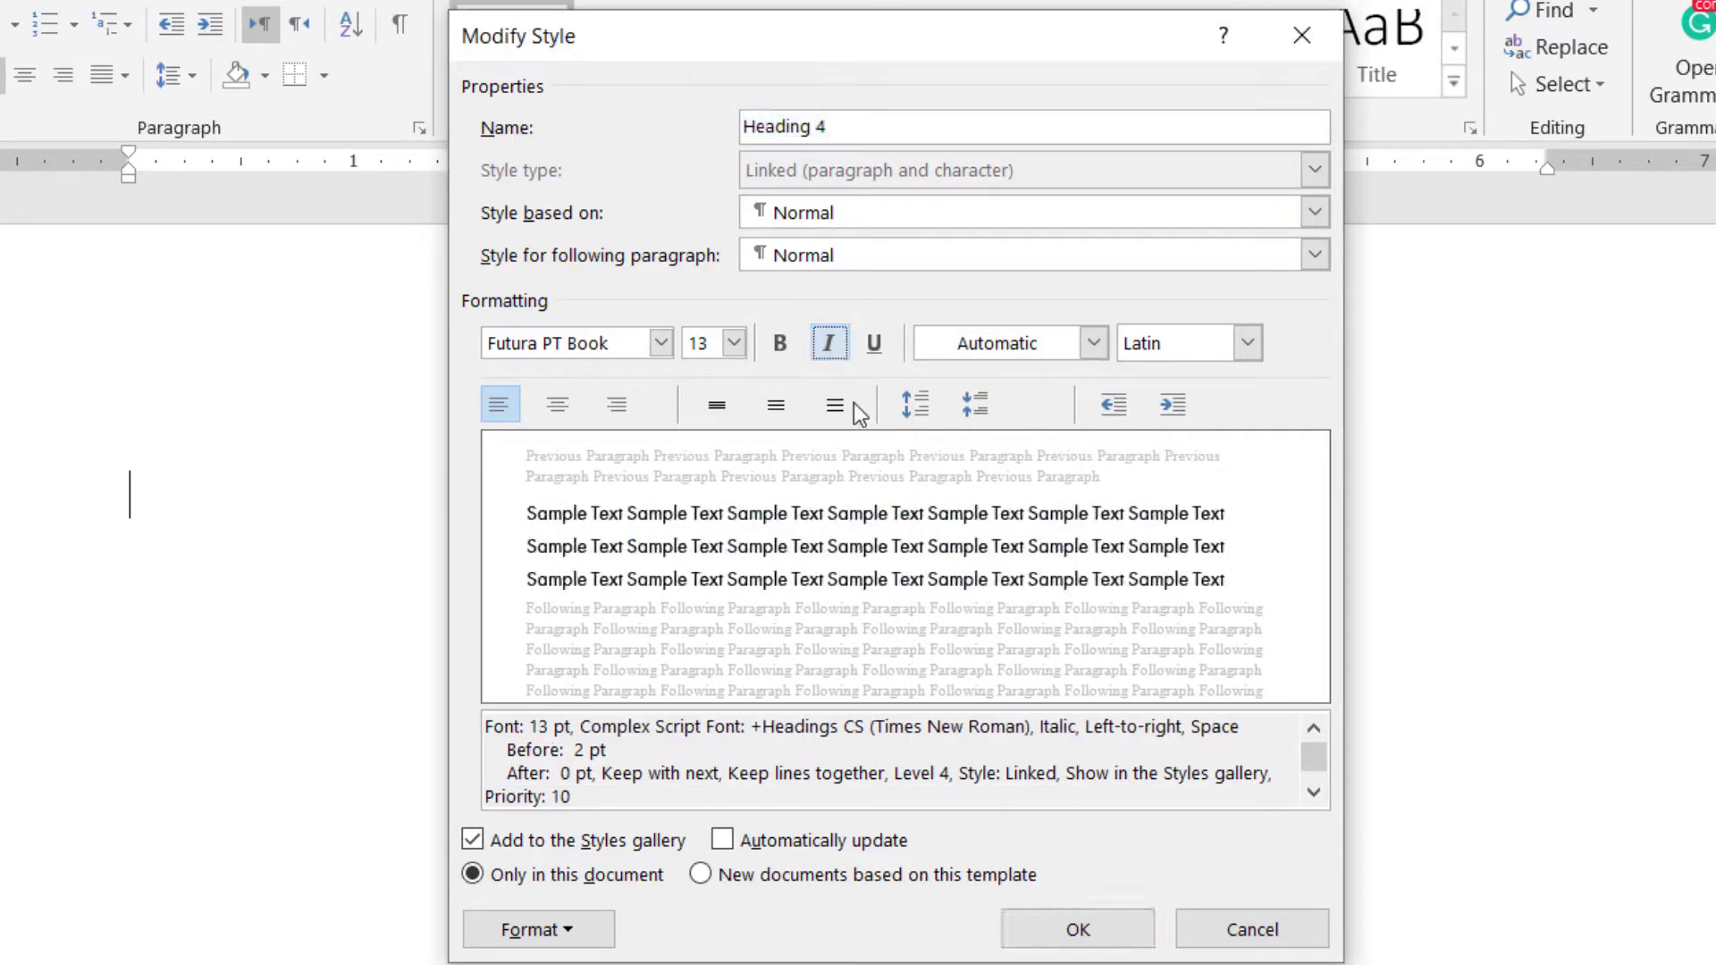
pyautogui.click(1076, 930)
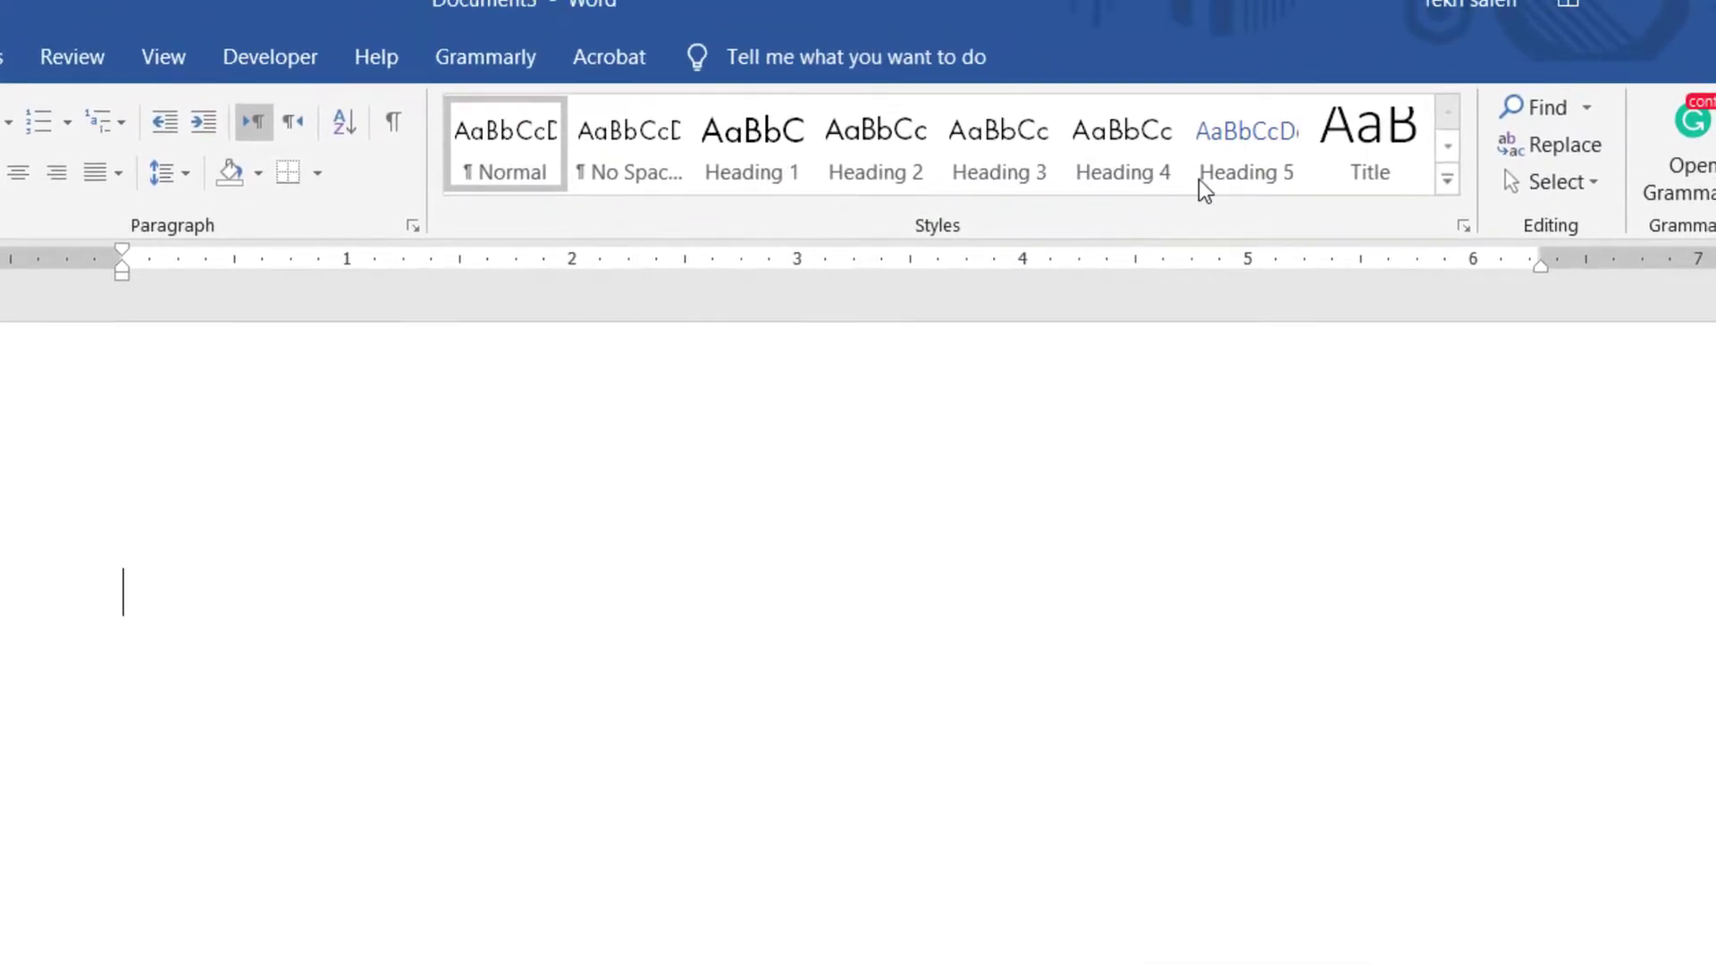
# Step: Modify Heading 5 to Futura PT Book 13 pt in Automatic colour
pyautogui.rightClick(1245, 172)
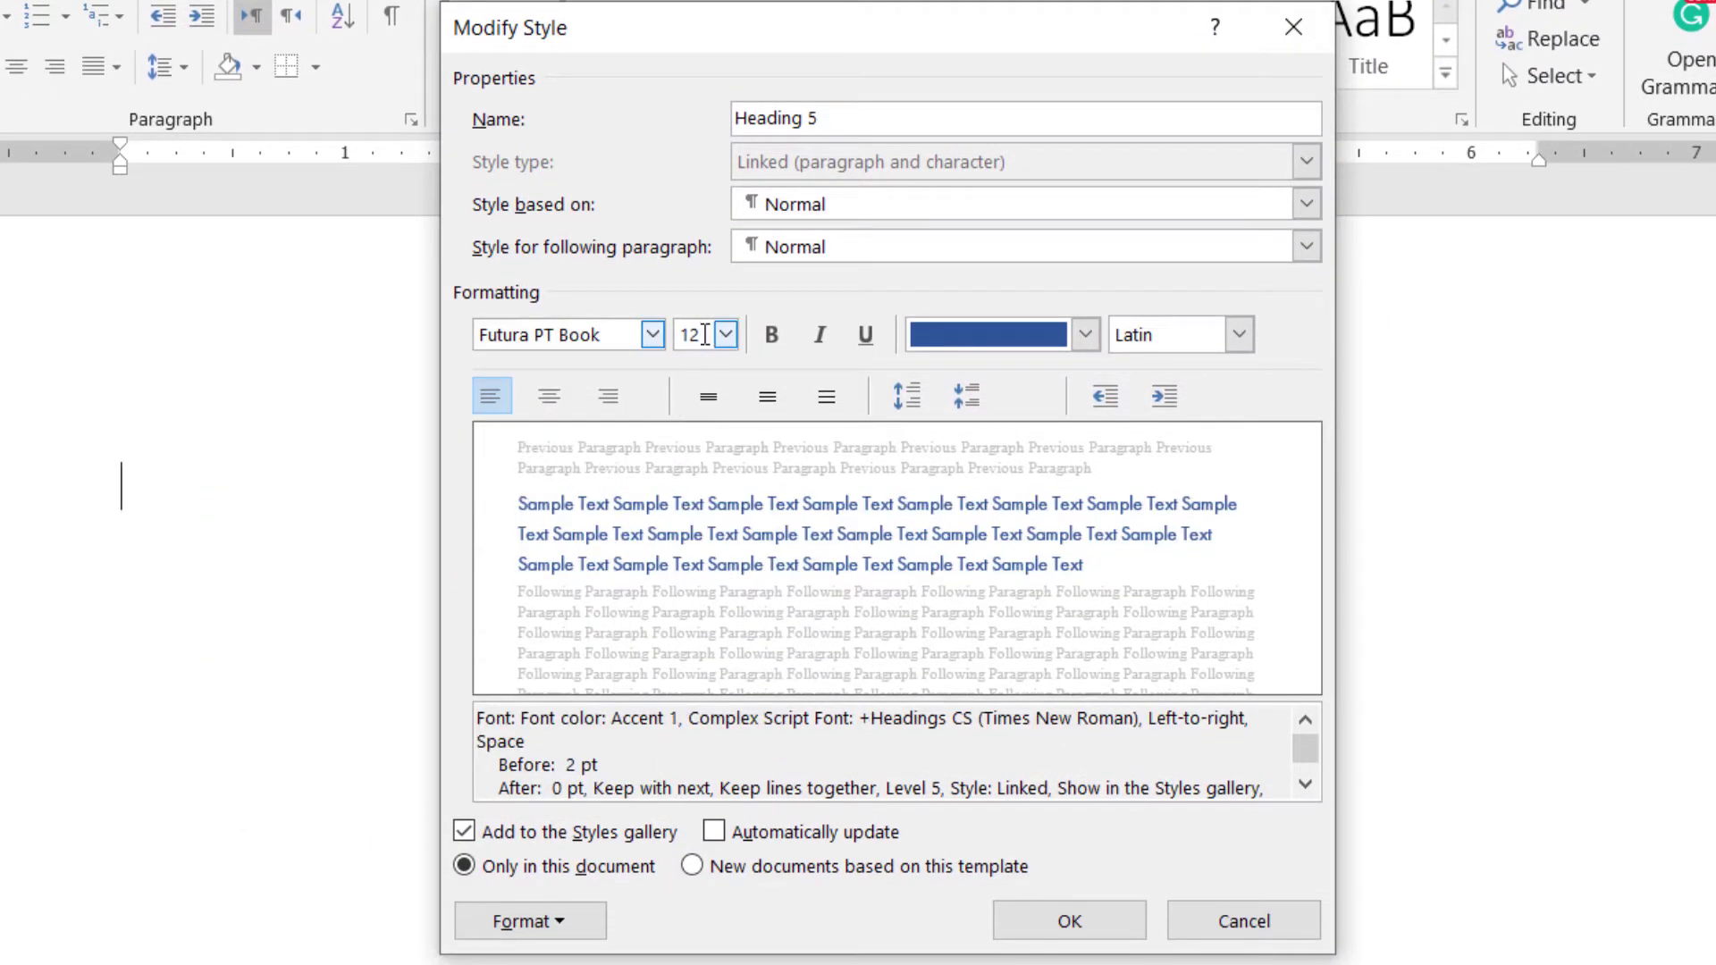
pyautogui.click(1083, 334)
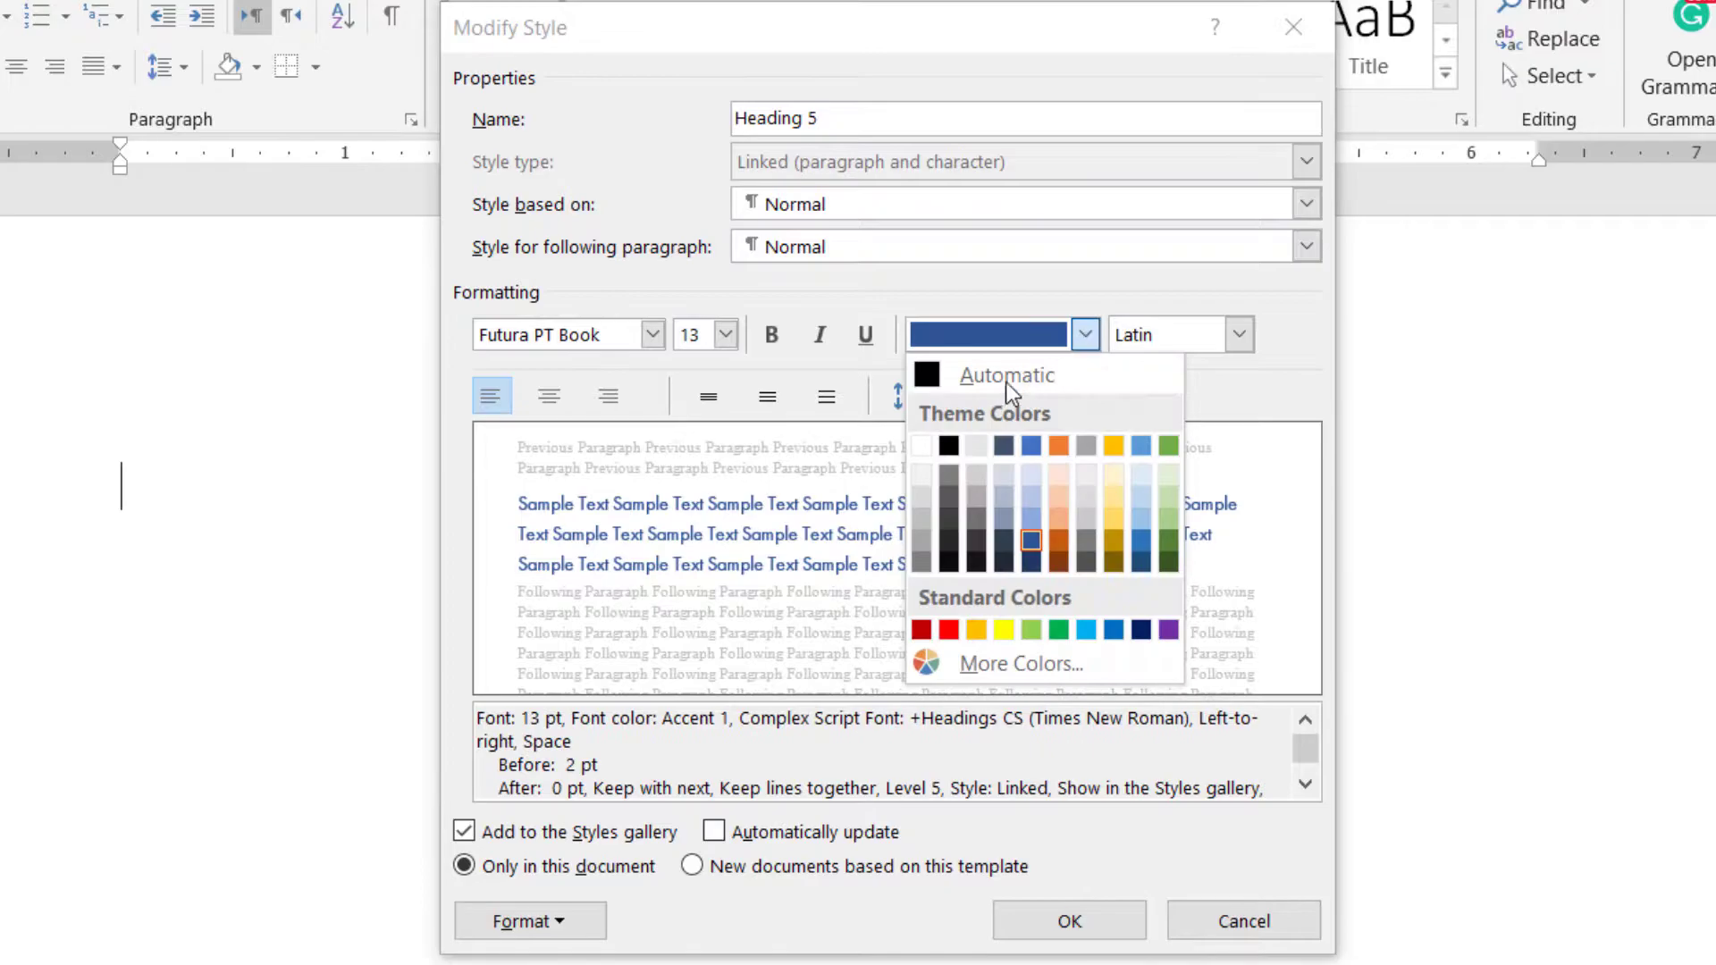
pyautogui.click(1005, 374)
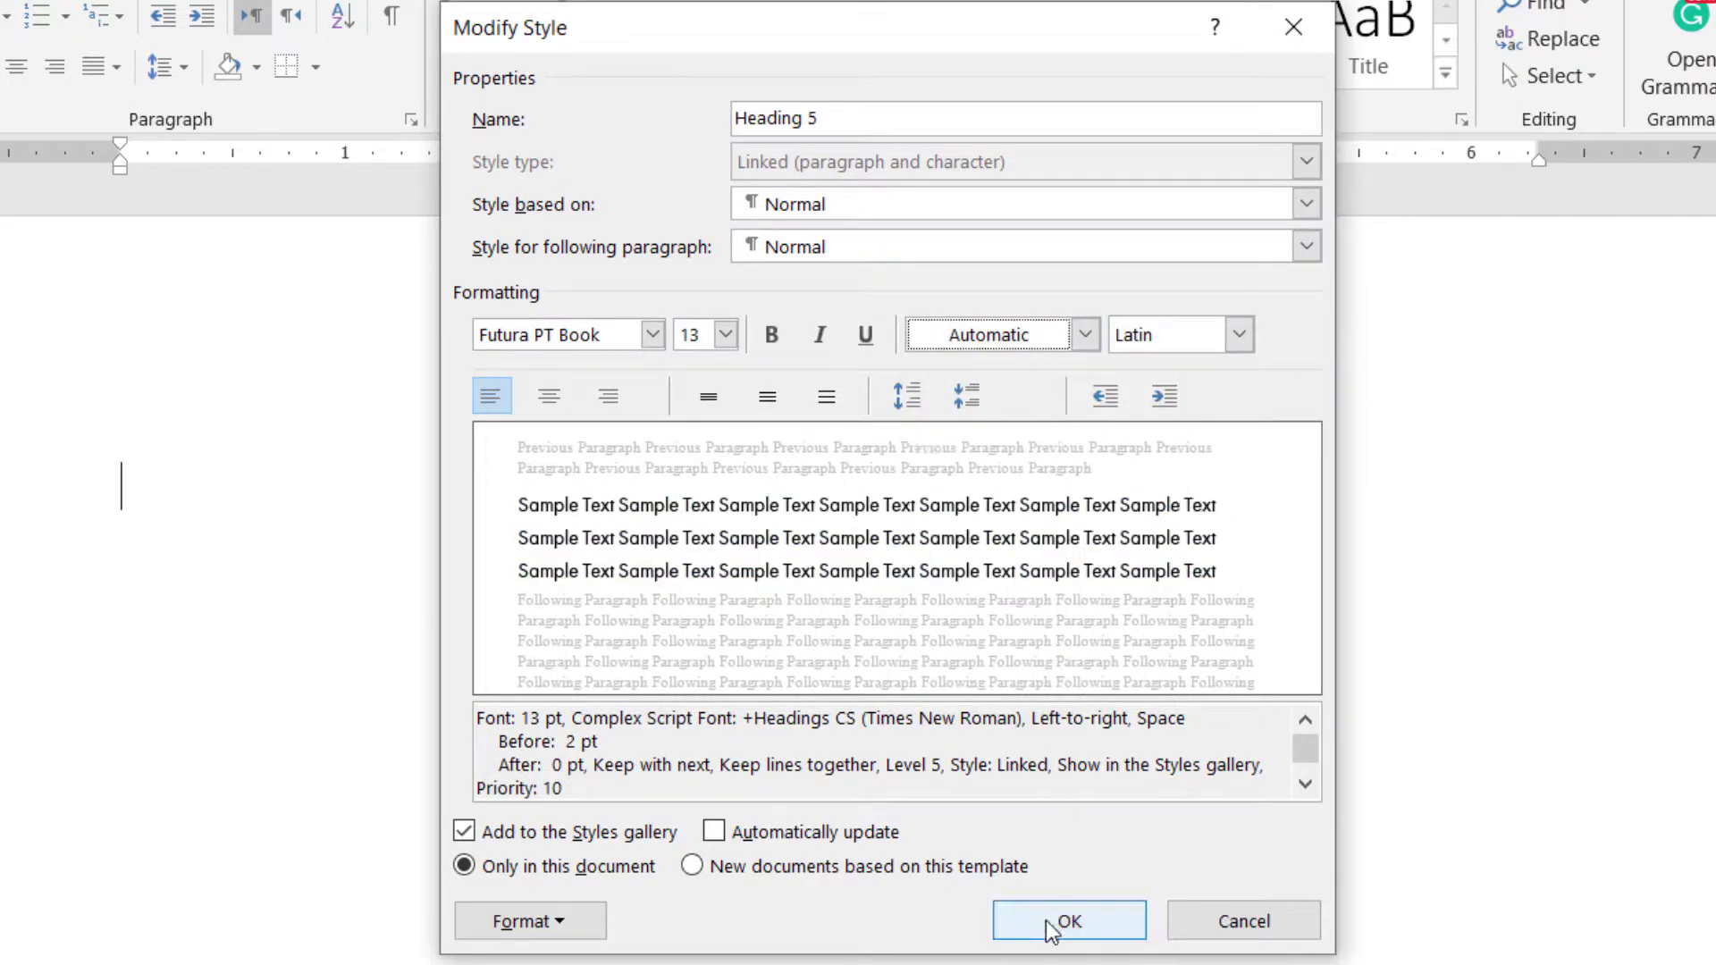
pyautogui.click(1069, 920)
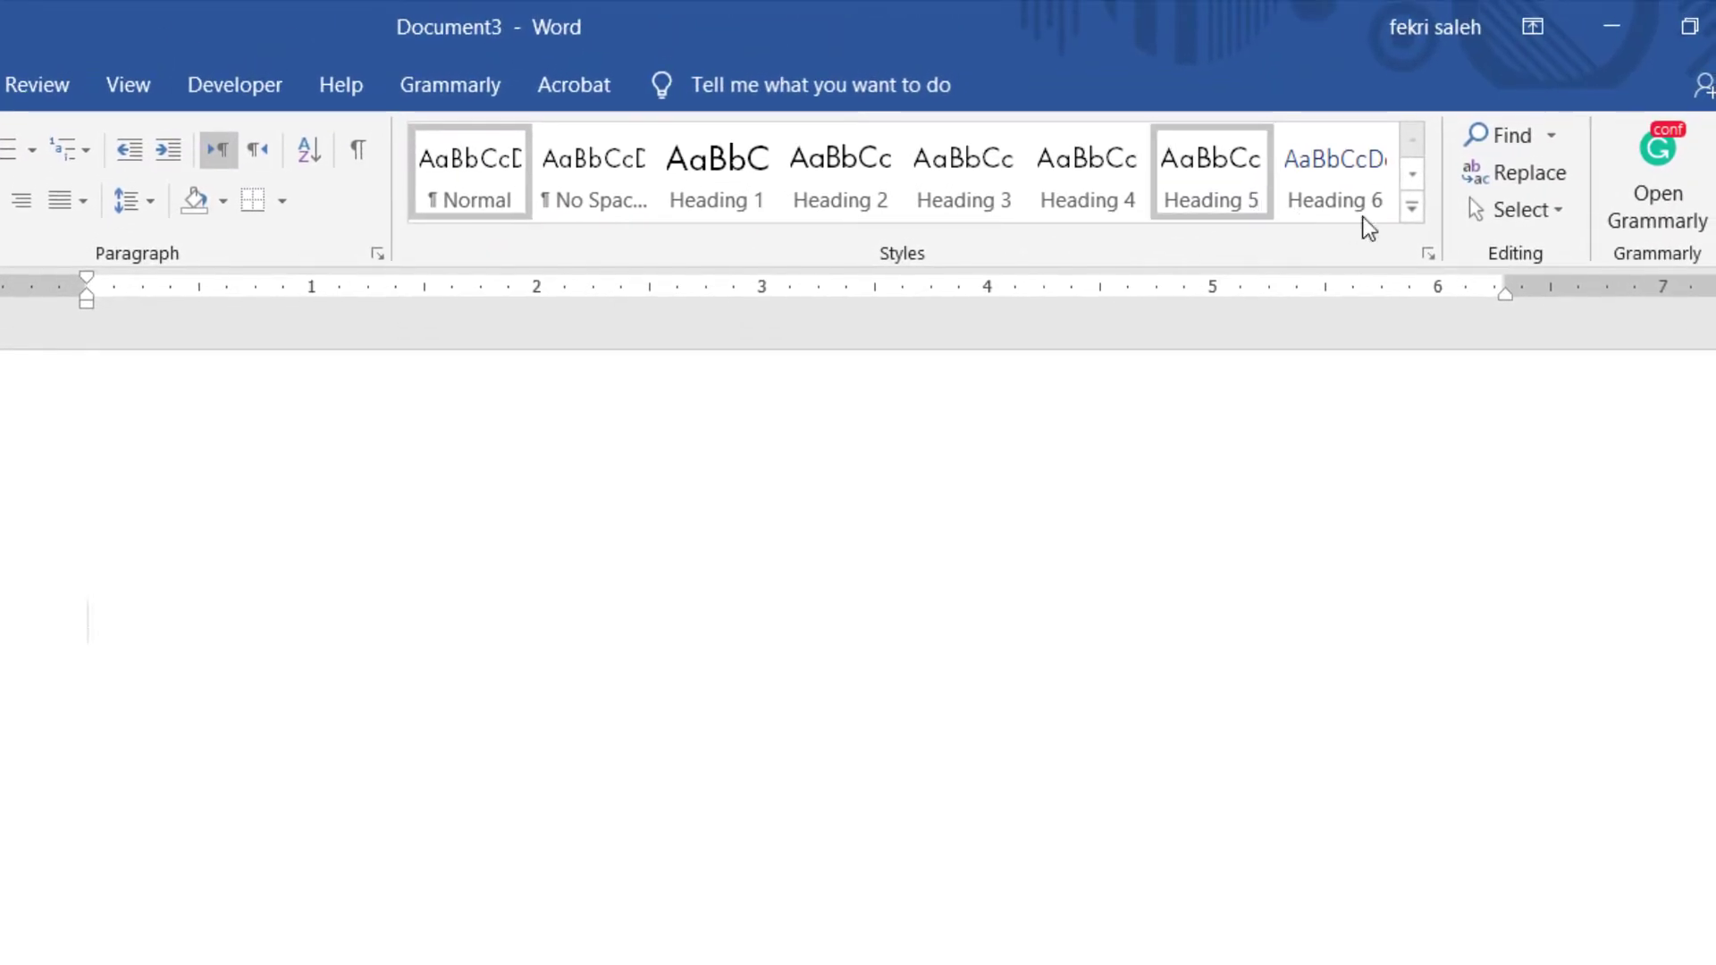
# Step: Modify the Title style to Futura PT Bold at 36 pt
pyautogui.click(1412, 207)
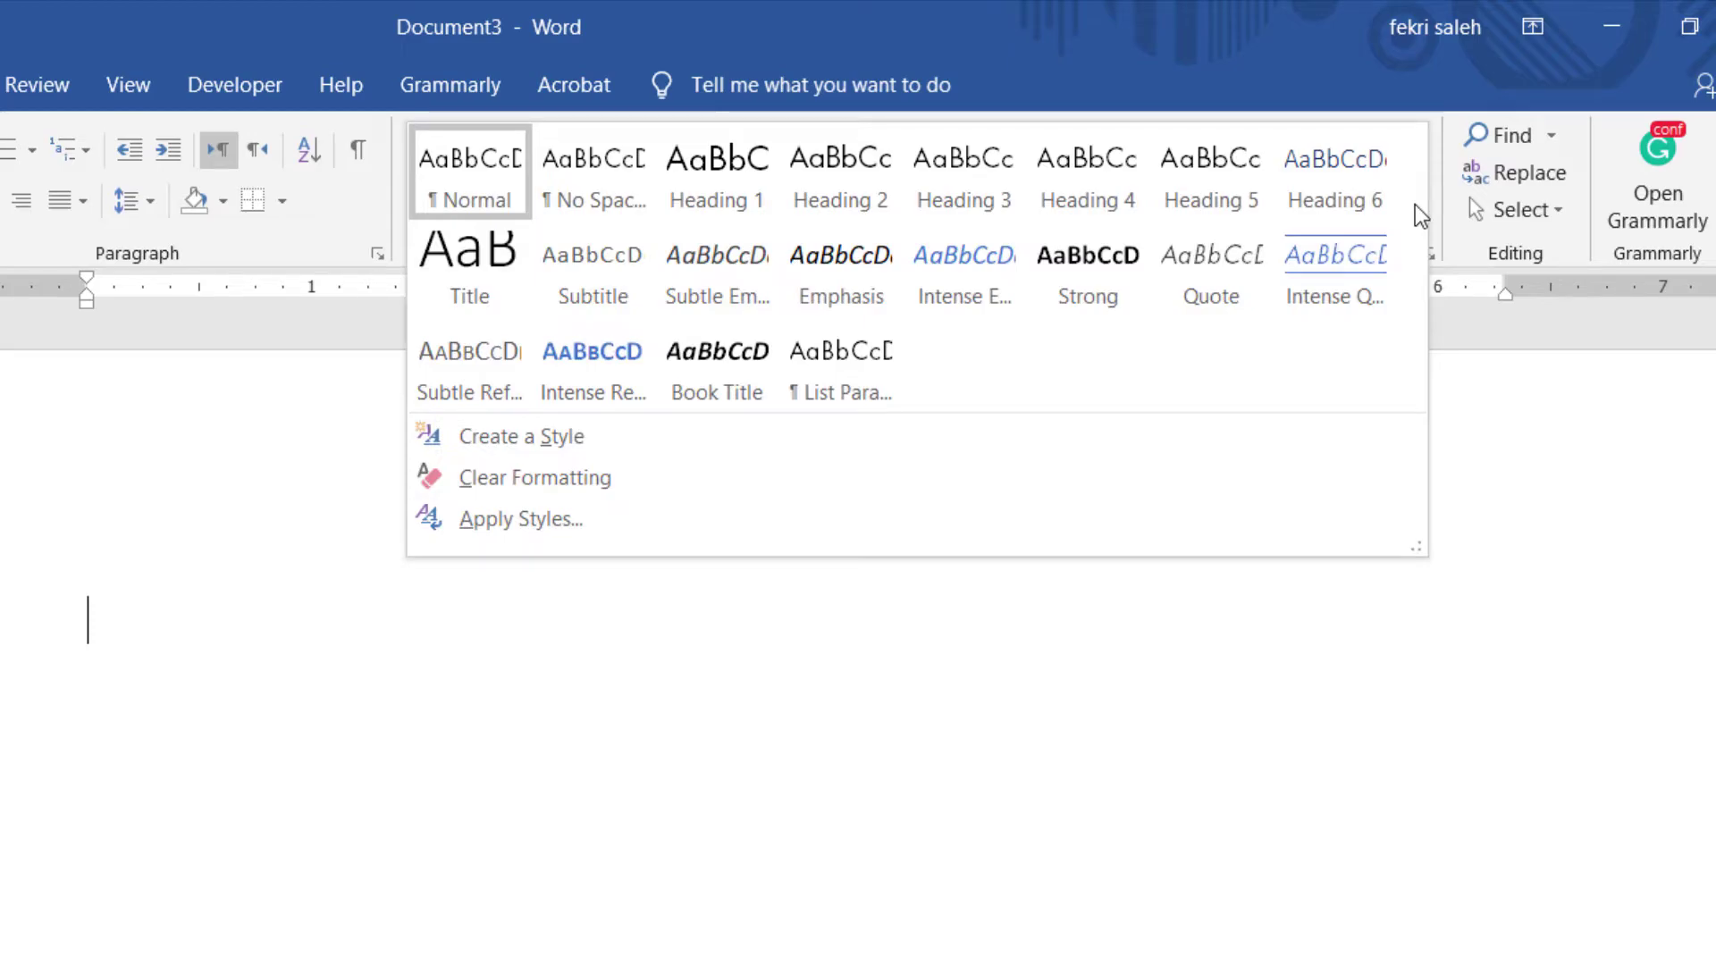
pyautogui.moveTo(470, 252)
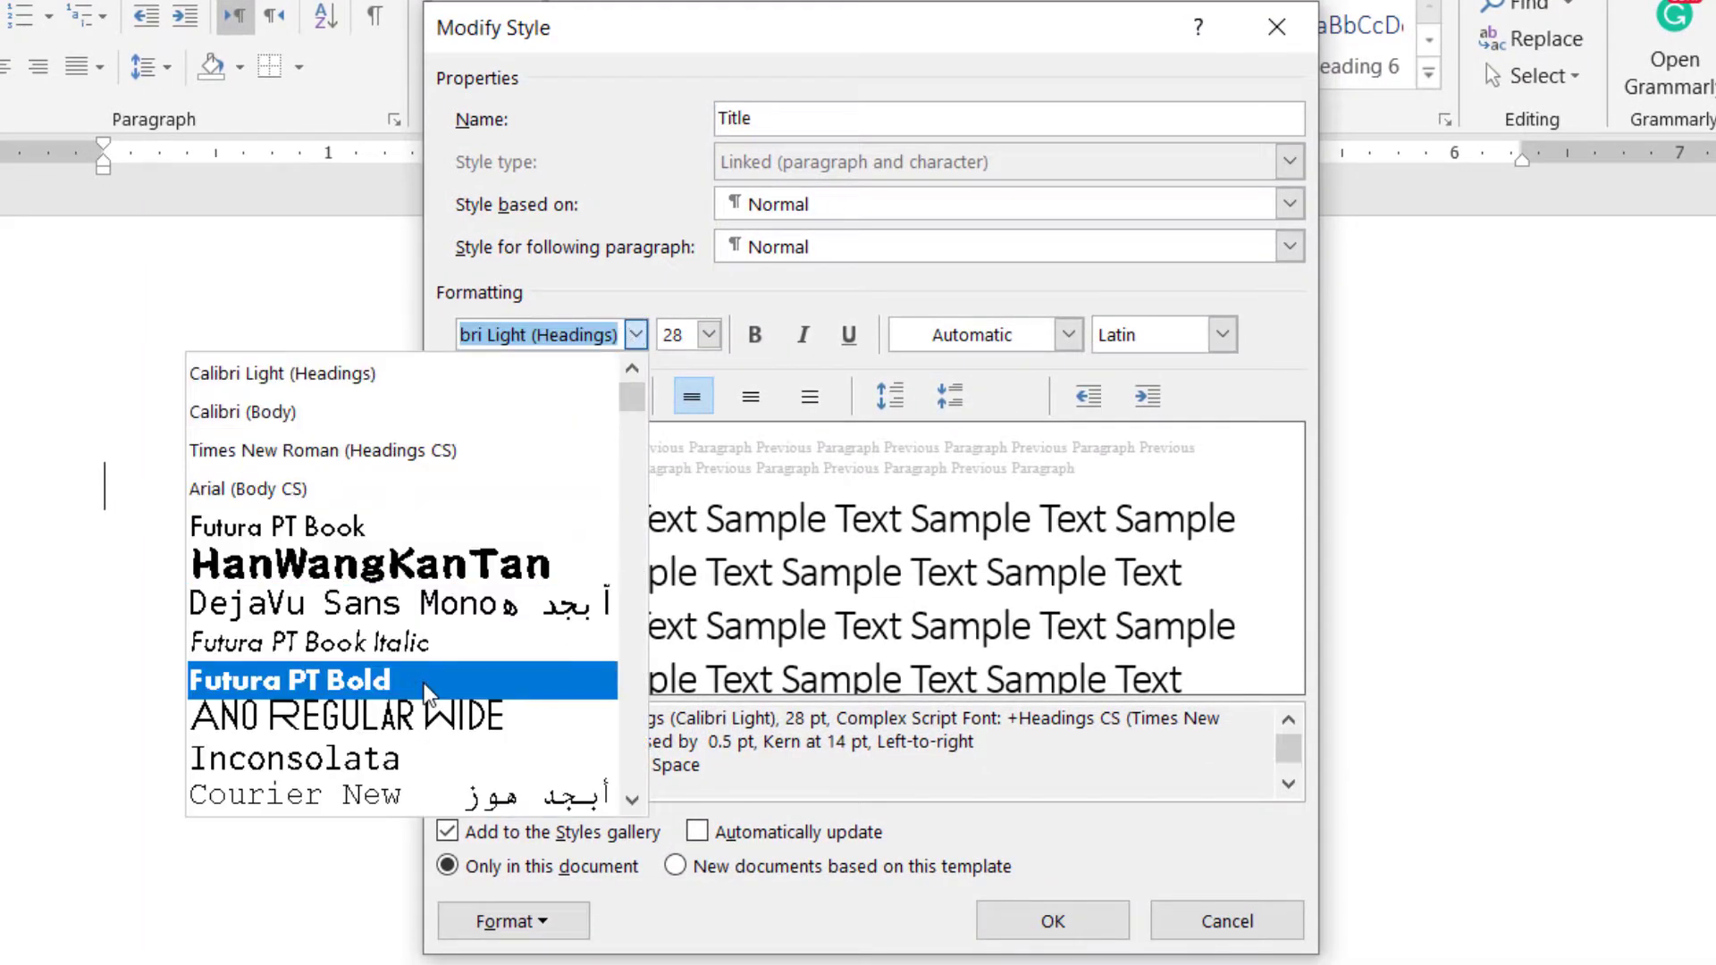
pyautogui.click(290, 679)
pyautogui.write('36')
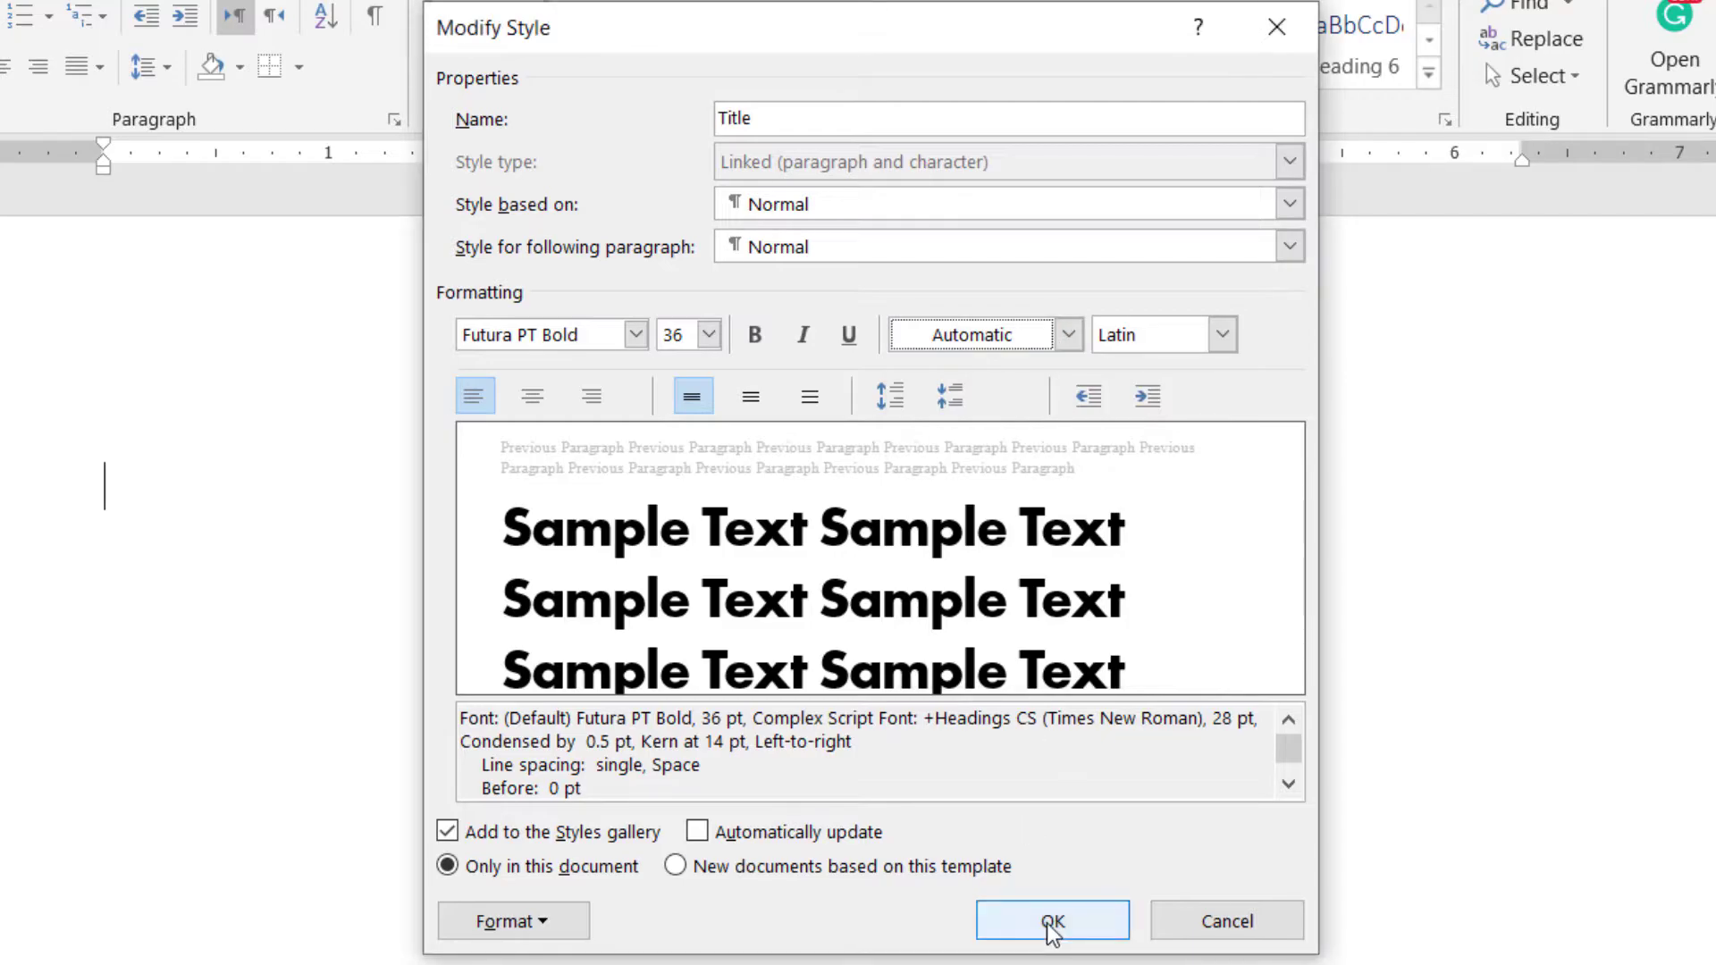
pyautogui.click(1051, 920)
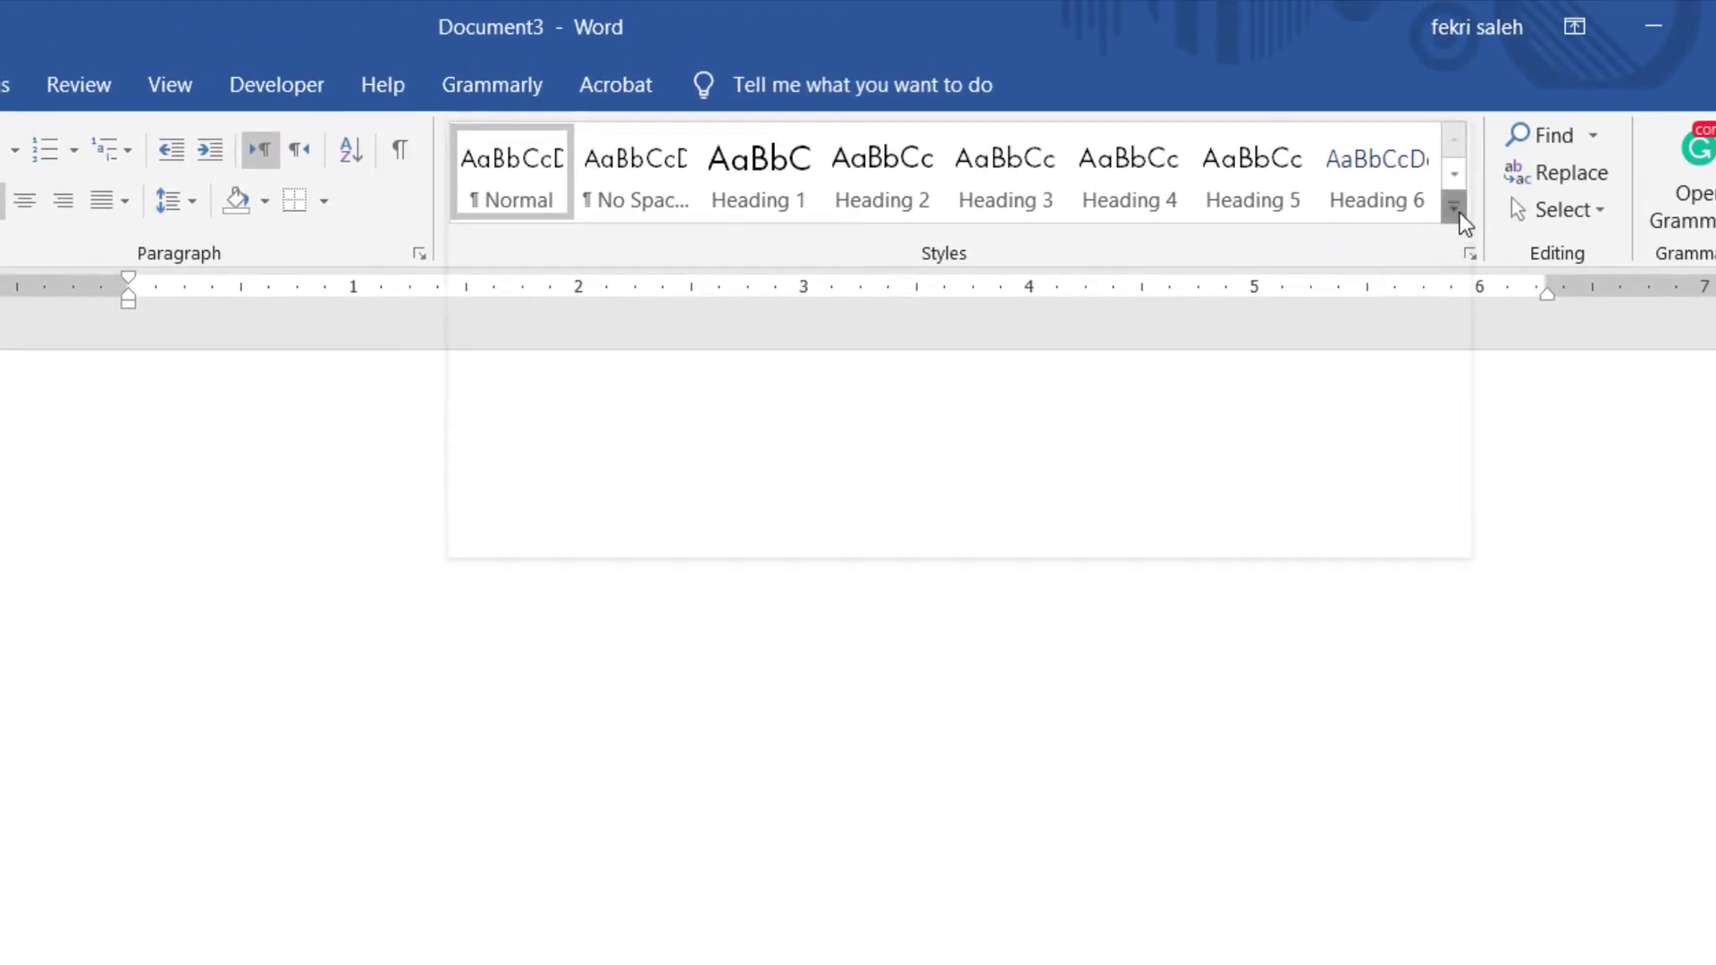
# Step: Modify the Subtitle style's font colour to the Background 2 grey theme shade
pyautogui.rightClick(633, 254)
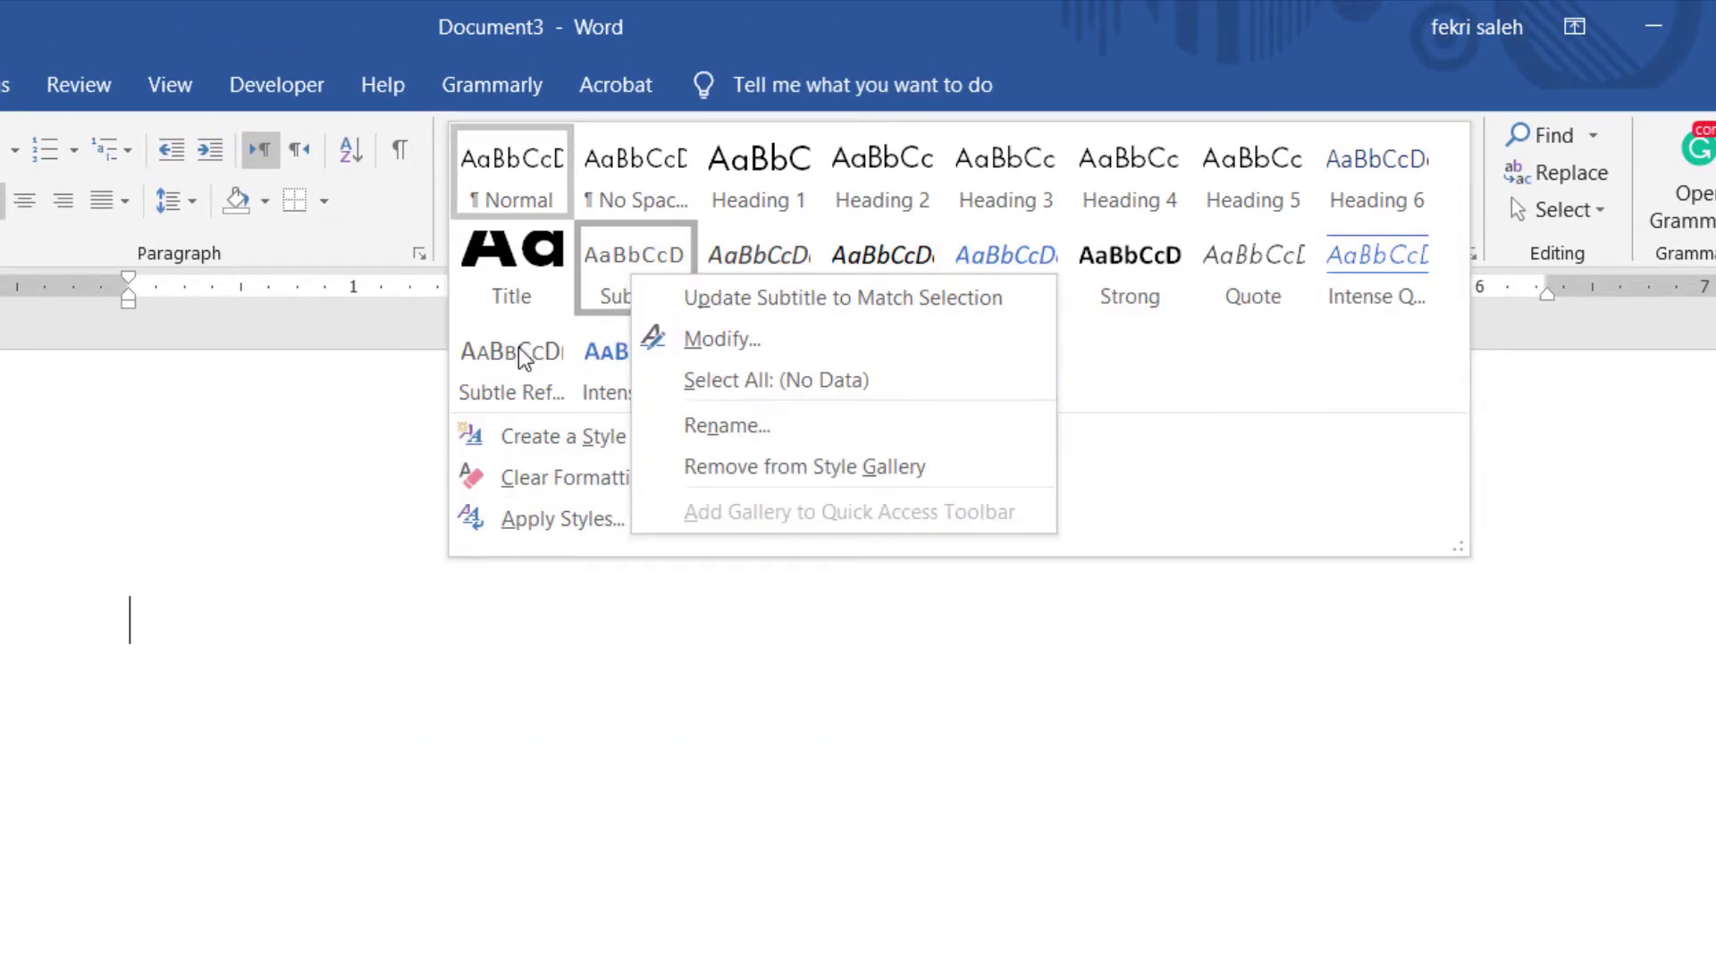
pyautogui.click(721, 338)
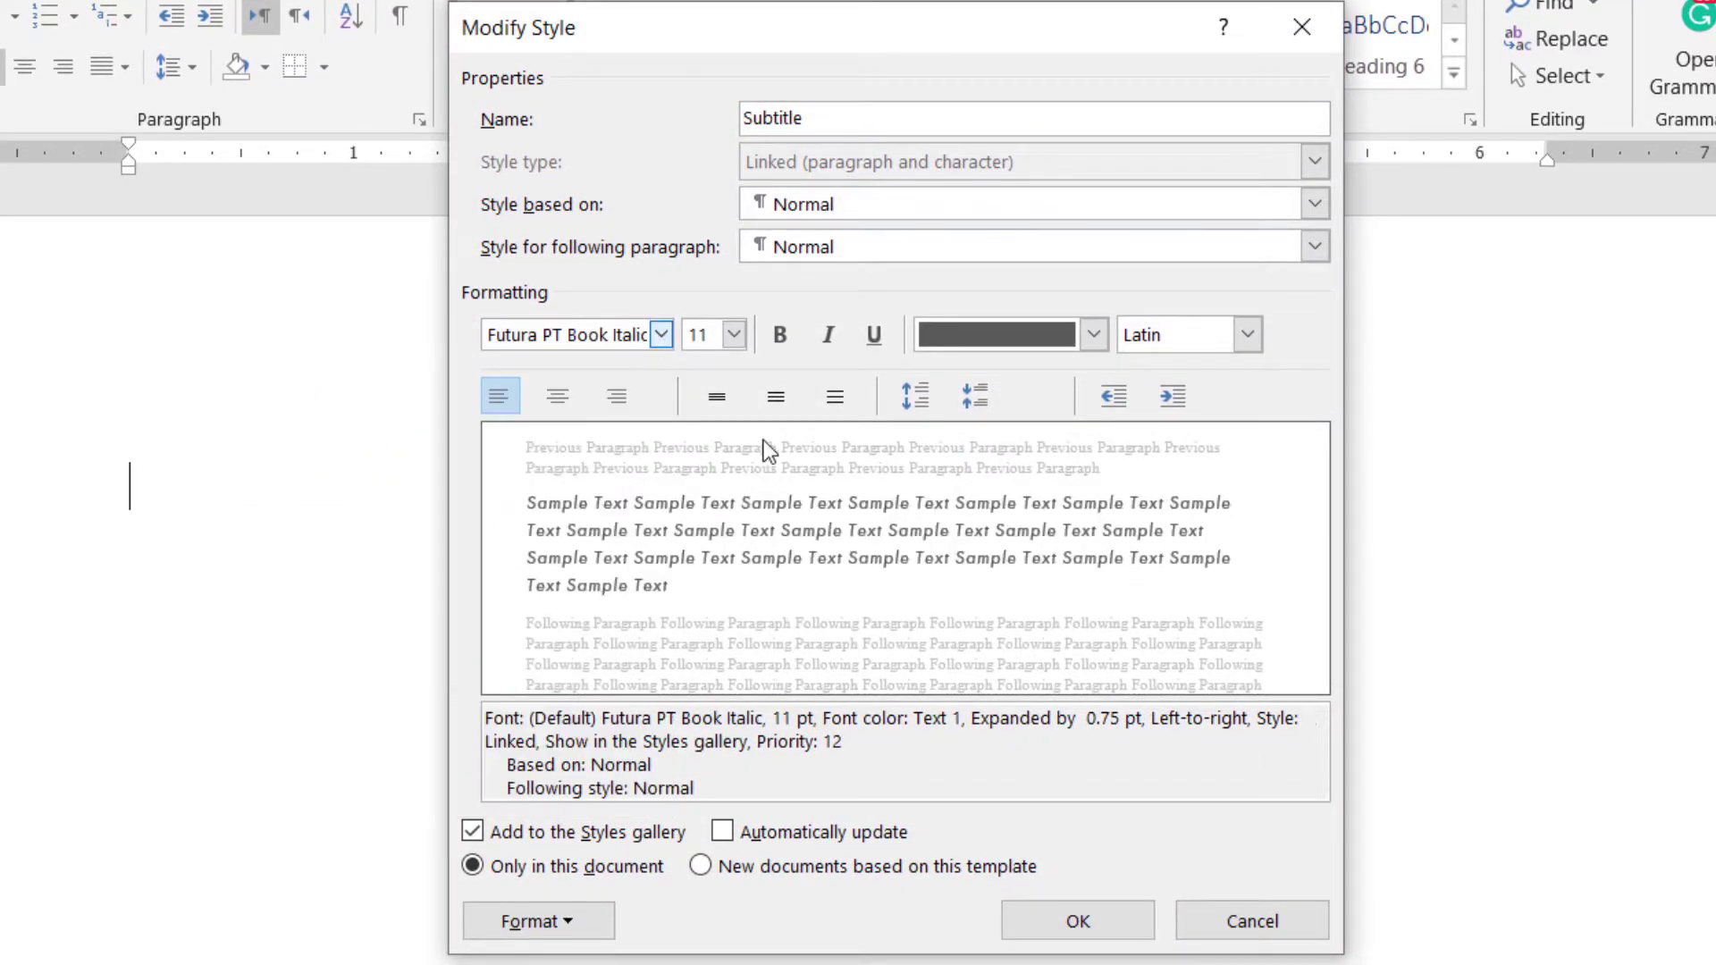
pyautogui.moveTo(804, 377)
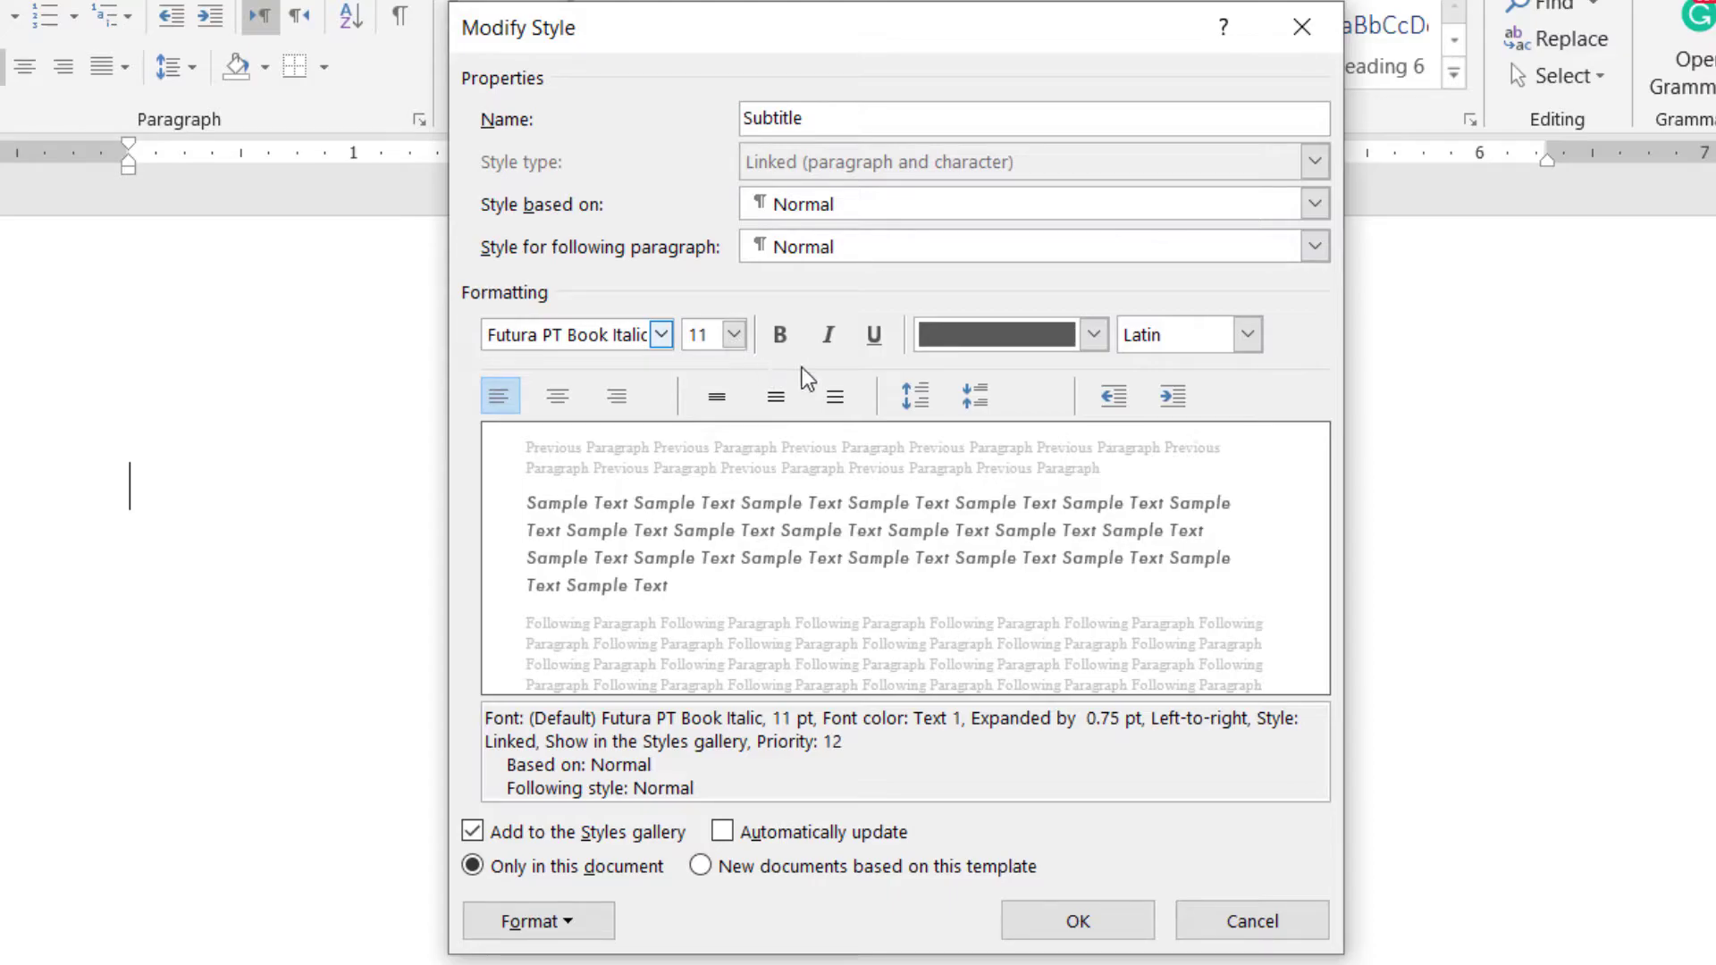
pyautogui.click(1090, 335)
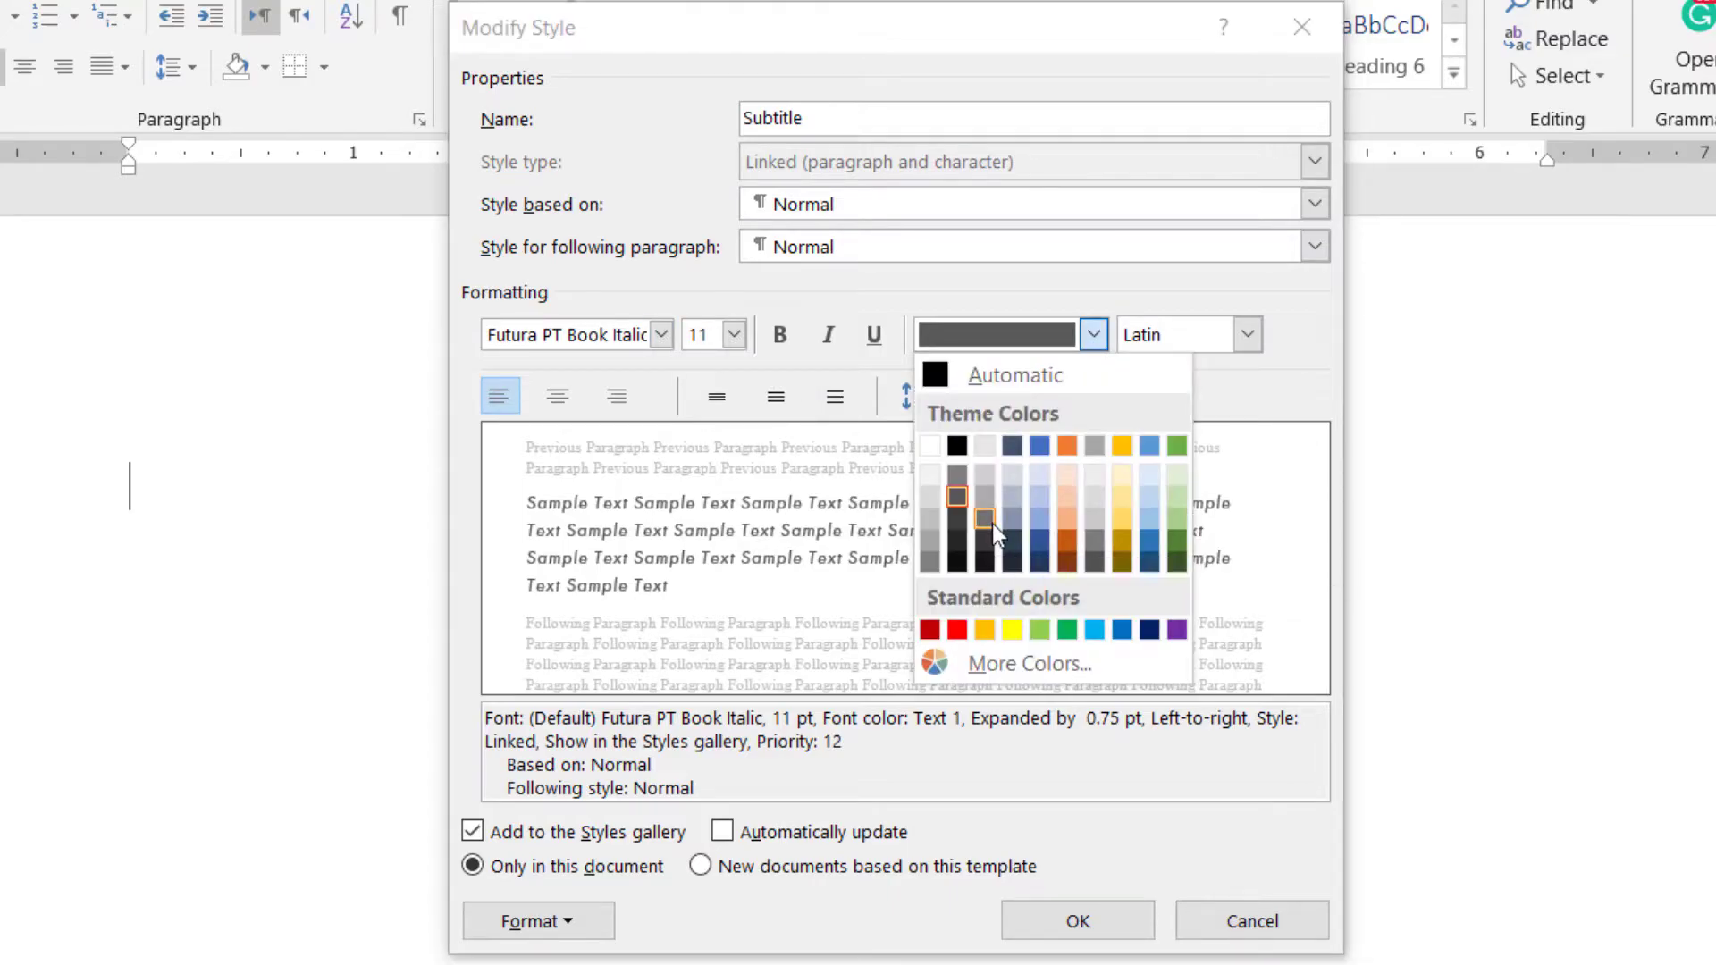
pyautogui.click(983, 519)
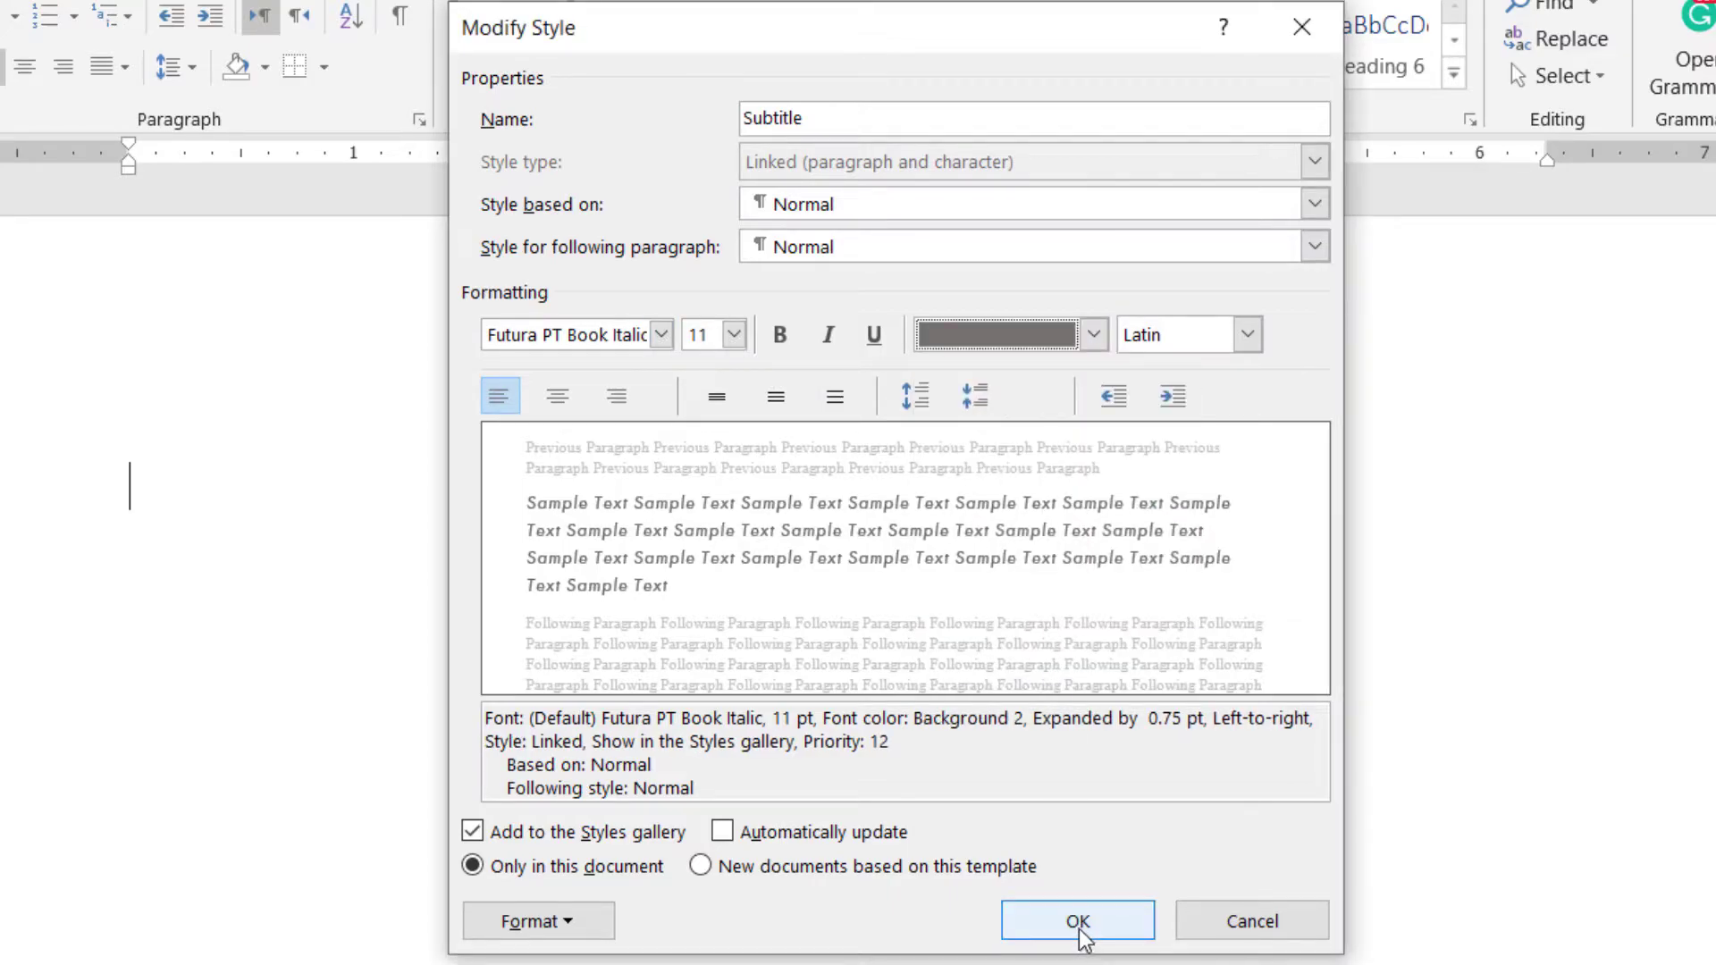
pyautogui.click(1076, 919)
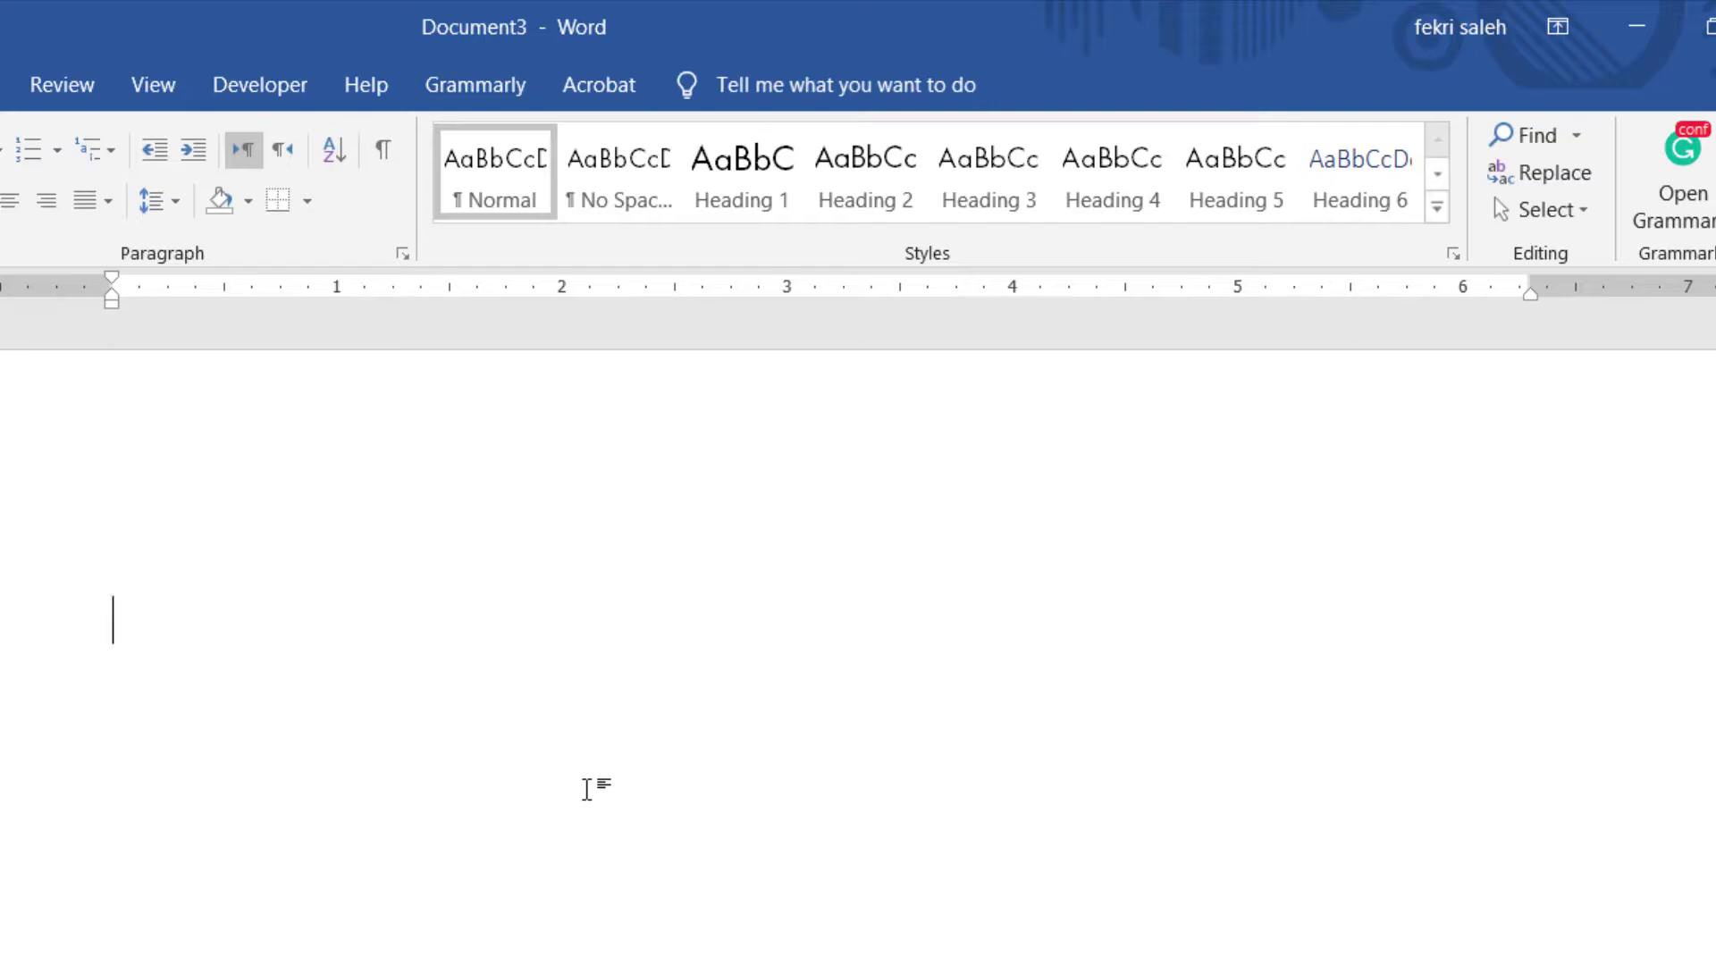
# Step: Define a new multilevel list with level 1 formatted 'Chapter 1:' linked to Heading 1
pyautogui.click(91, 150)
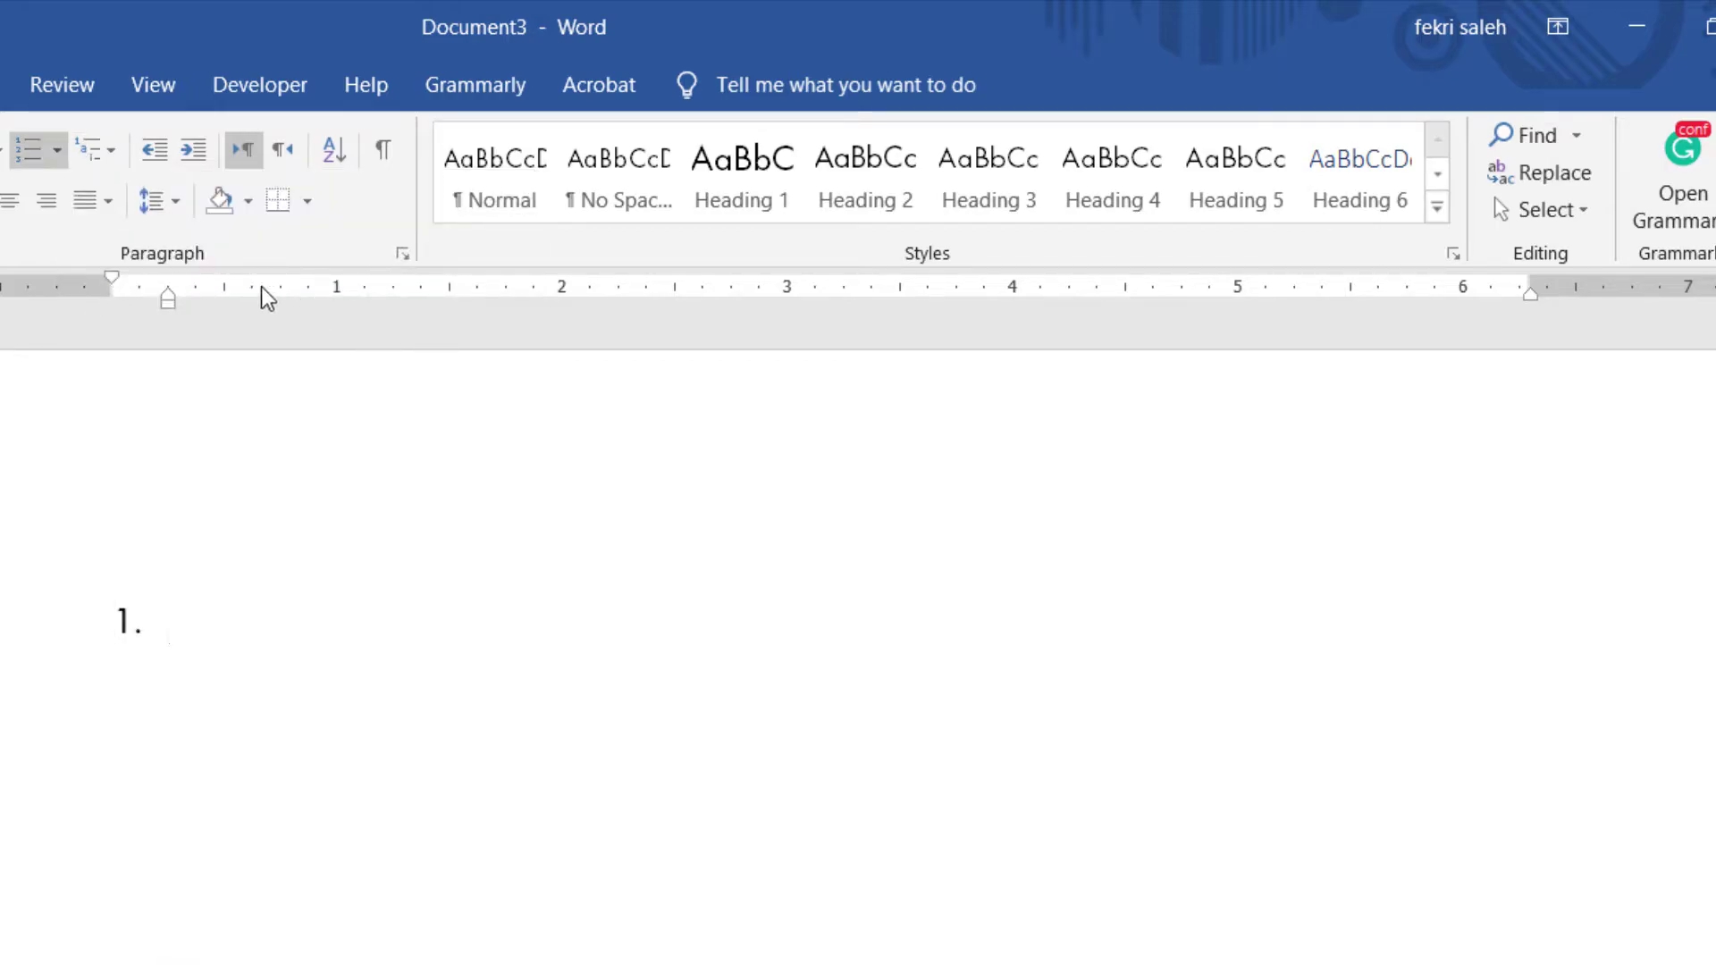
pyautogui.click(91, 151)
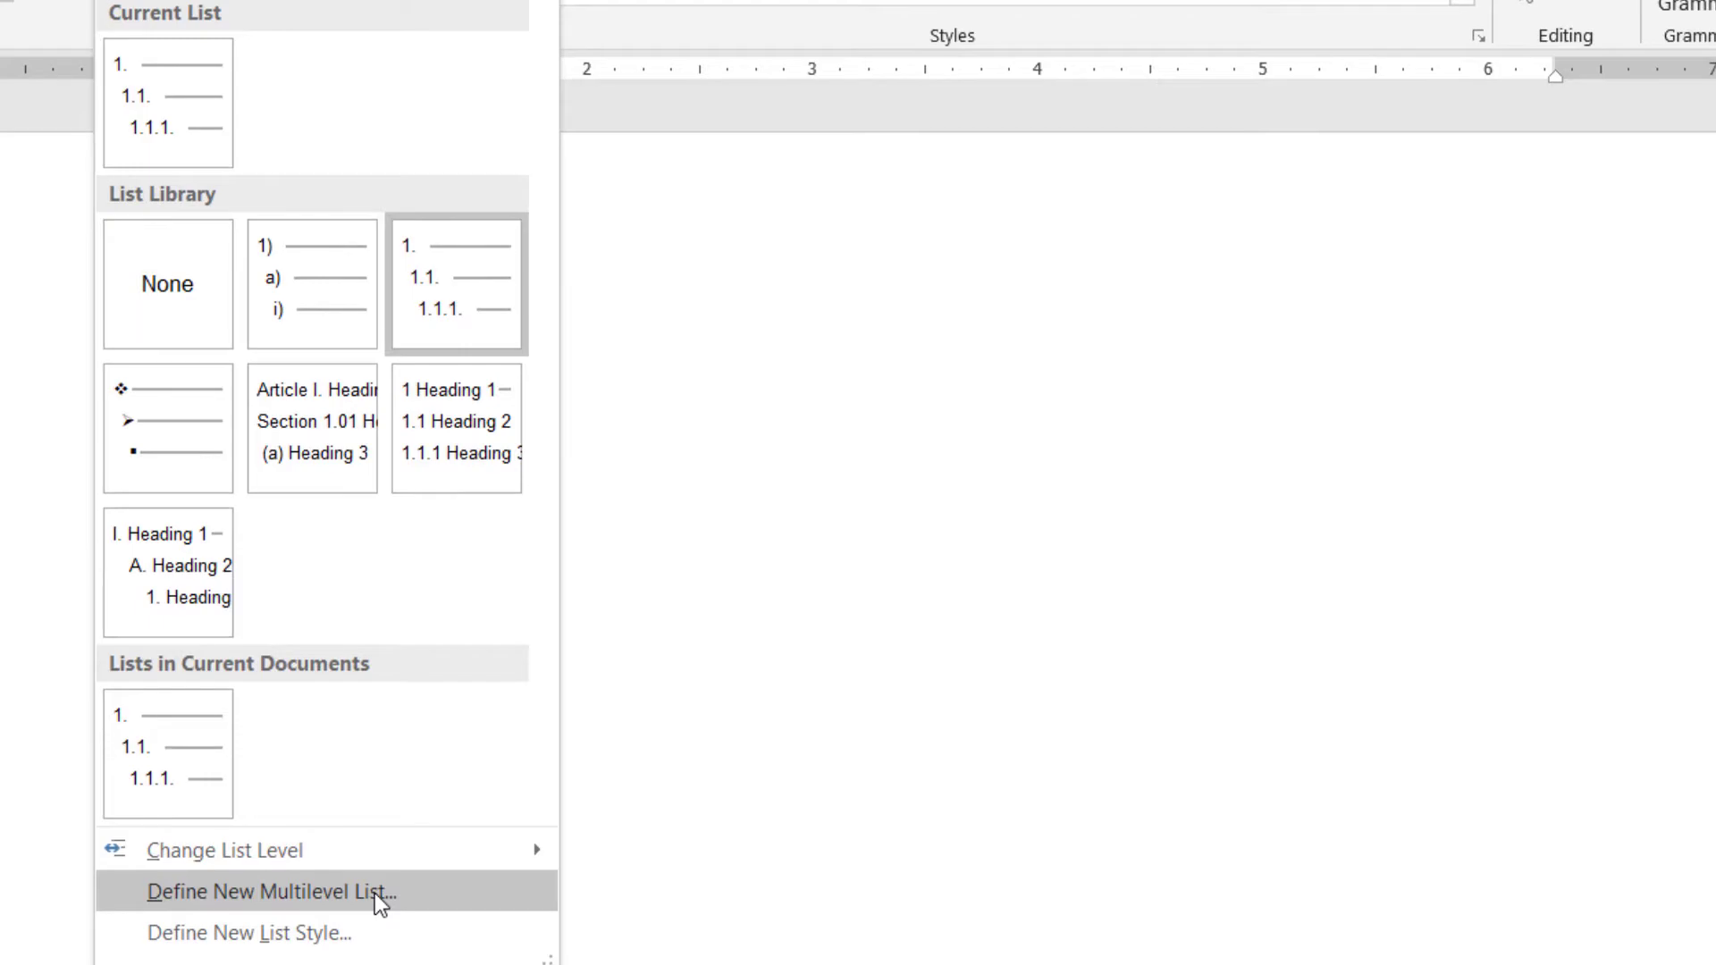
pyautogui.click(269, 892)
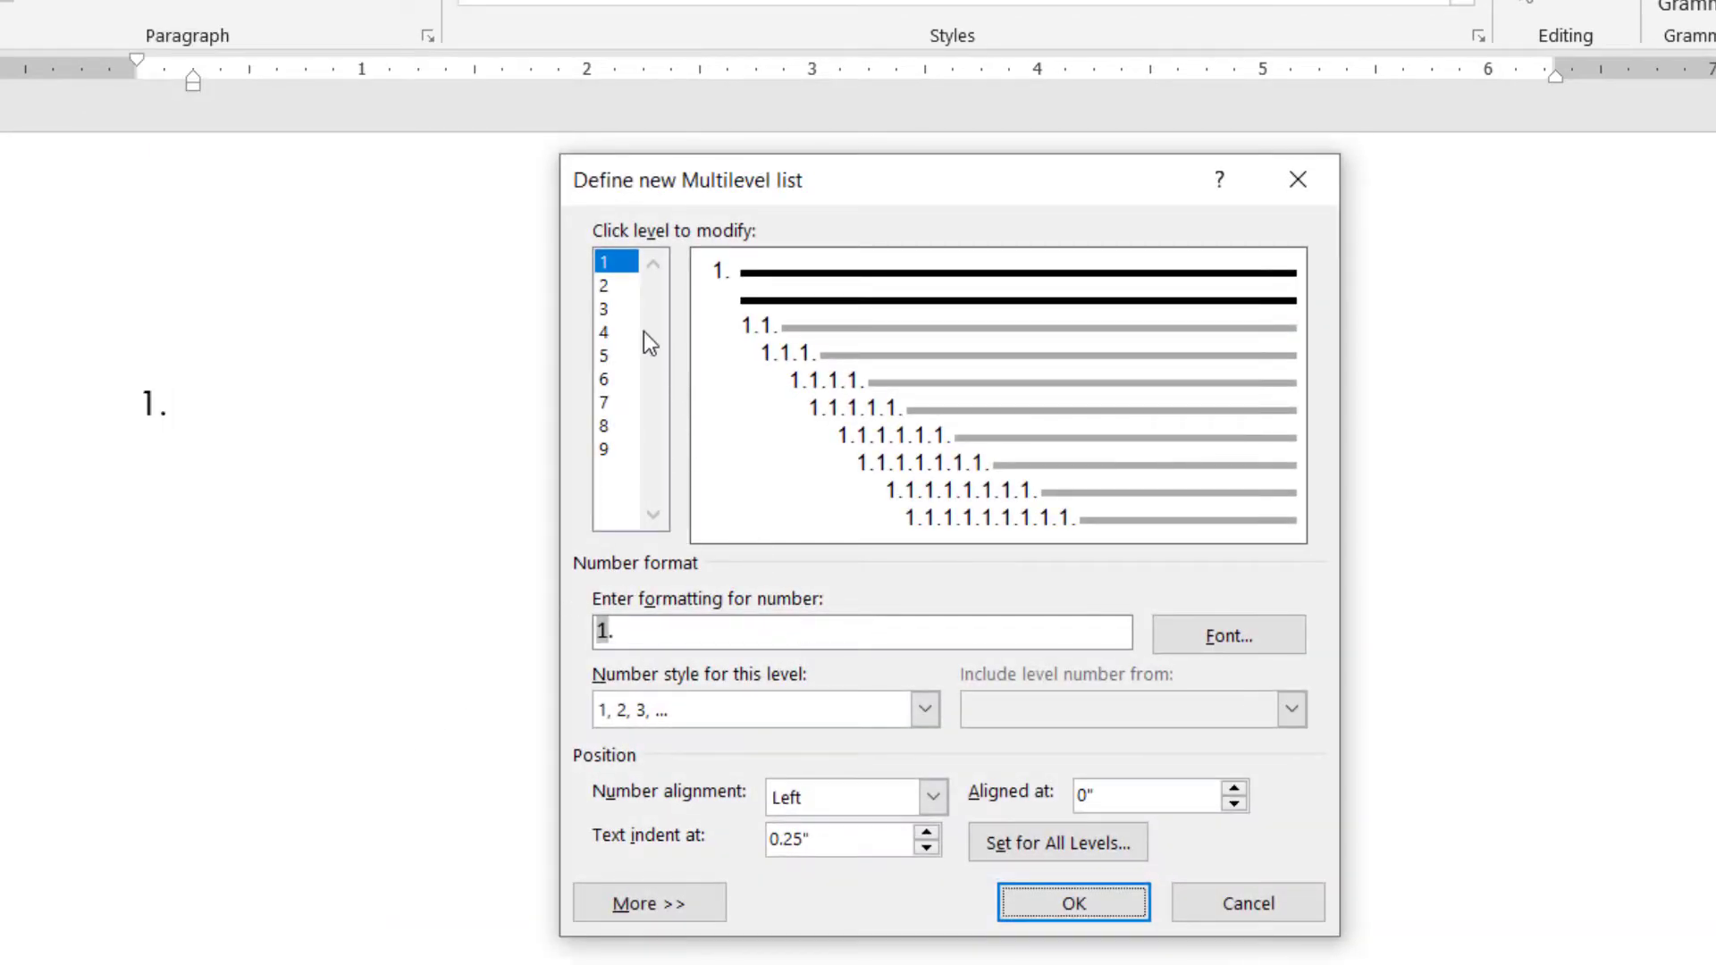
pyautogui.moveTo(608, 263)
pyautogui.write('Chapter ')
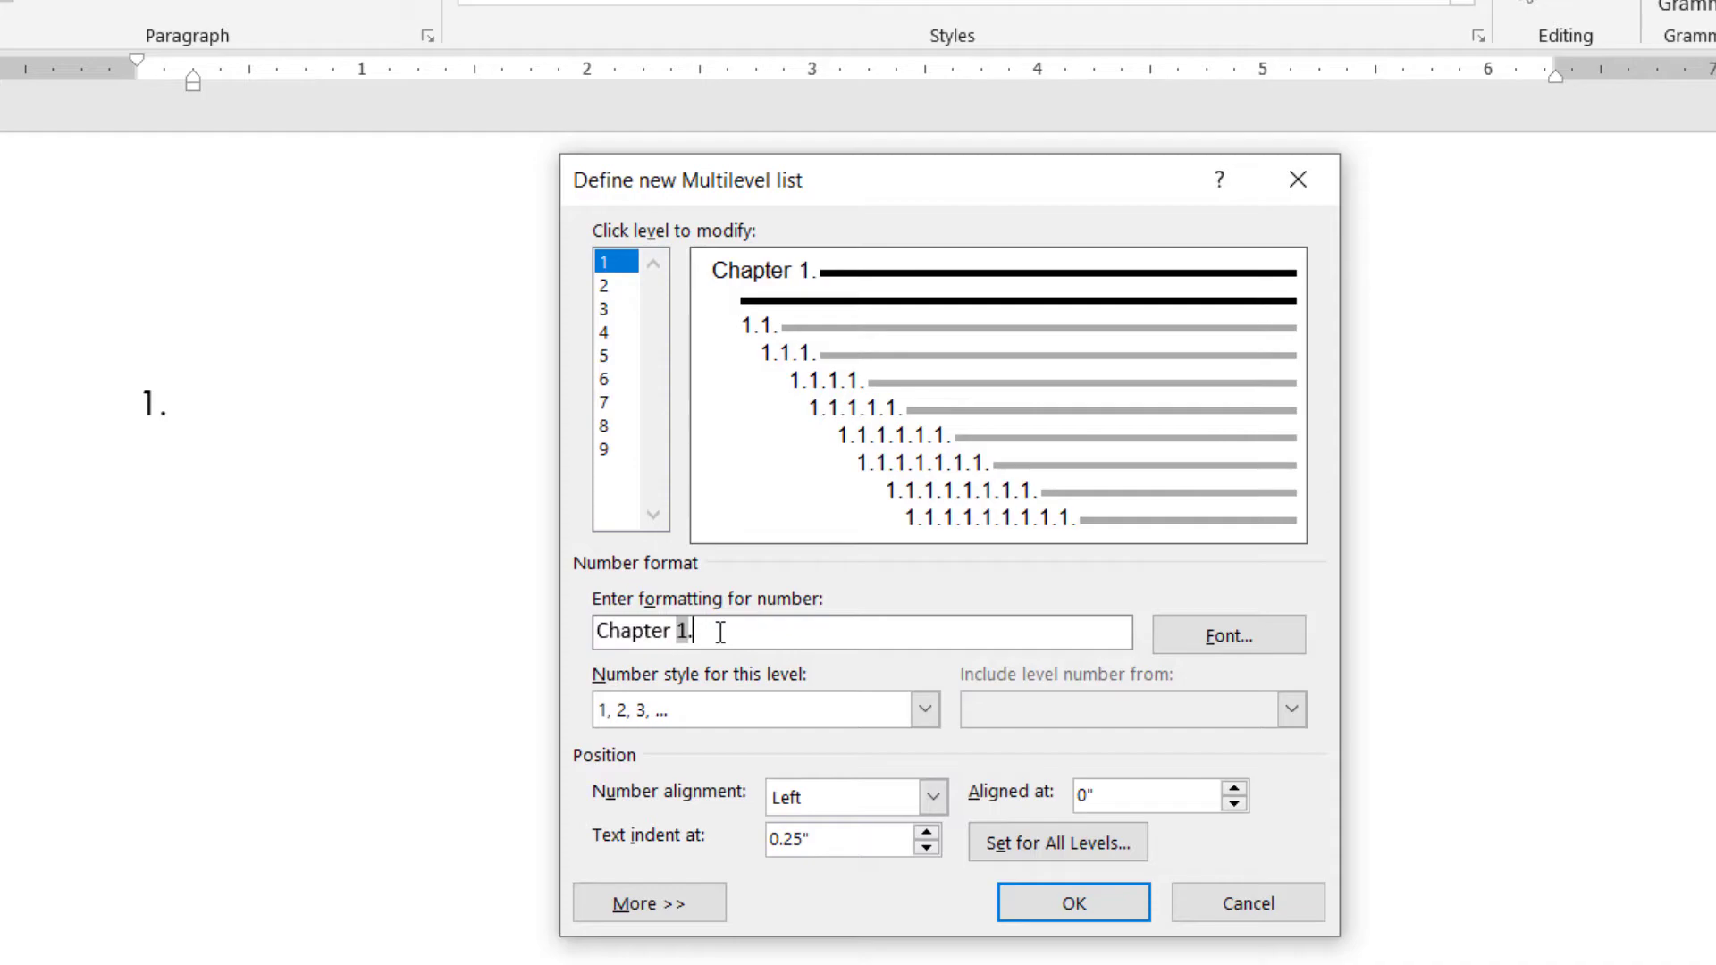
pyautogui.click(647, 901)
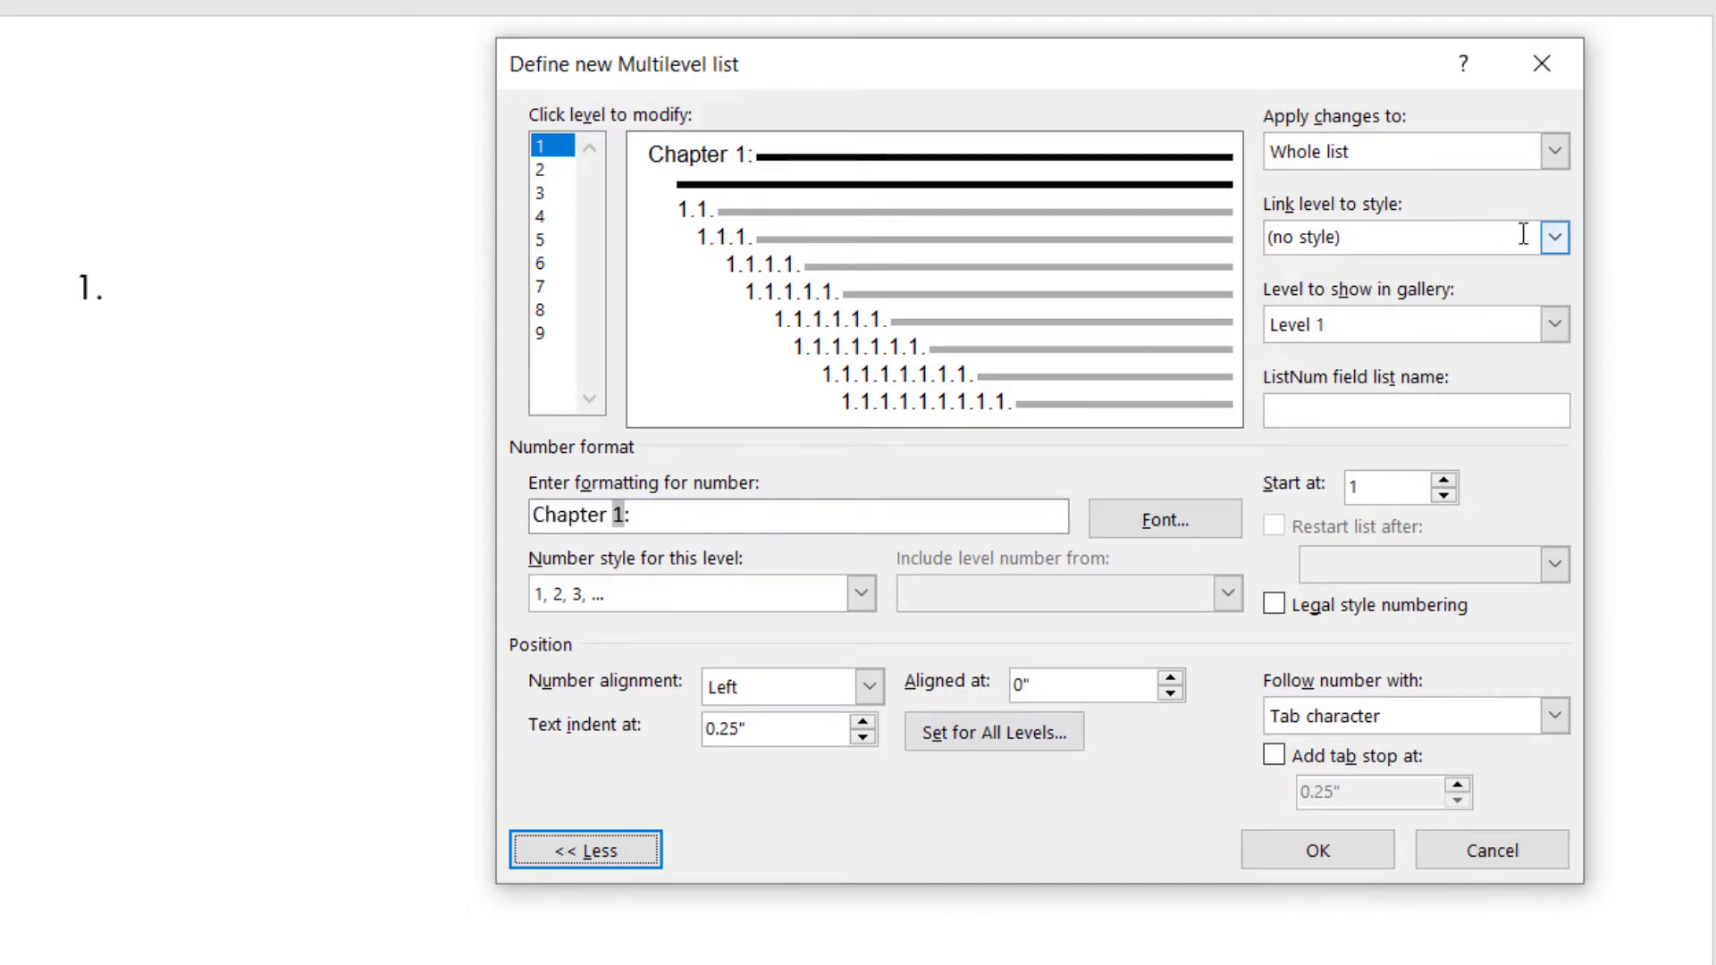
pyautogui.click(1553, 237)
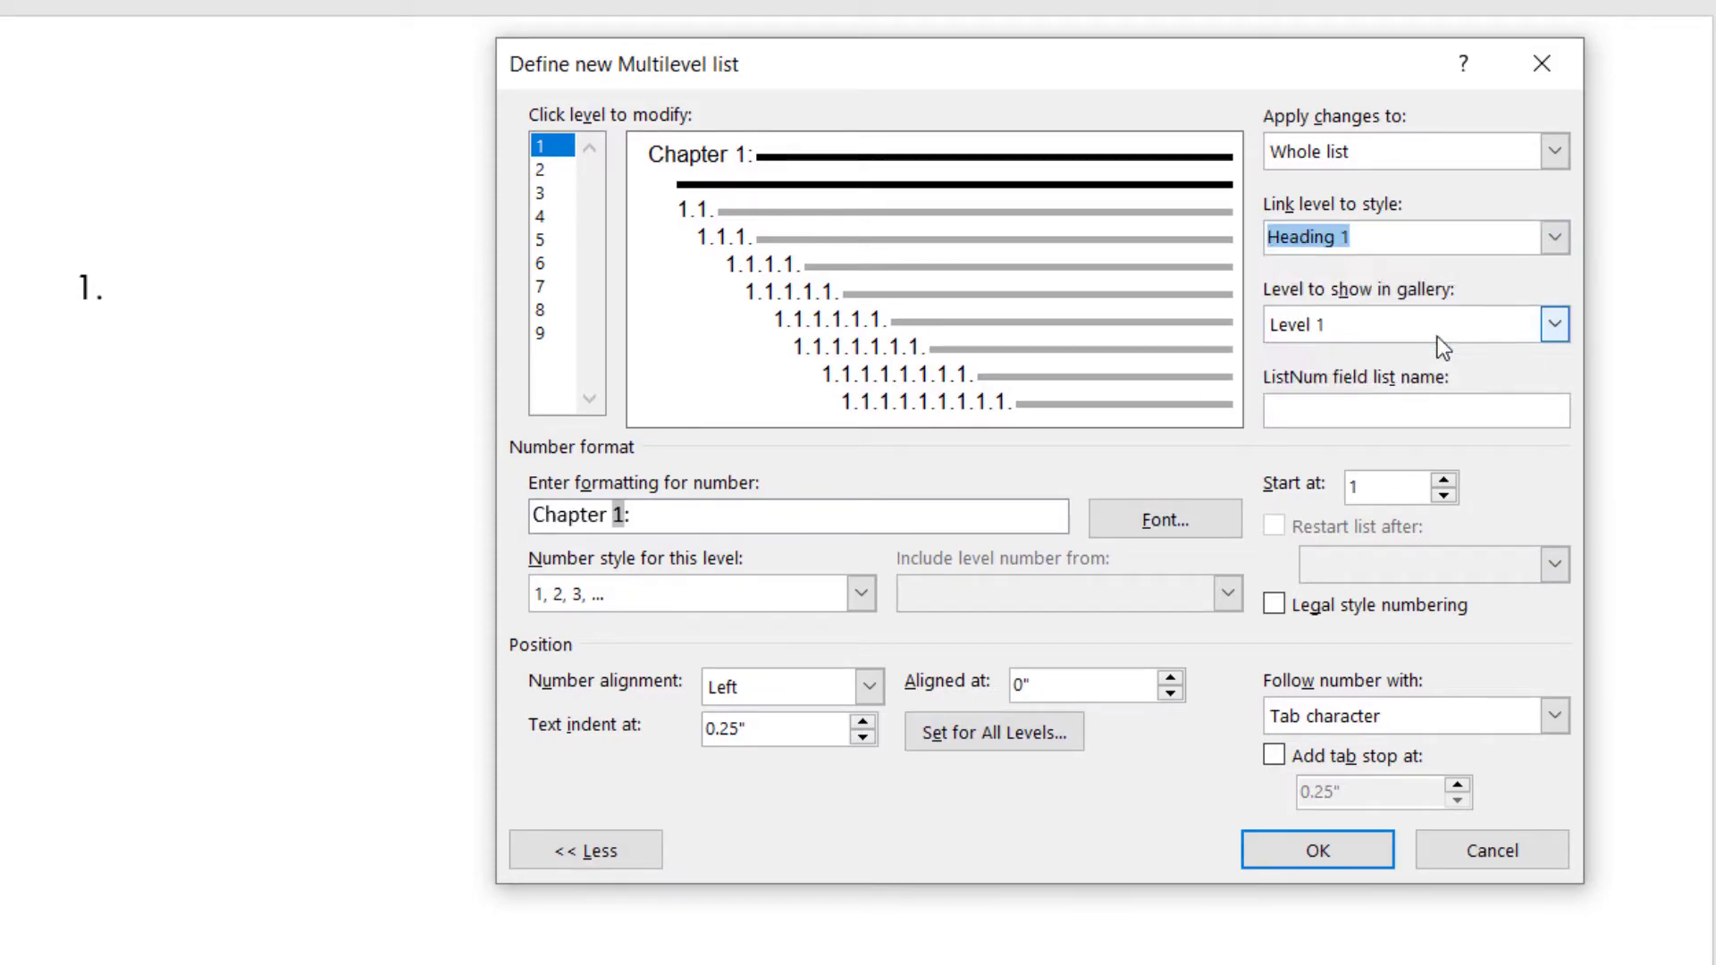
pyautogui.click(1405, 324)
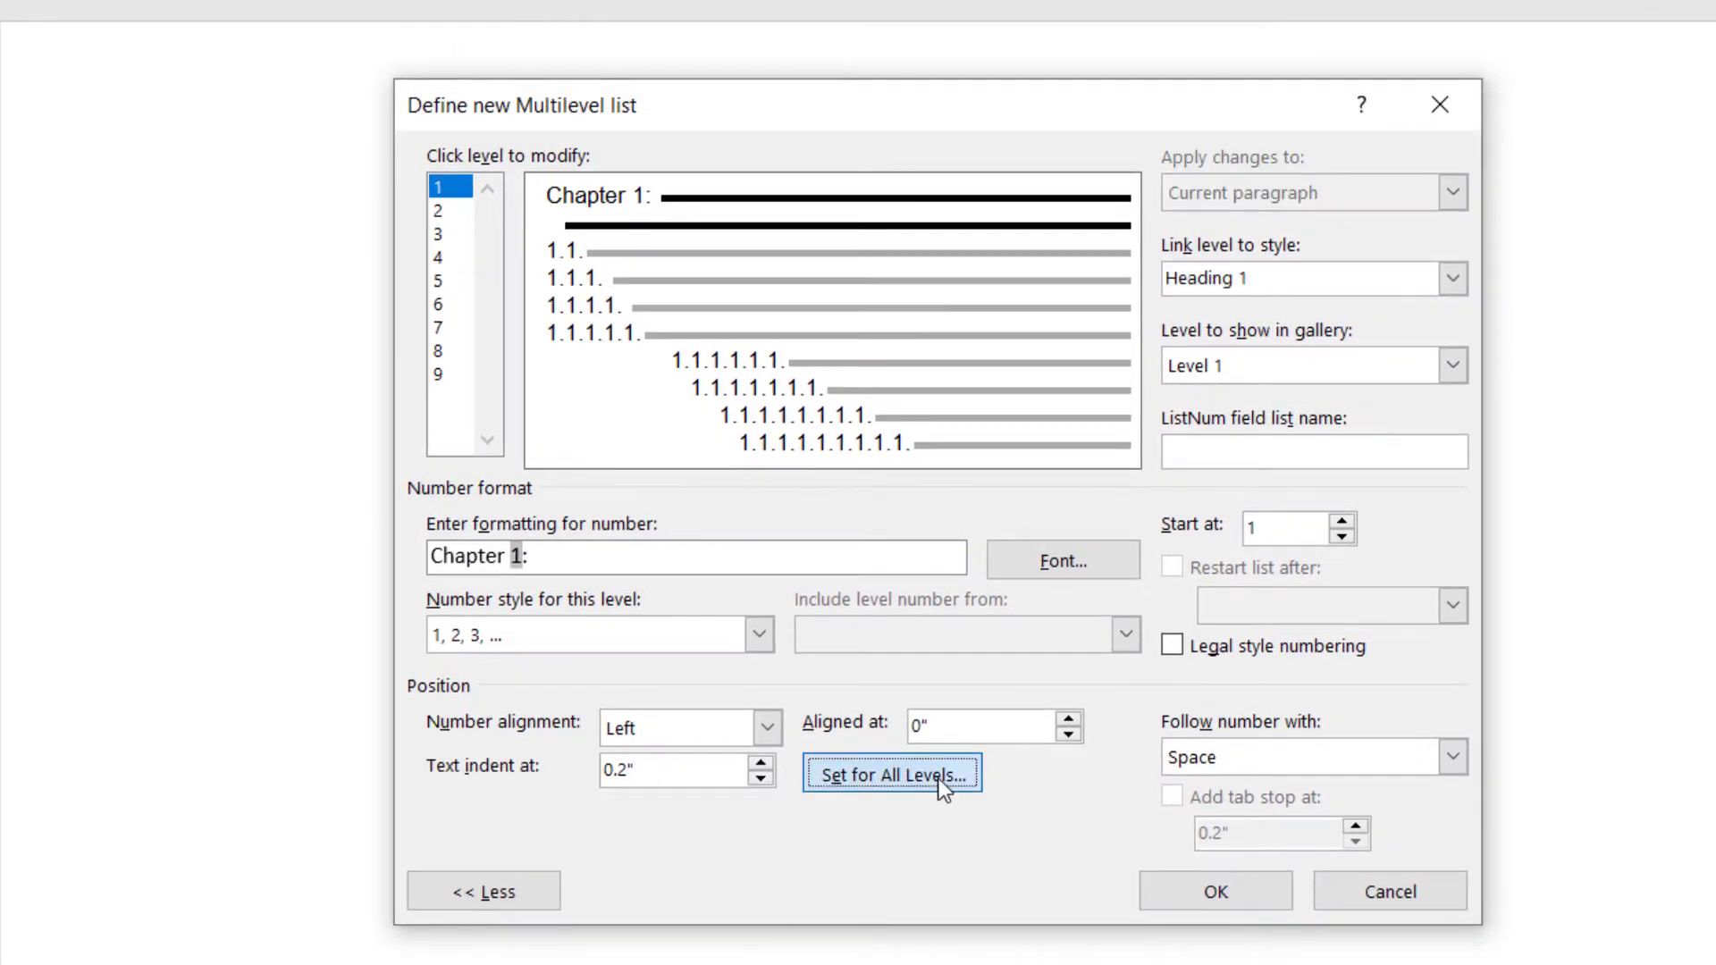
# Step: Set 0.2" indents for all levels of the new list
pyautogui.click(890, 774)
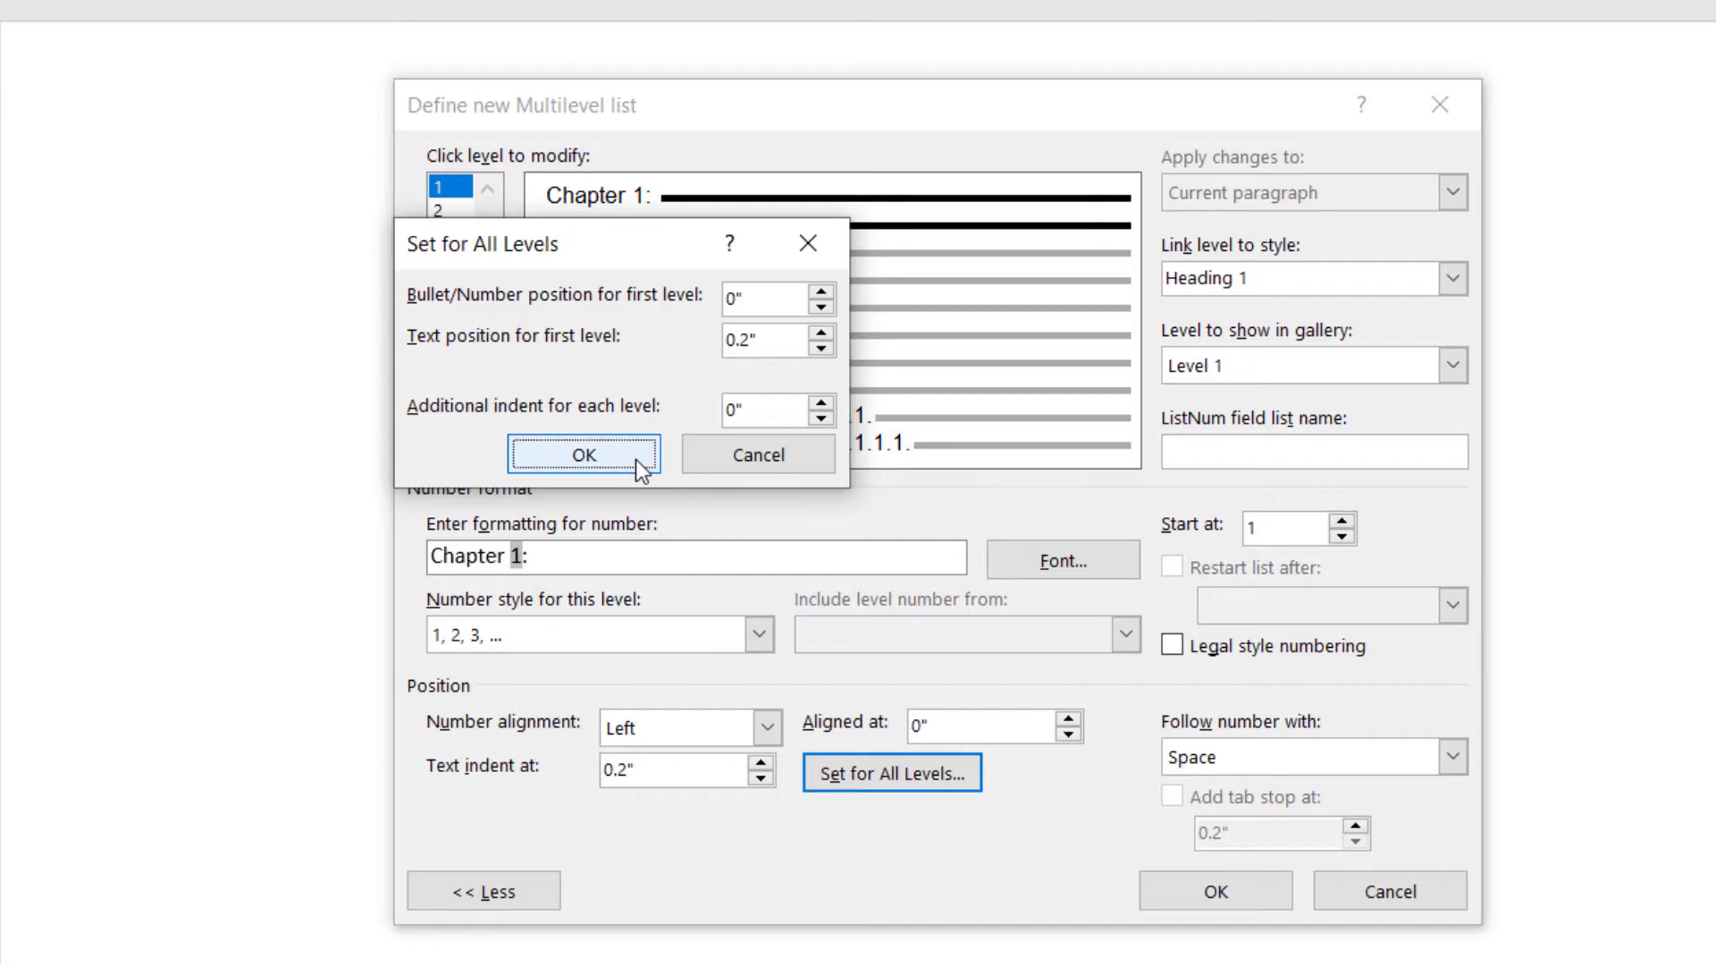
pyautogui.click(581, 454)
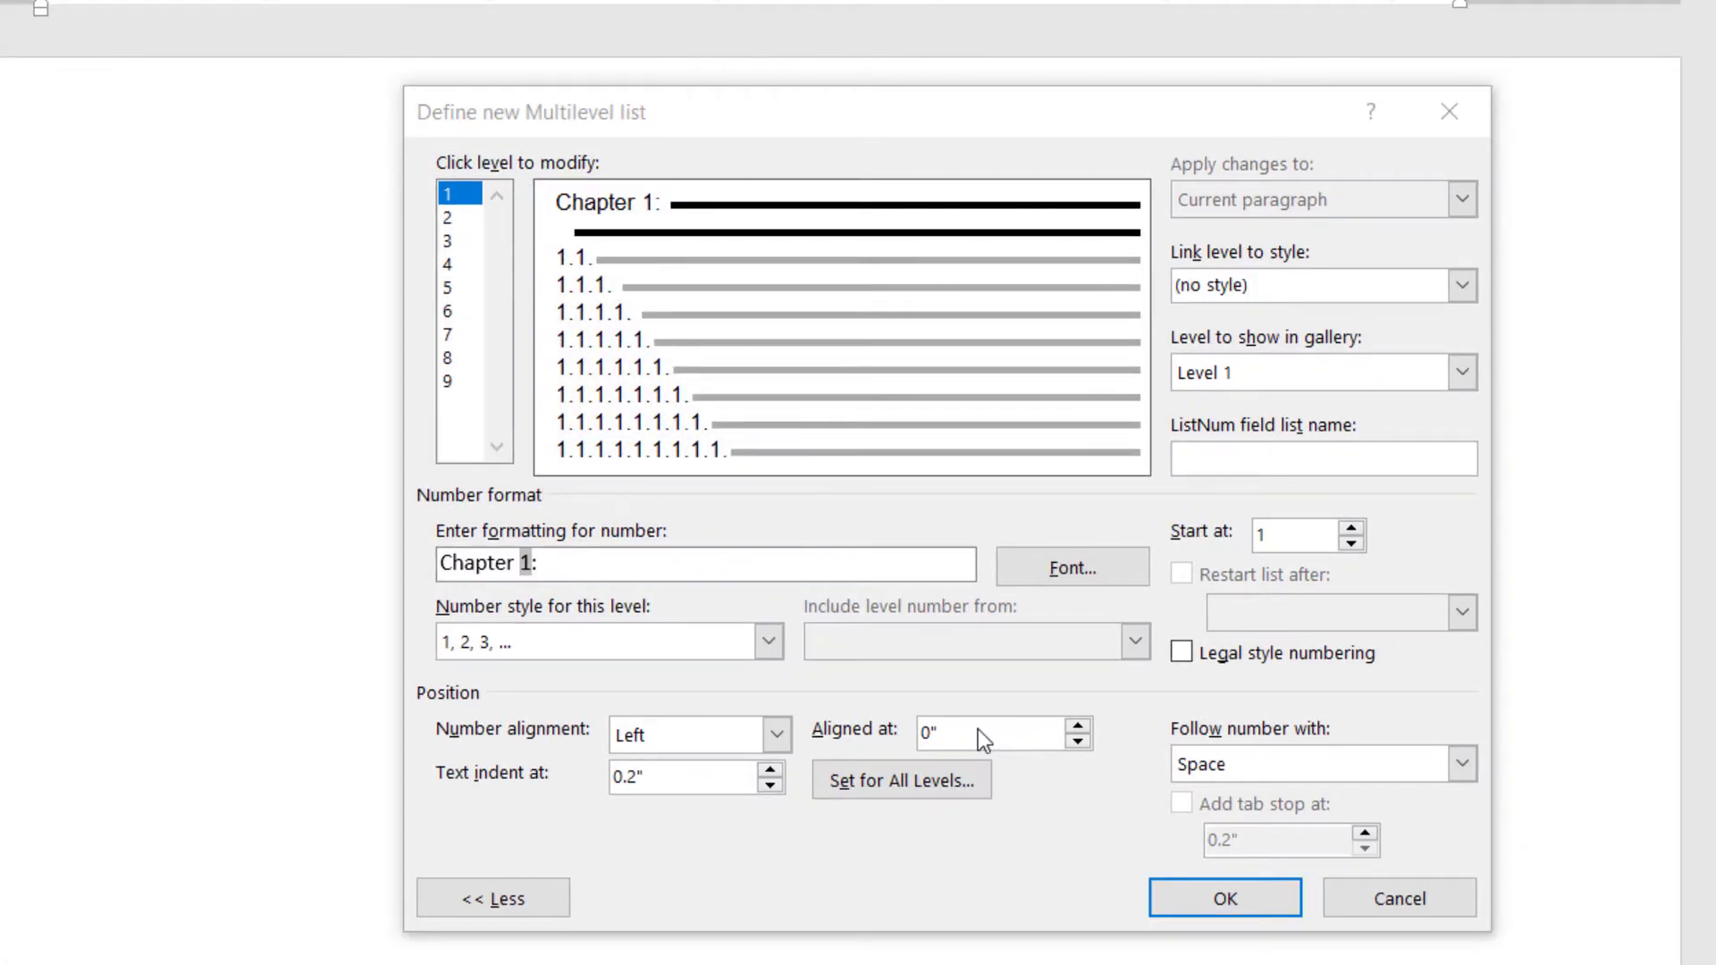
# Step: Link list levels 2 and 3 to Heading 2 and Heading 3, showing them in the gallery
pyautogui.click(448, 218)
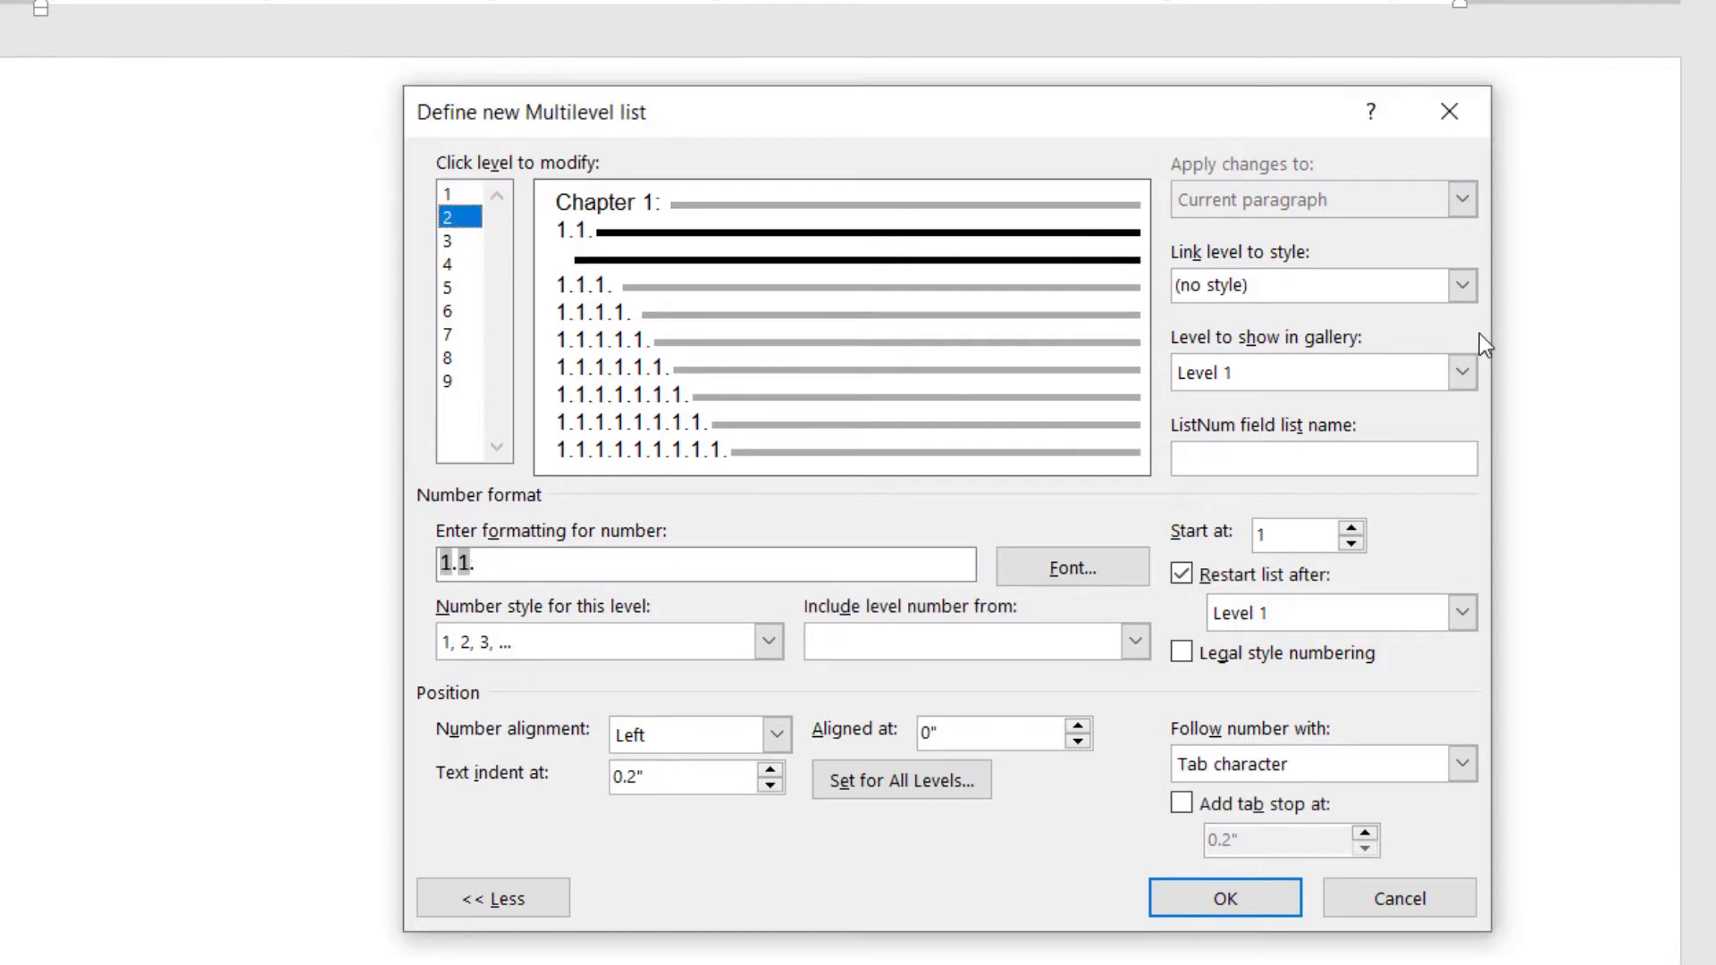
pyautogui.click(1460, 286)
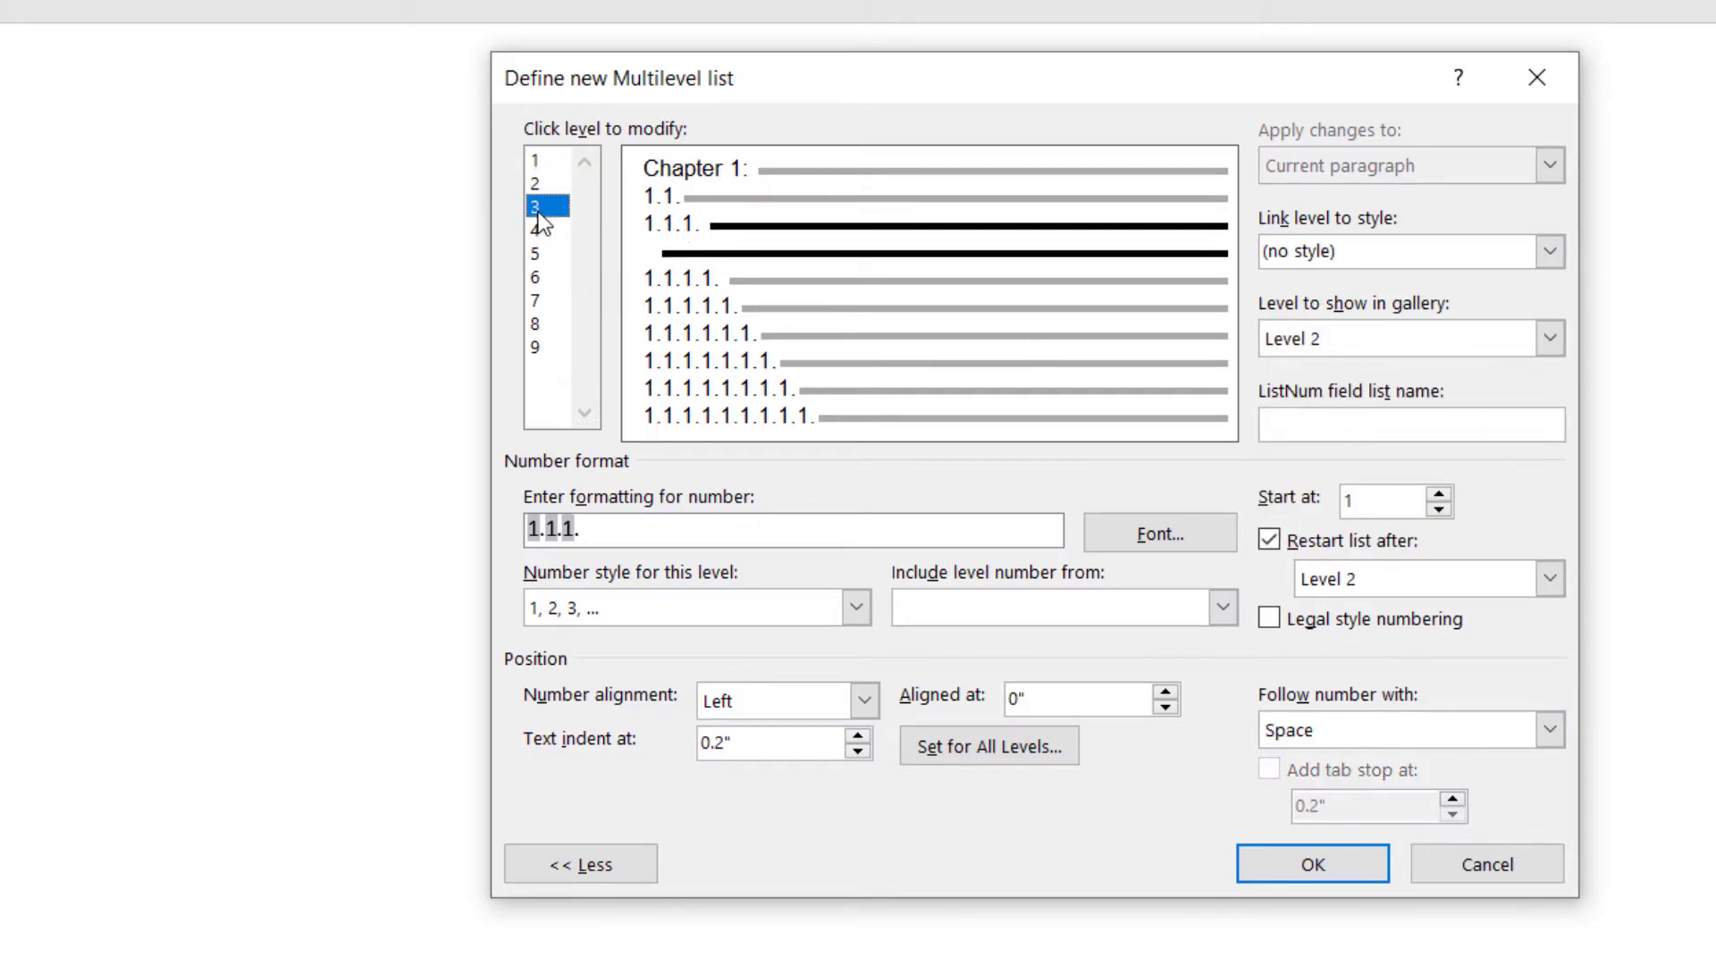
pyautogui.click(1547, 250)
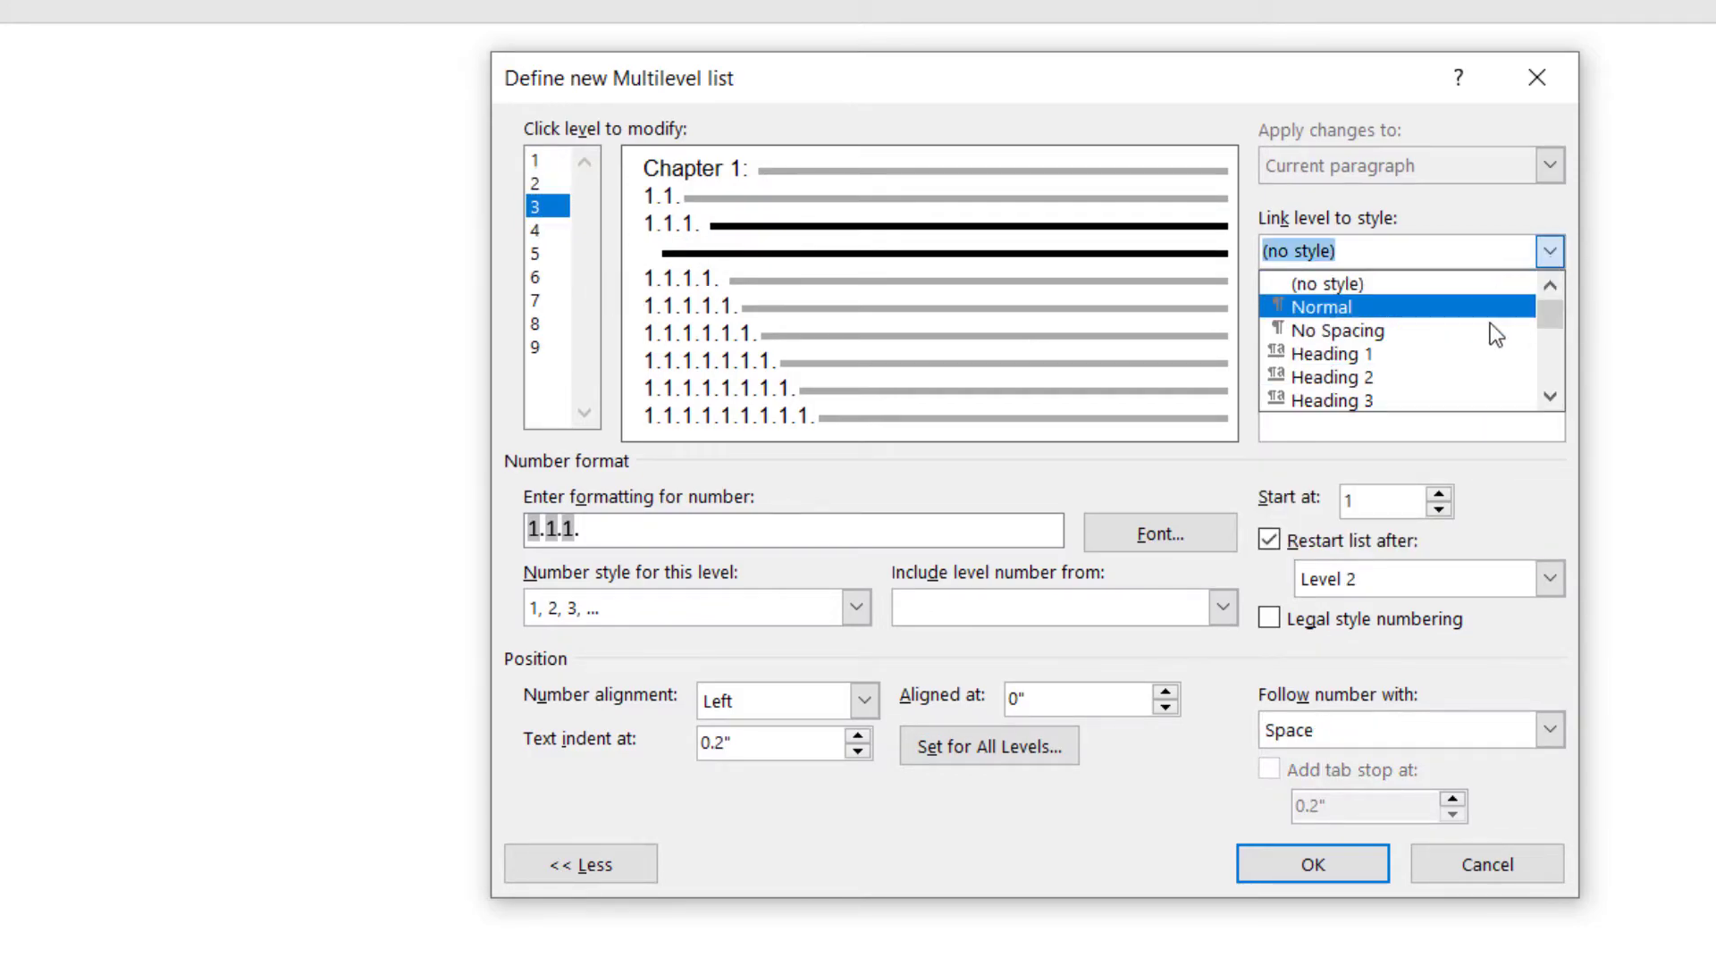
pyautogui.click(1331, 400)
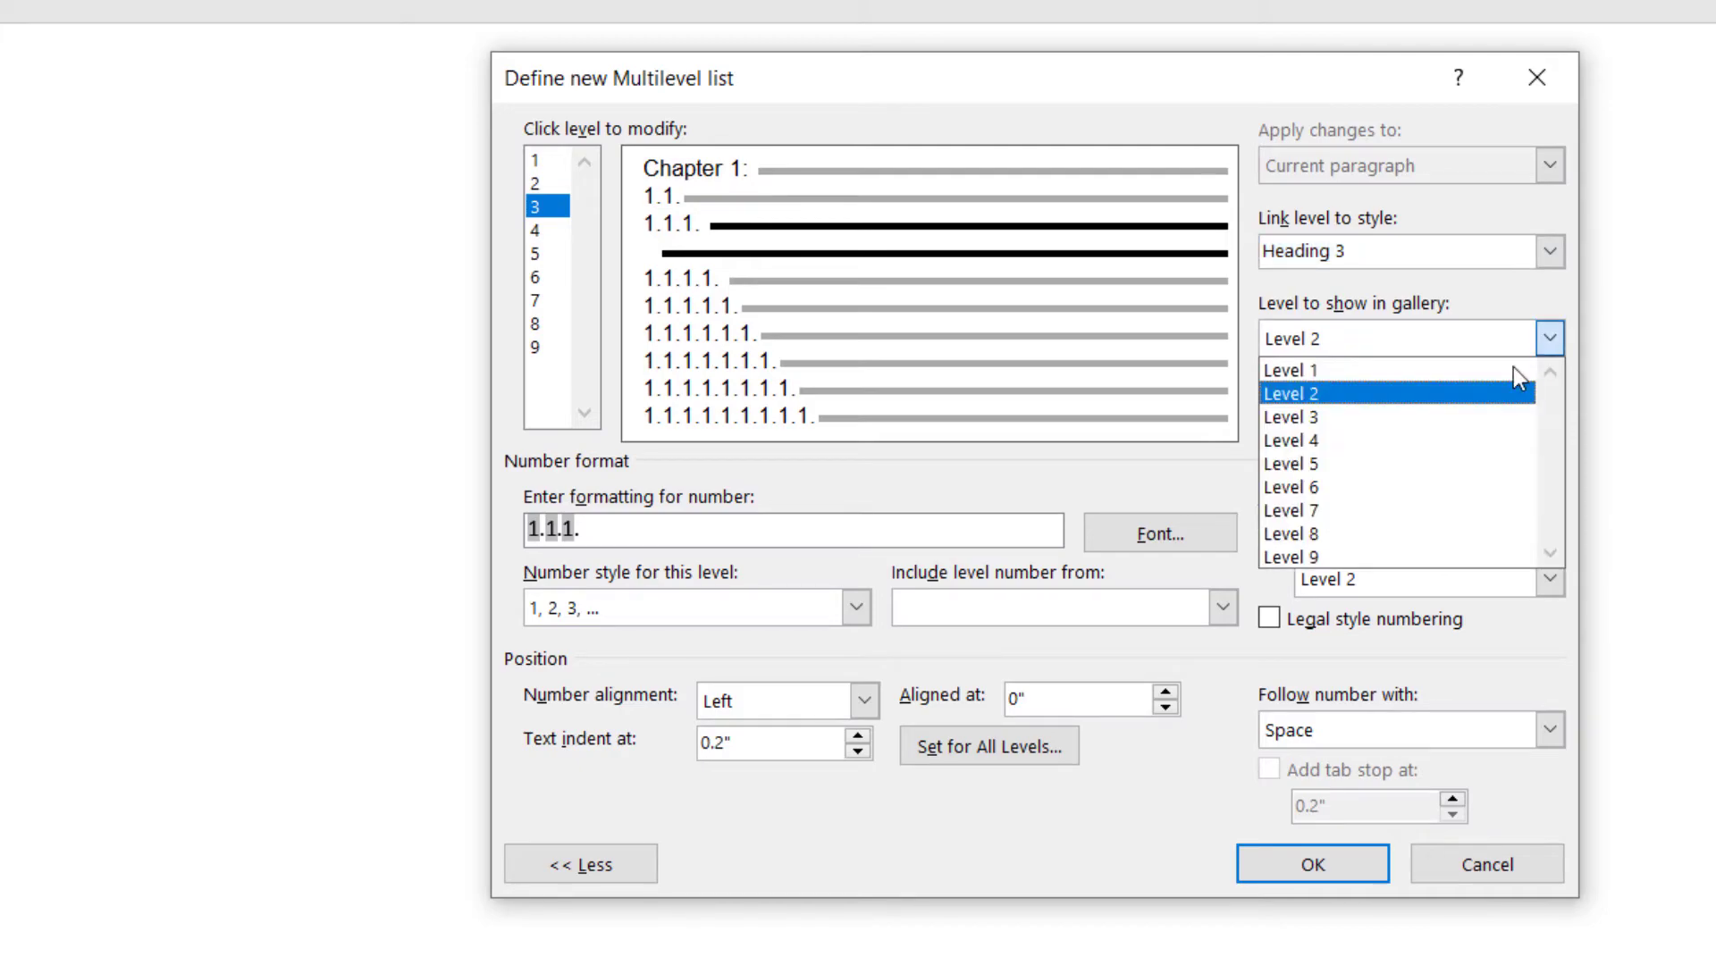
pyautogui.click(1292, 416)
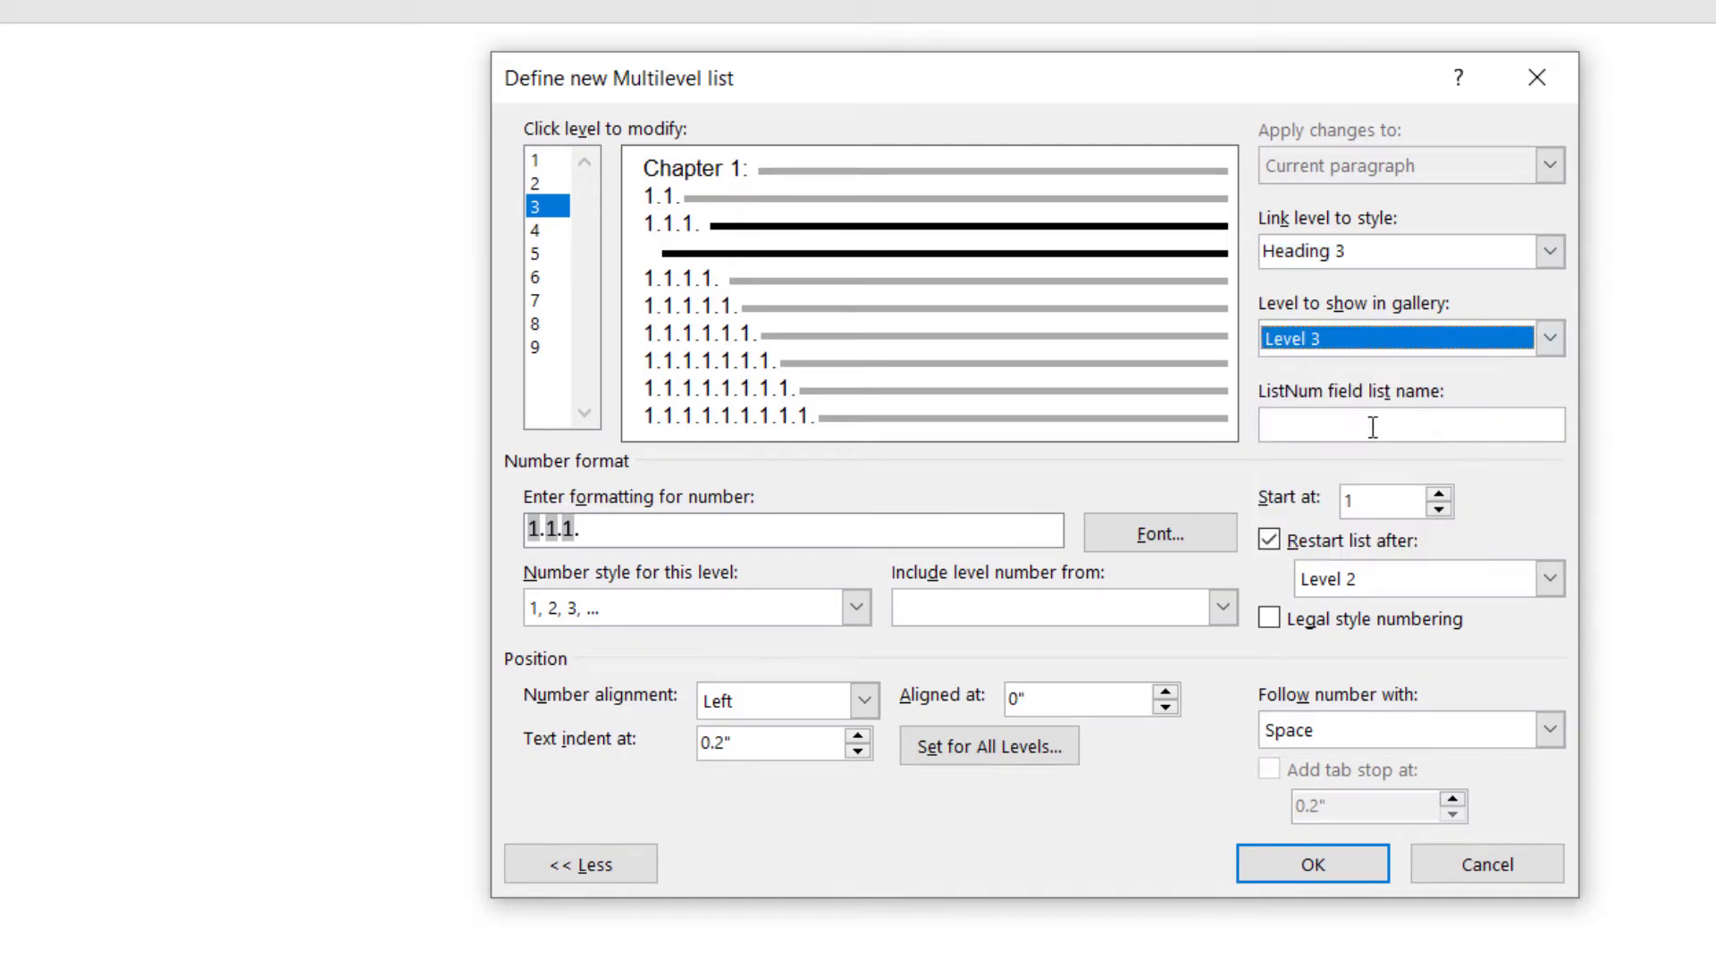
# Step: Link levels 4 and 5 to Heading 4 and Heading 5, show Level 5 in gallery, and save the list
pyautogui.click(536, 230)
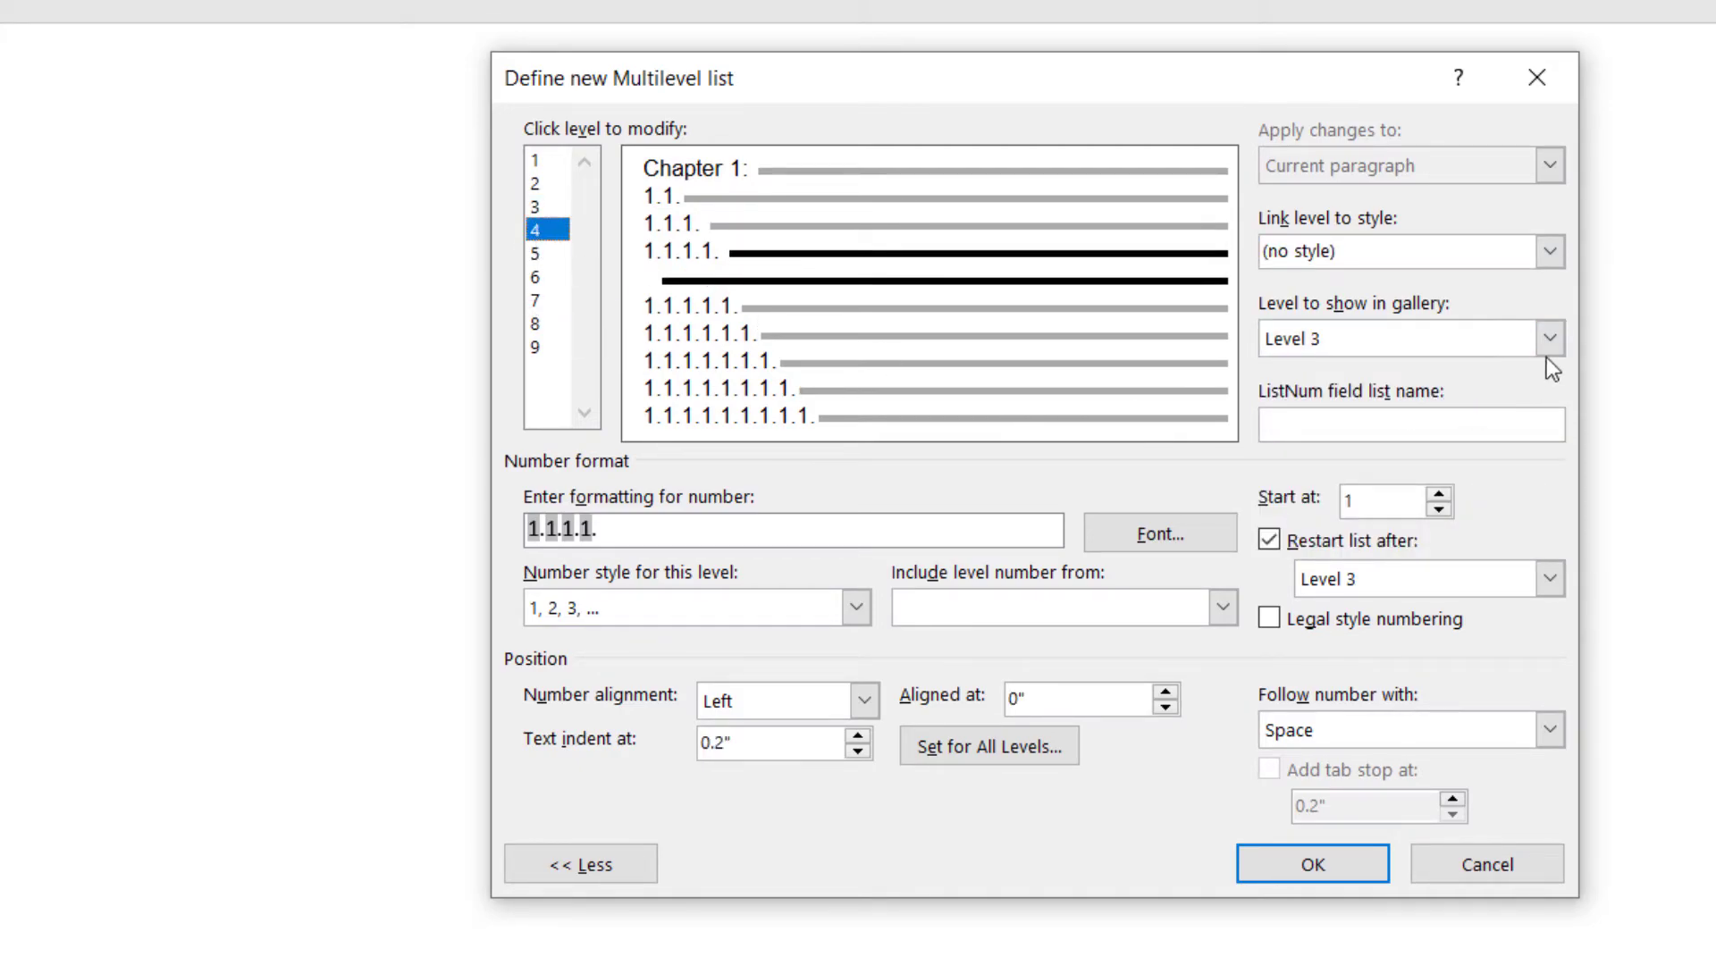
pyautogui.click(1548, 250)
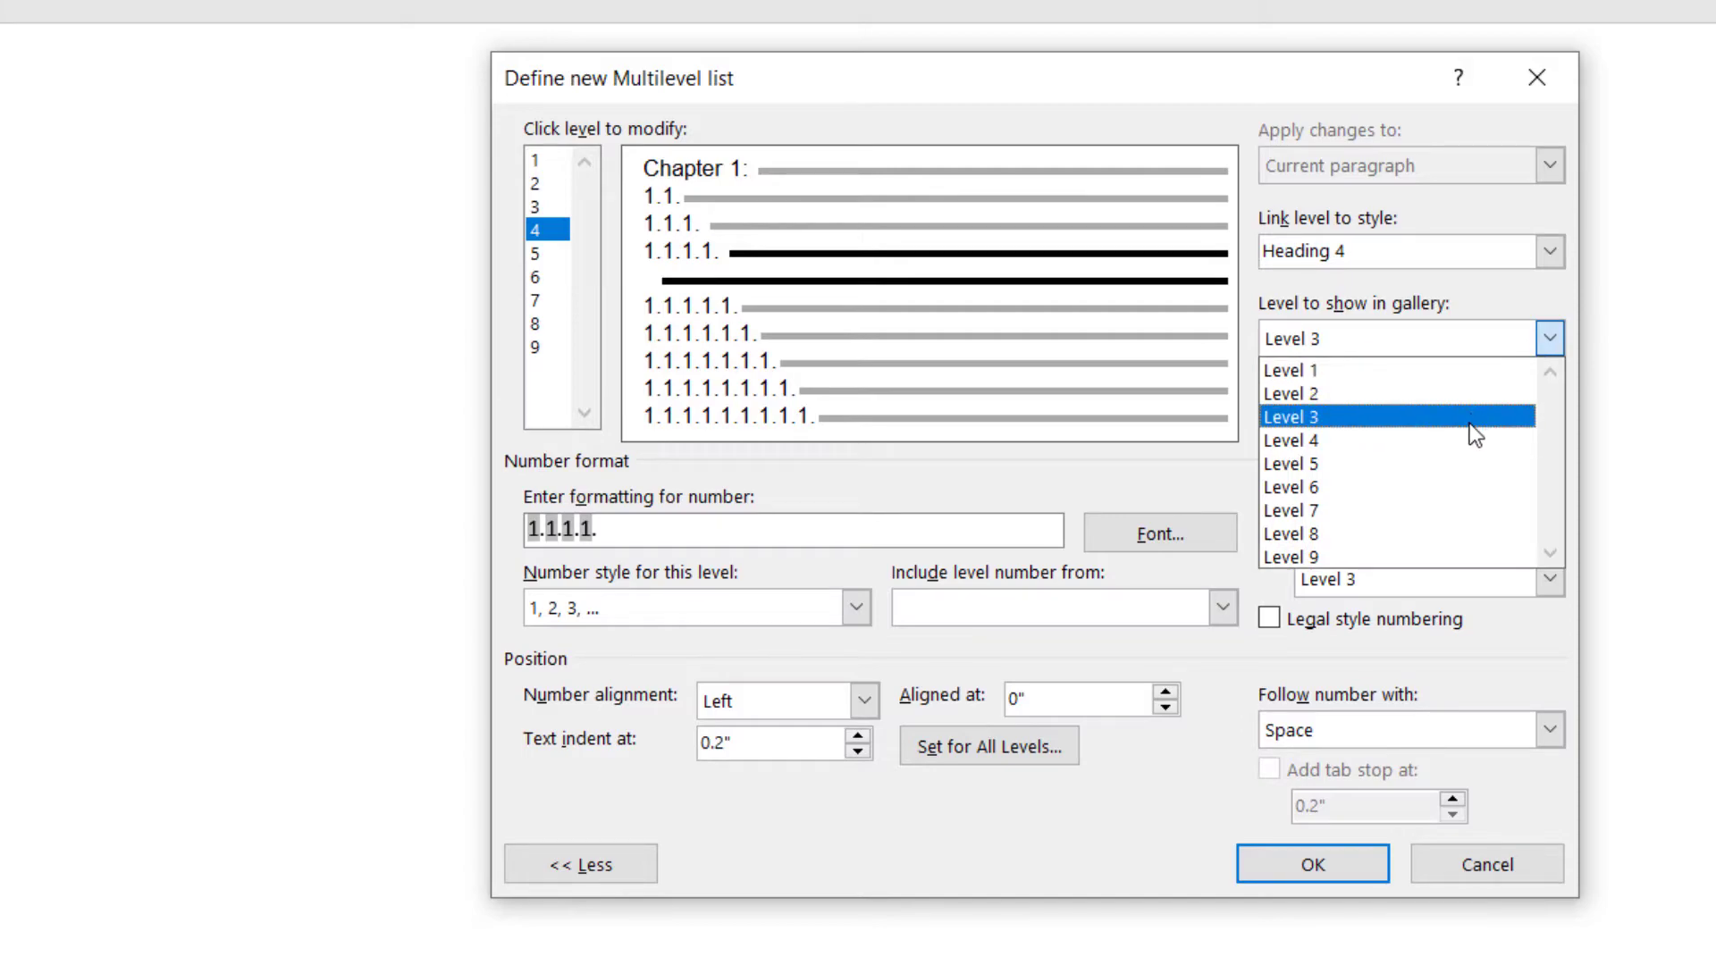
pyautogui.click(1289, 440)
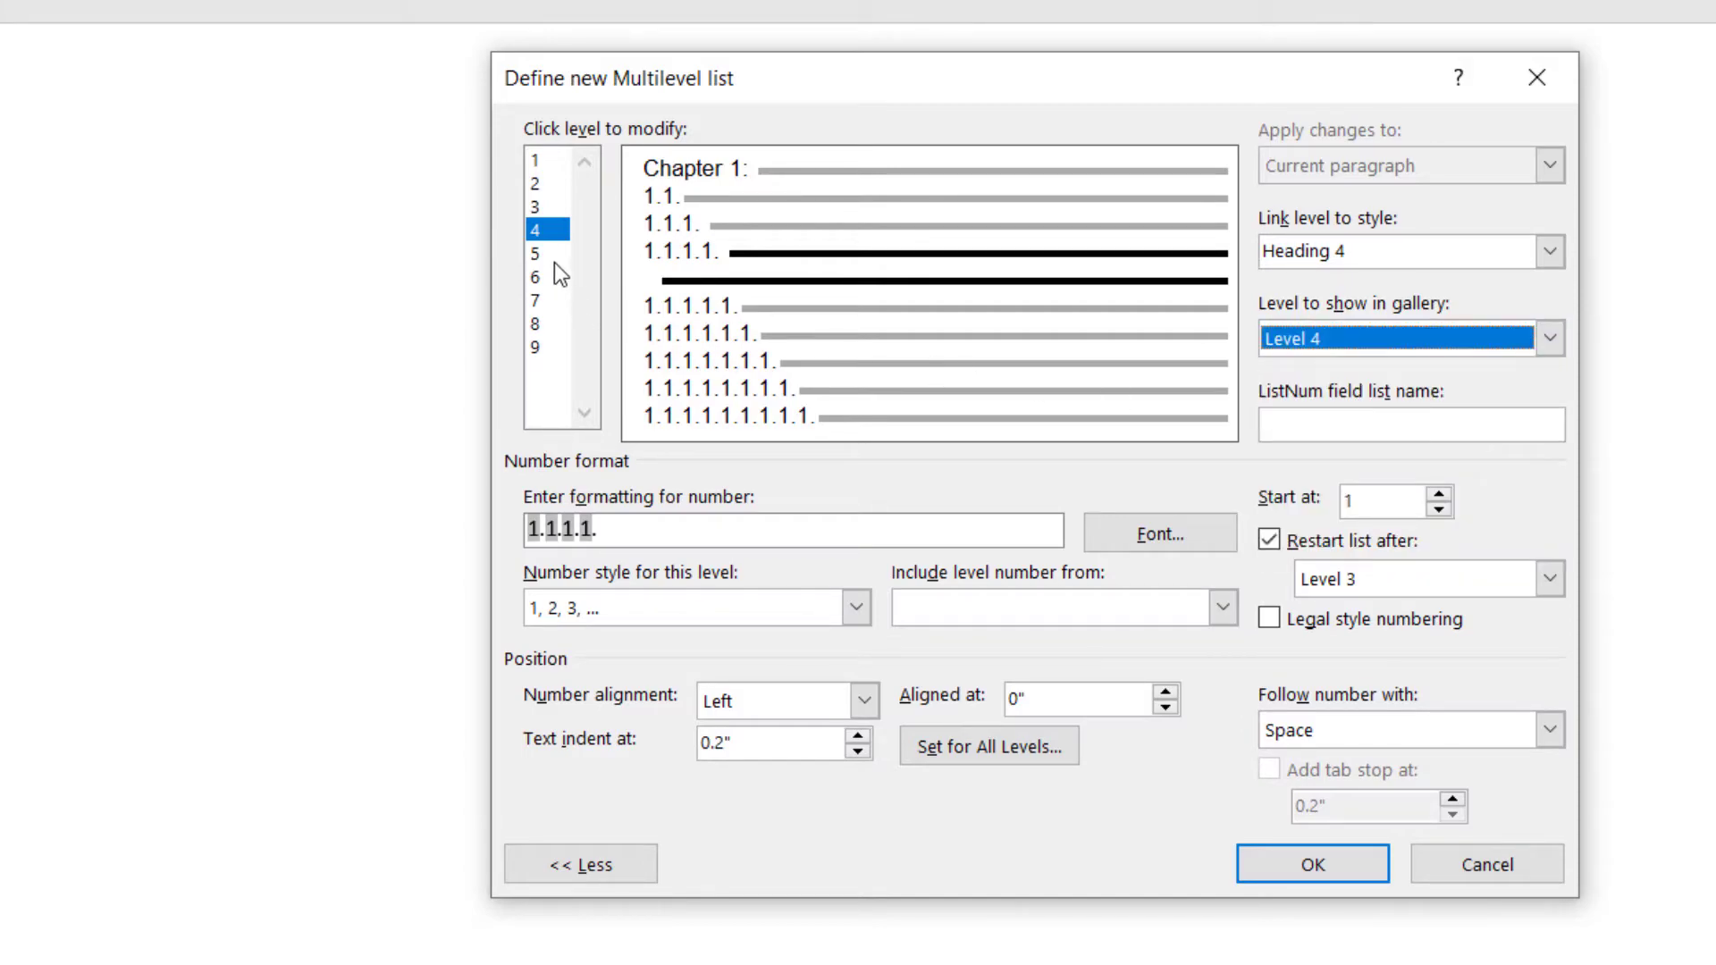
pyautogui.click(1548, 250)
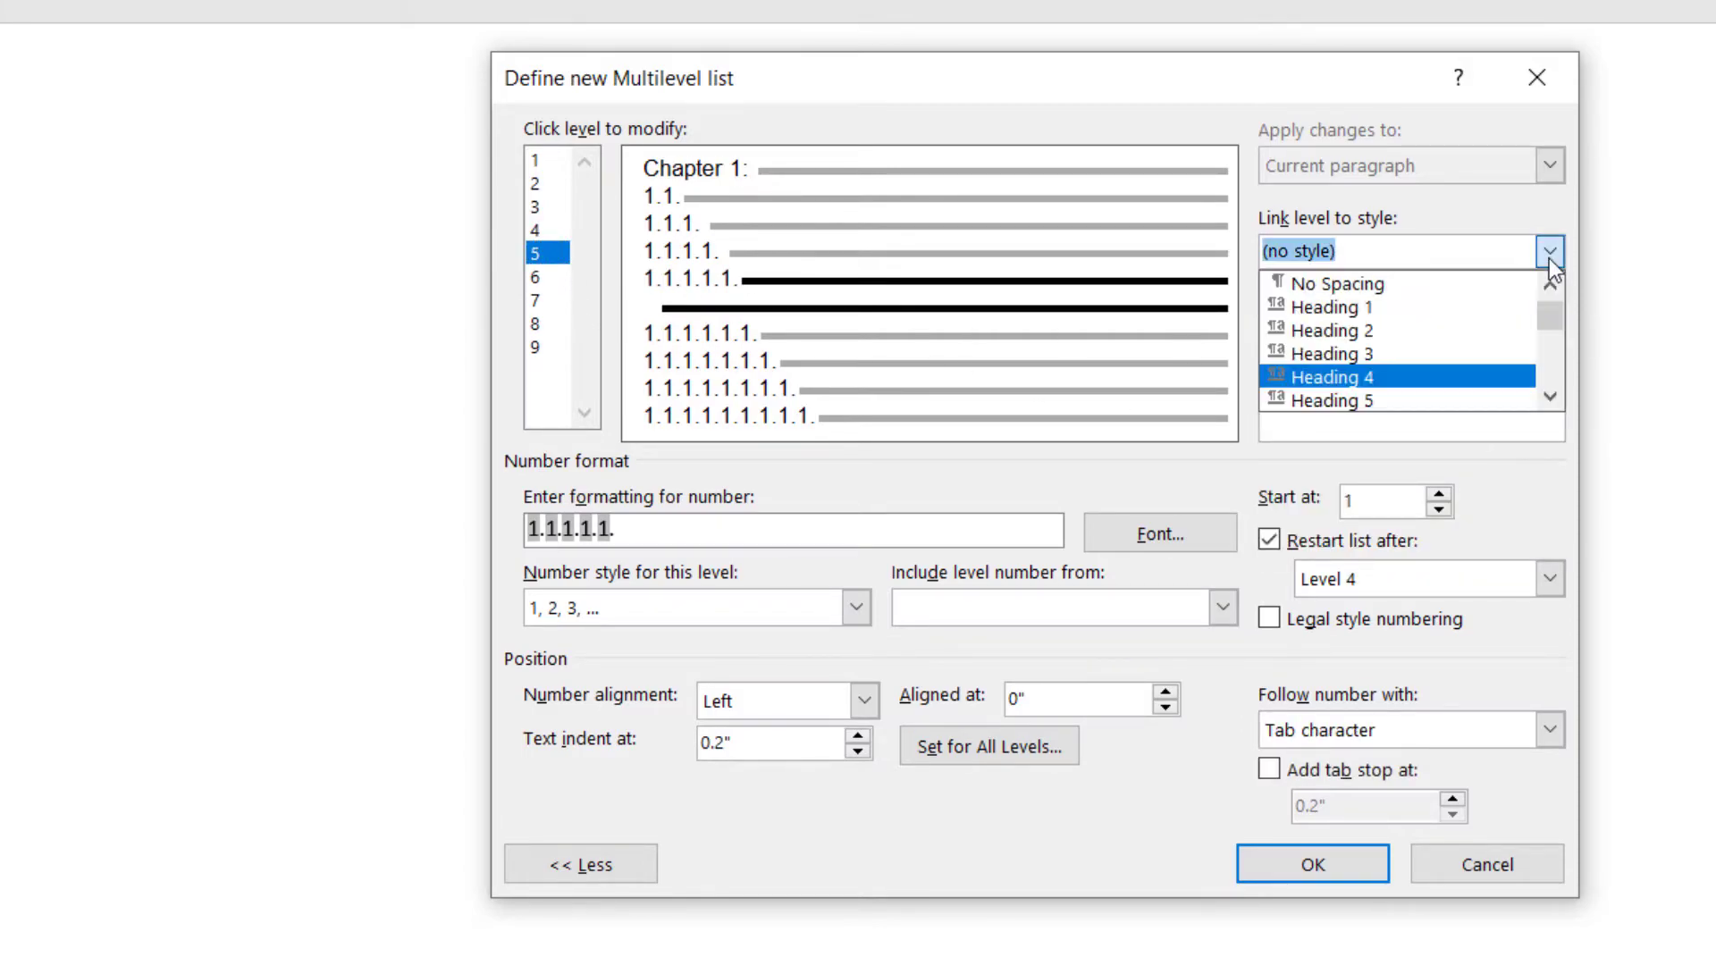
pyautogui.scroll(3)
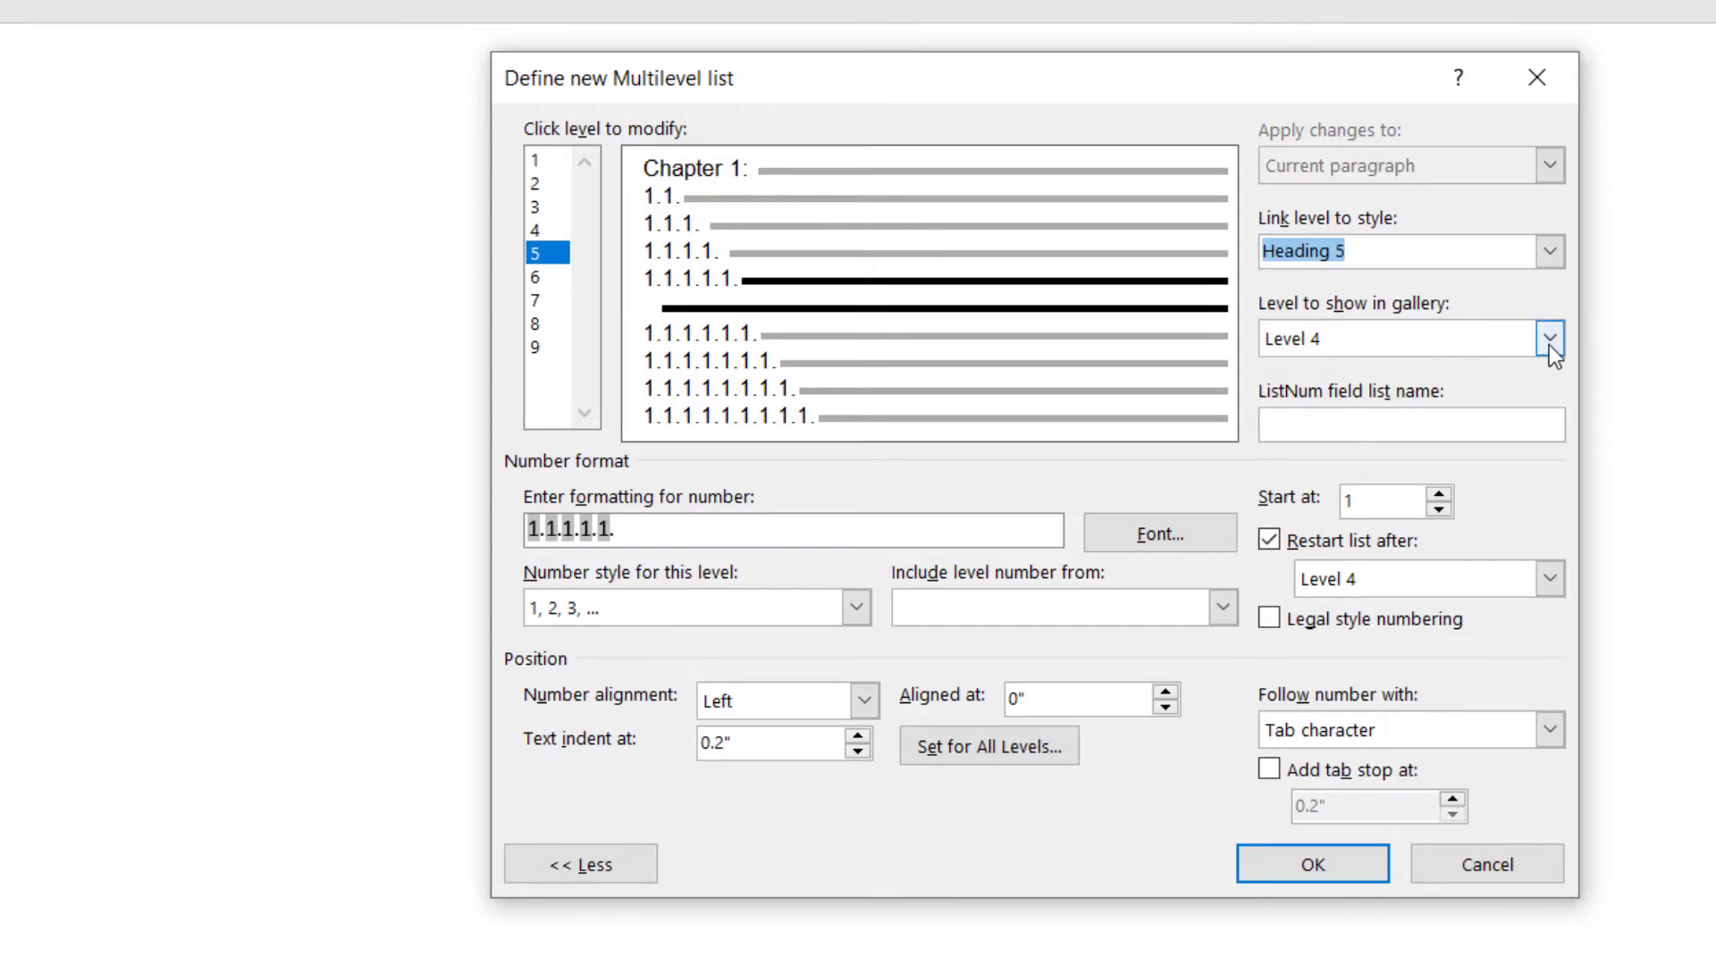
pyautogui.click(1547, 337)
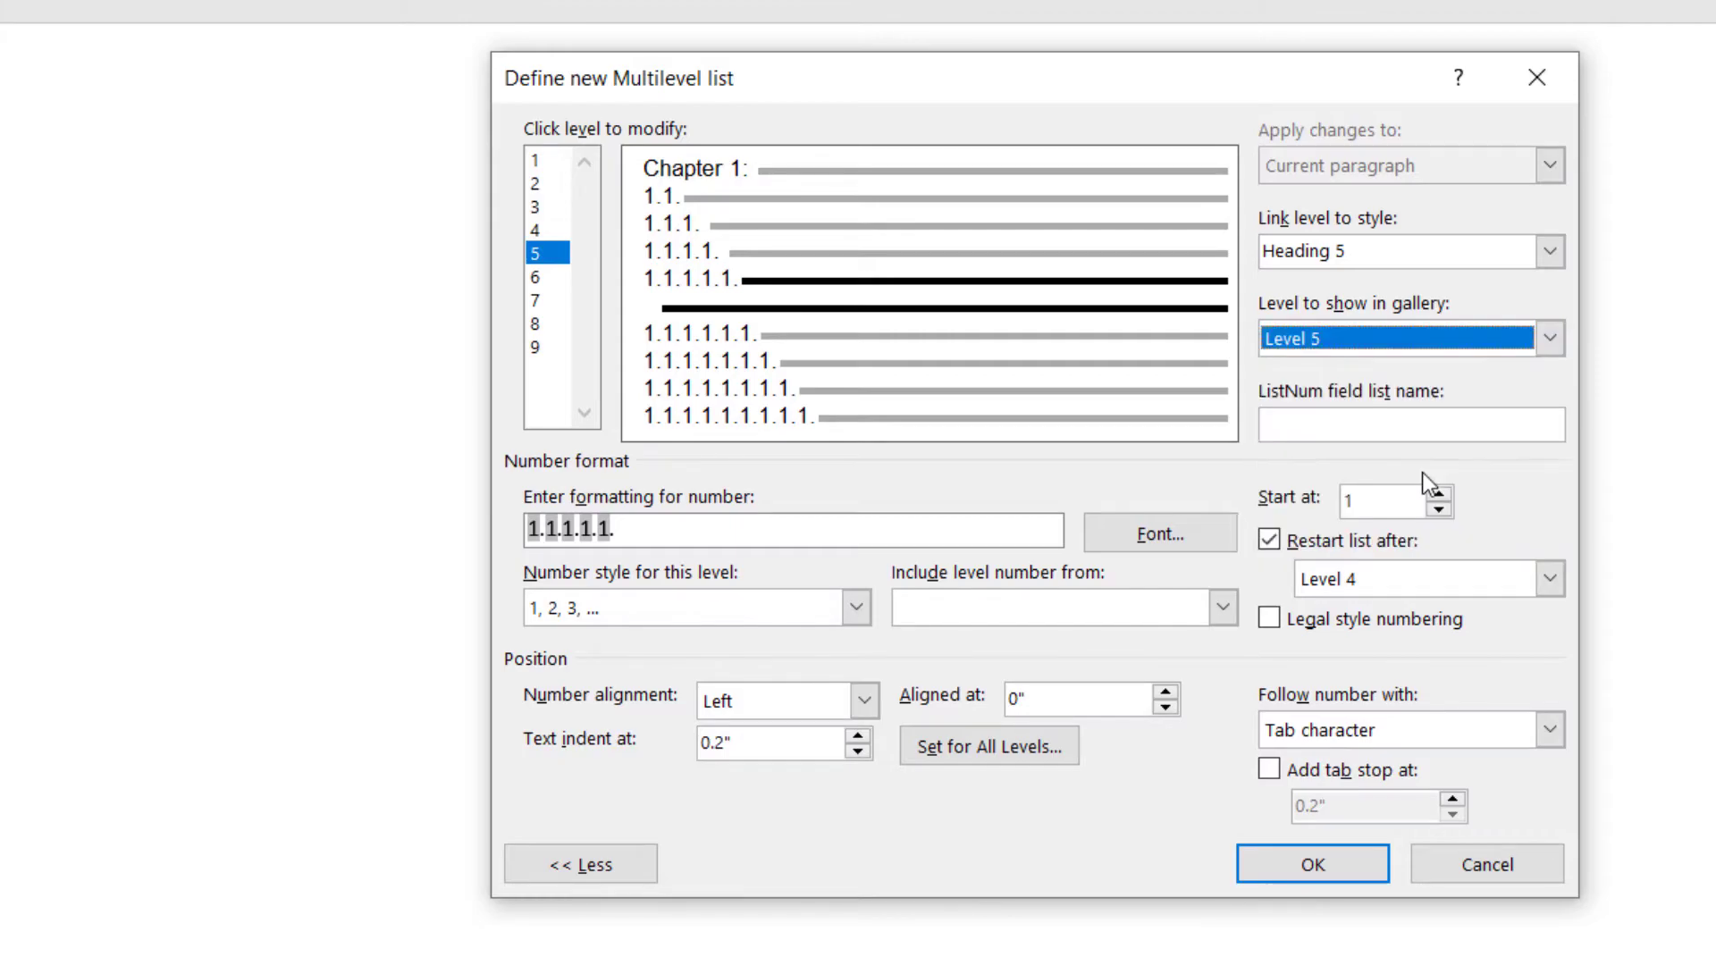
pyautogui.click(1310, 863)
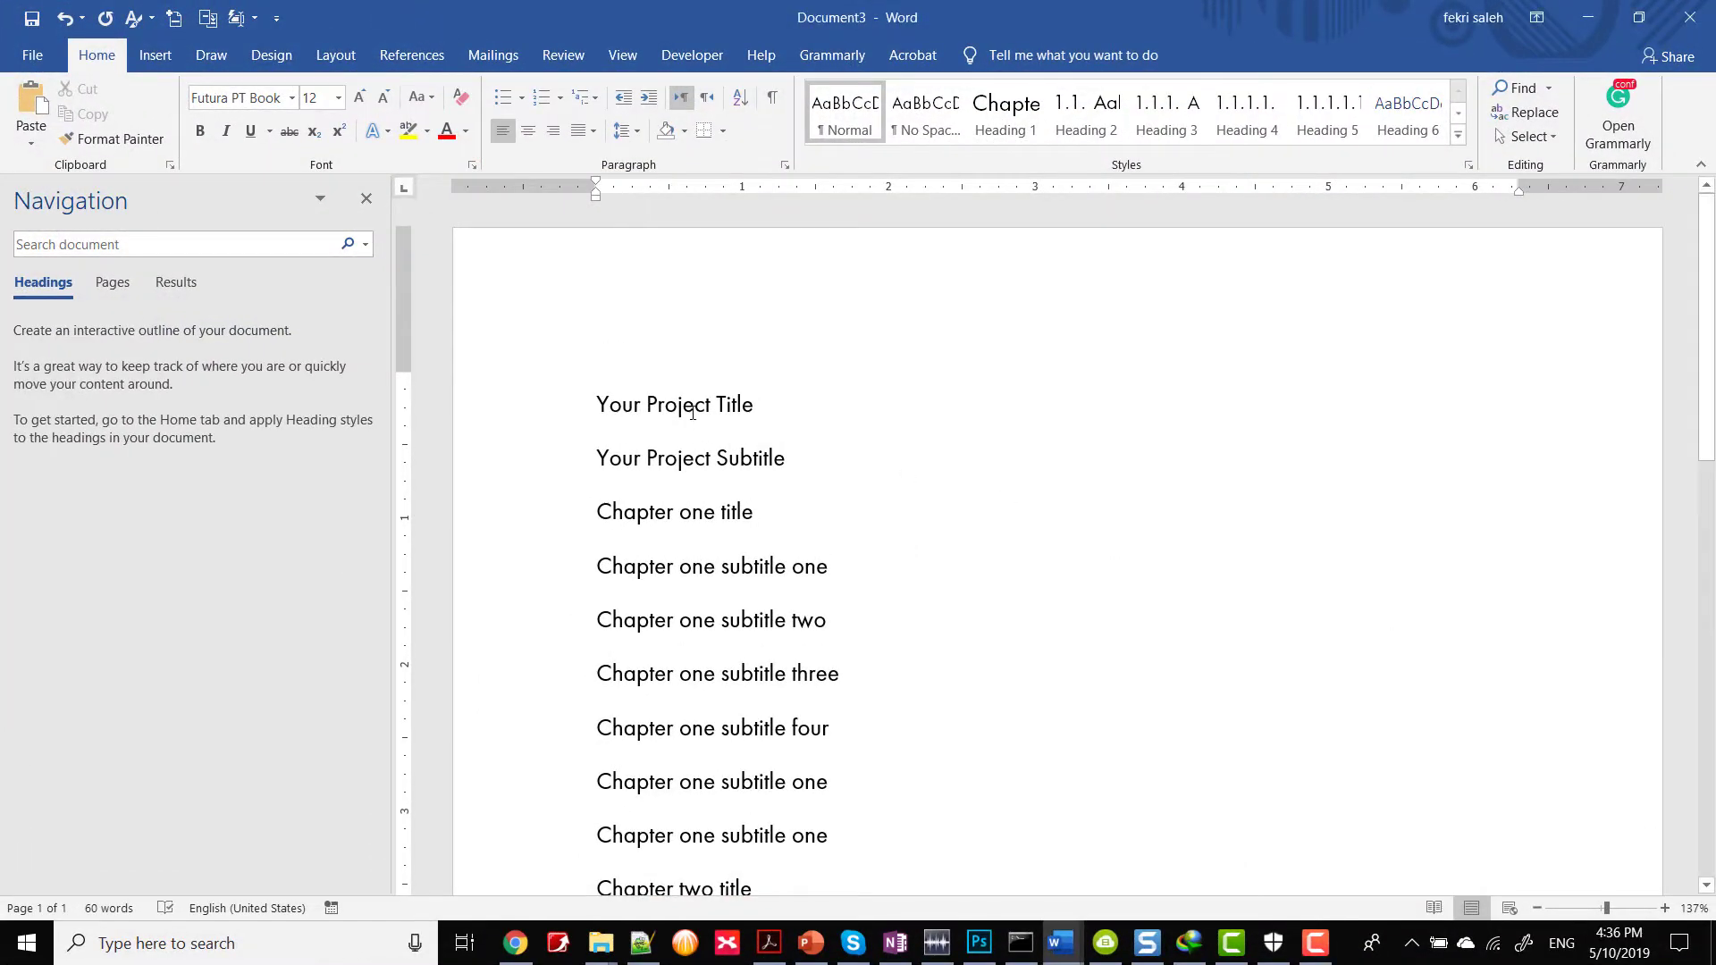
# Step: Apply the Title style to the first line and Subtitle to the second
pyautogui.click(1459, 137)
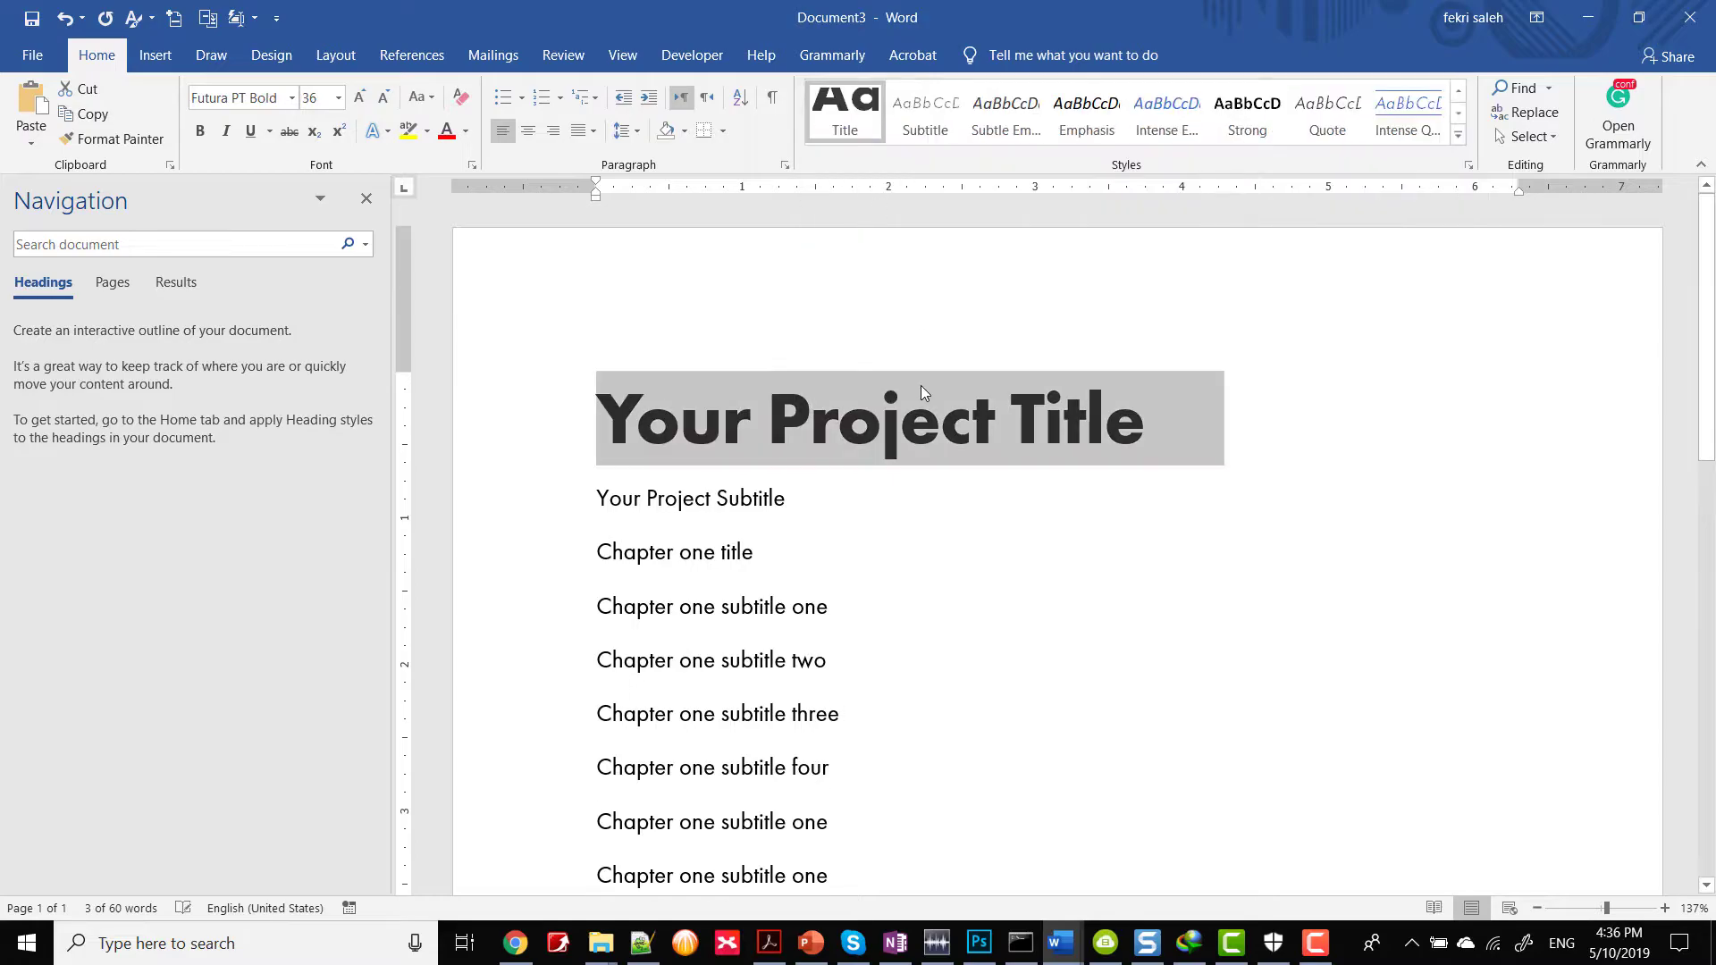
pyautogui.click(924, 105)
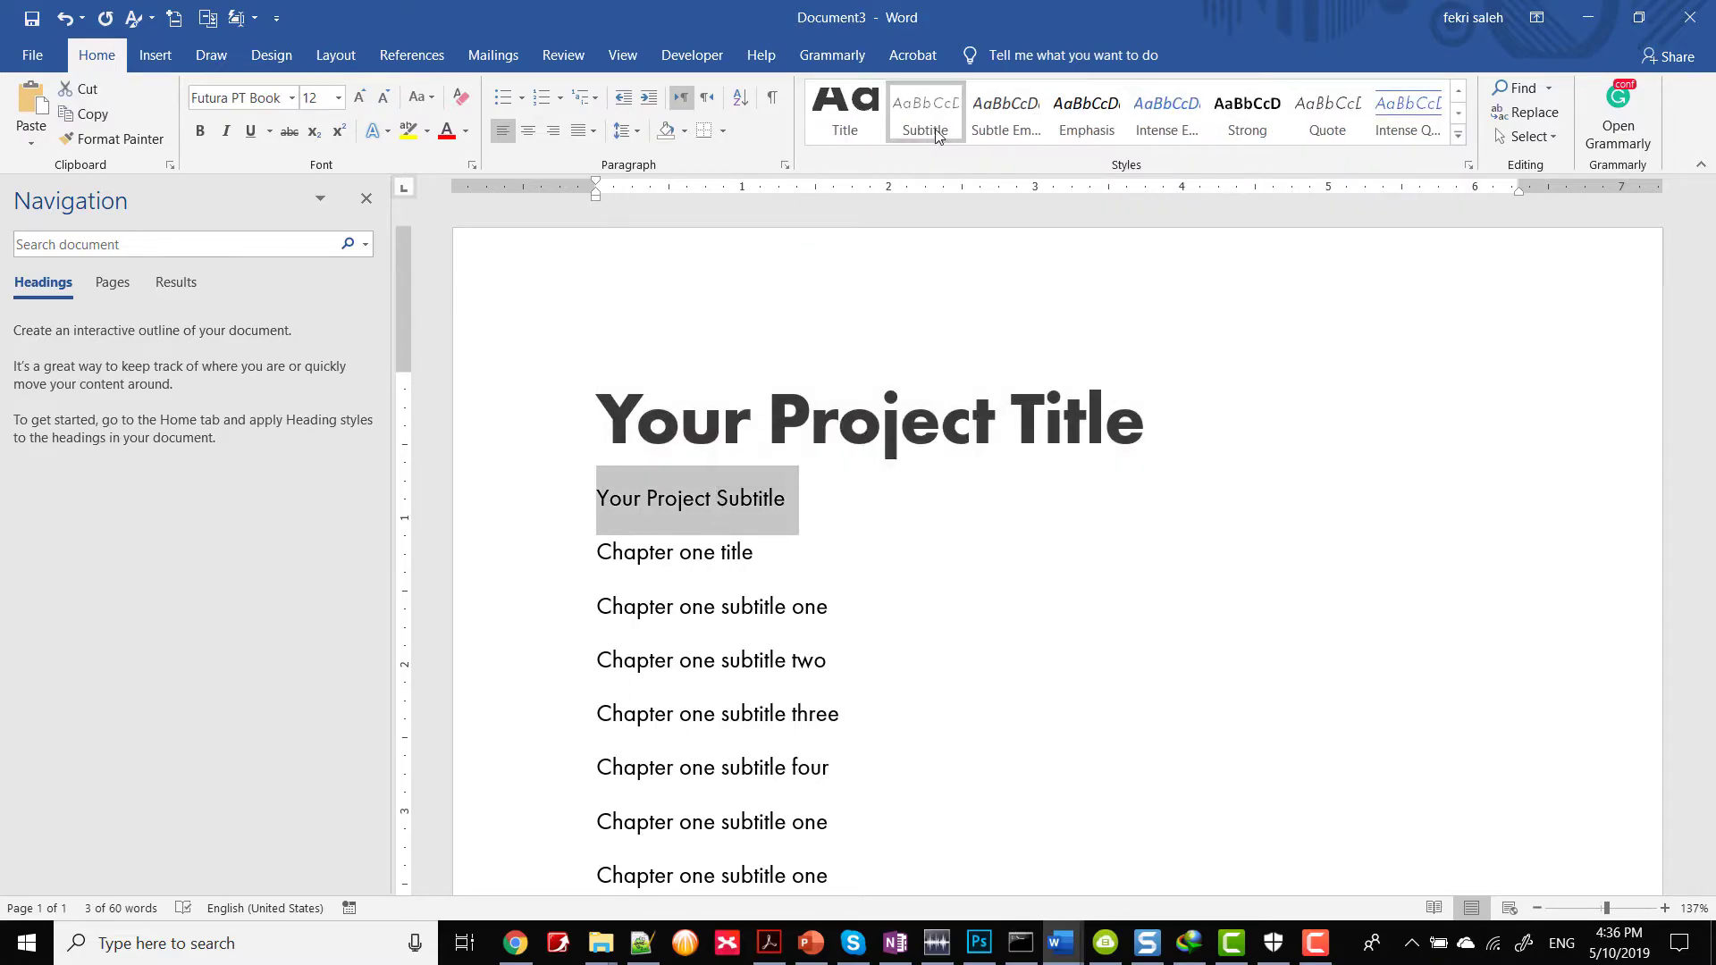
pyautogui.click(674, 553)
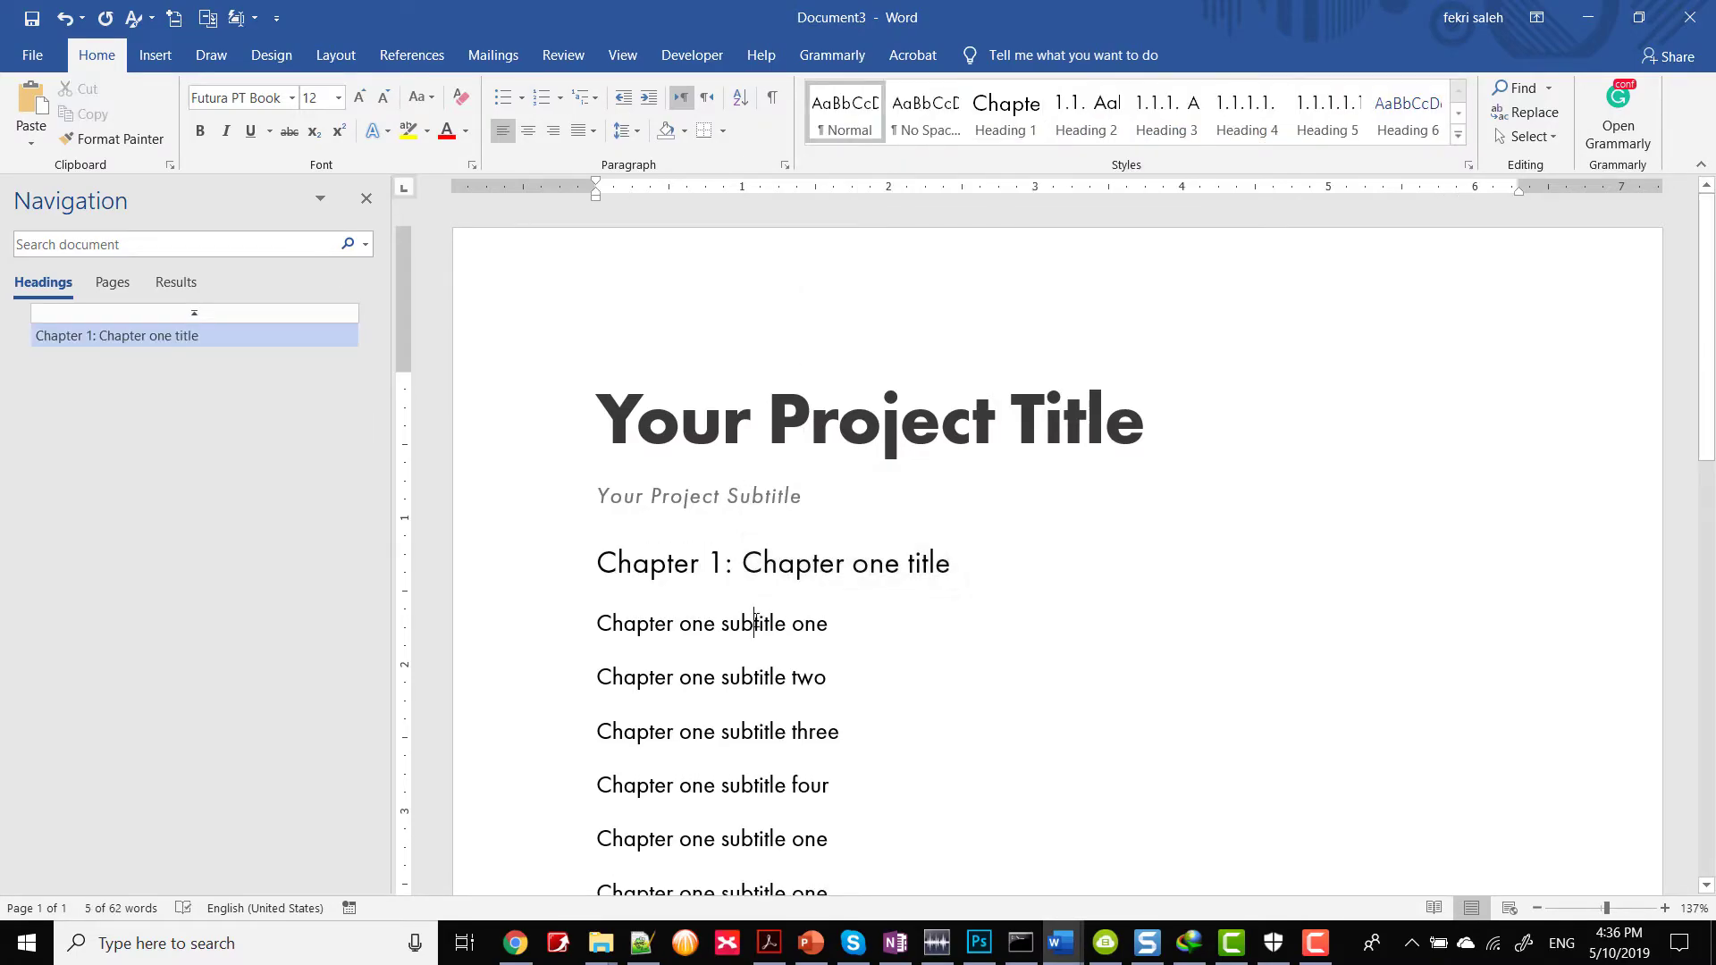
# Step: Apply Headings 2–5 to chapter one's four subtitles and Heading 2 to the next subtitle
pyautogui.click(1084, 111)
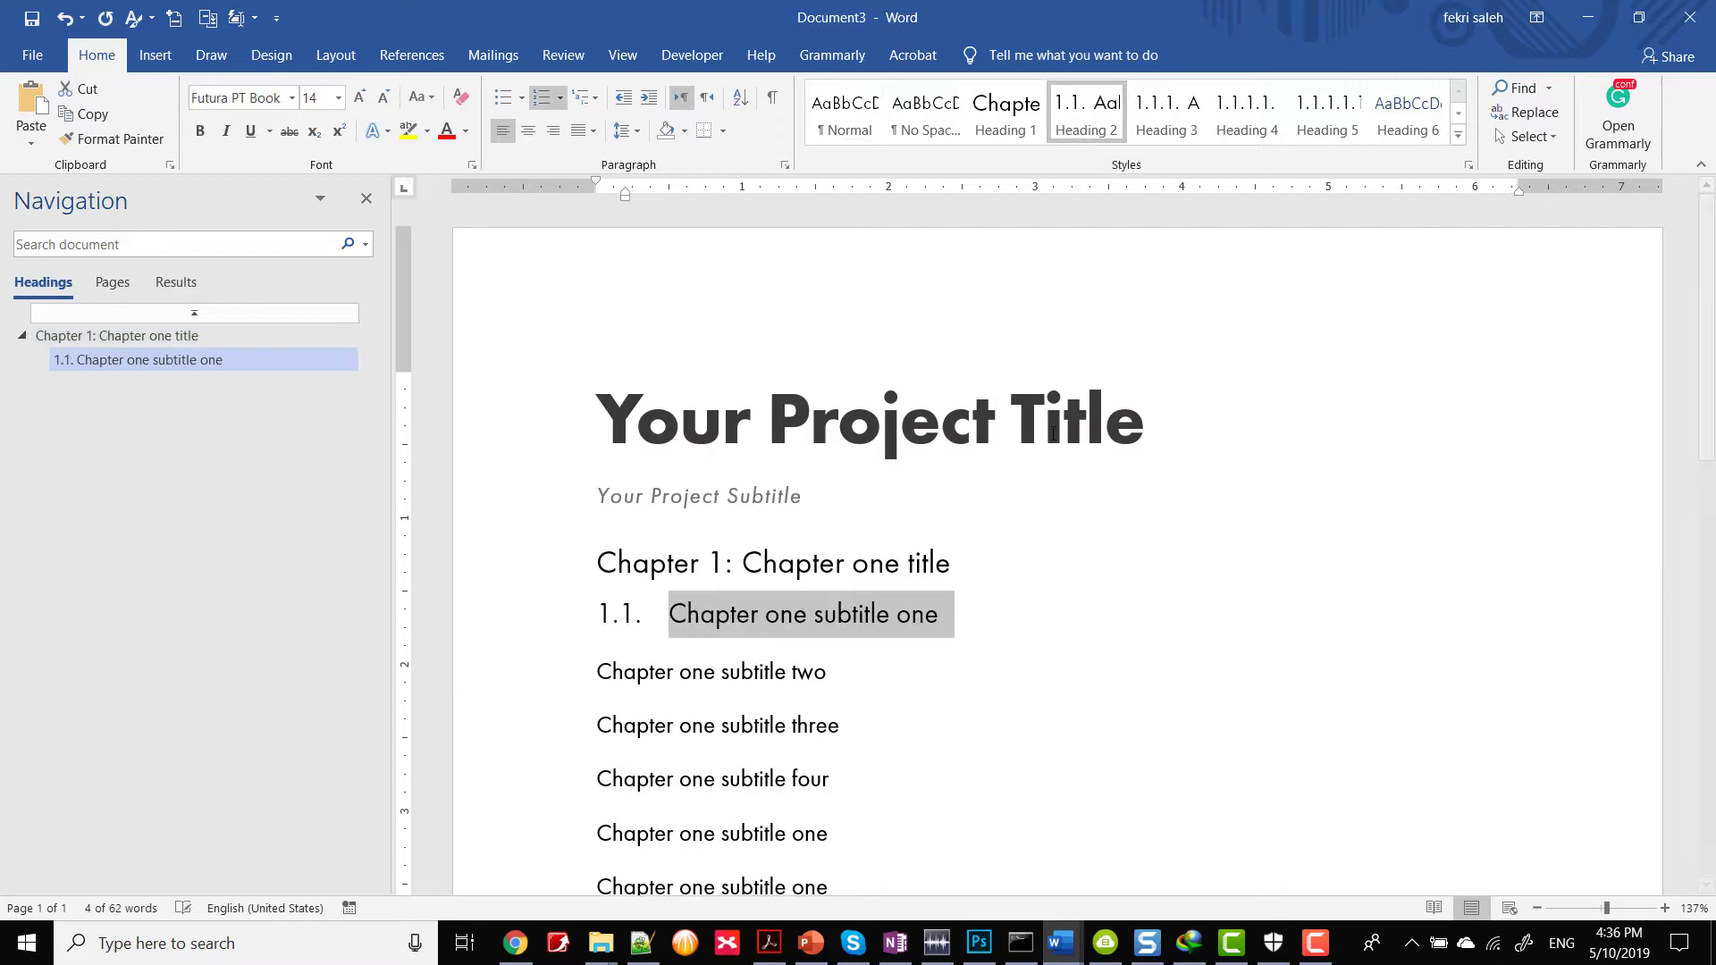
pyautogui.click(1165, 111)
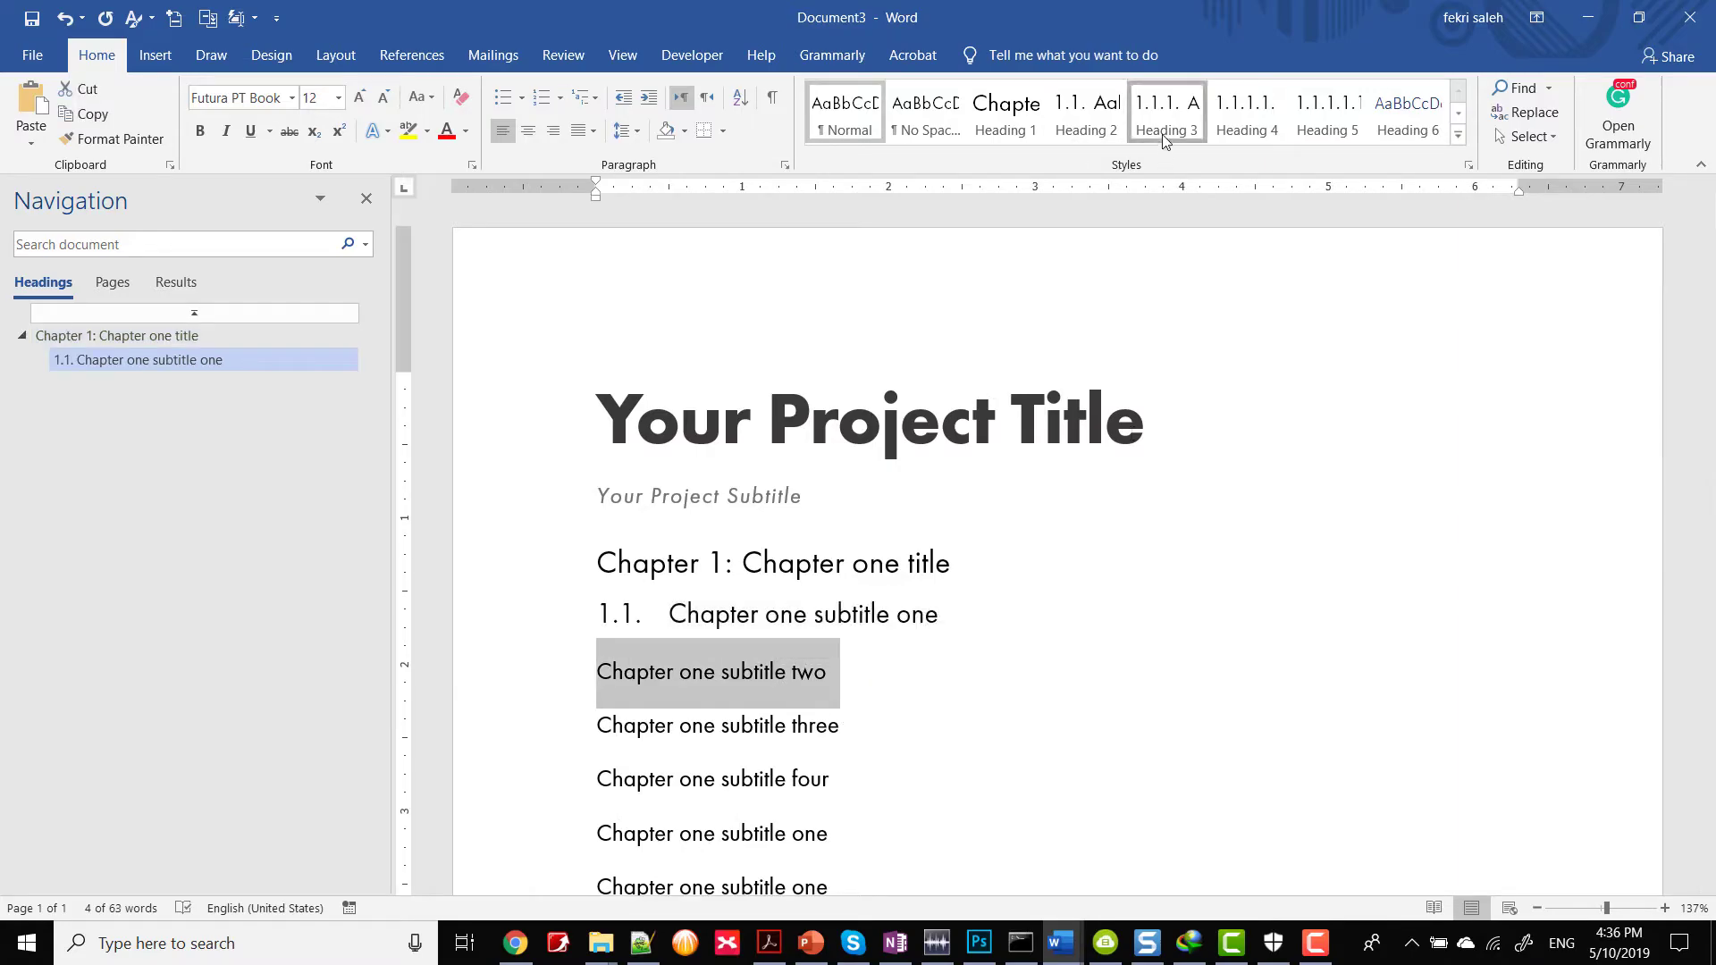
pyautogui.click(1165, 109)
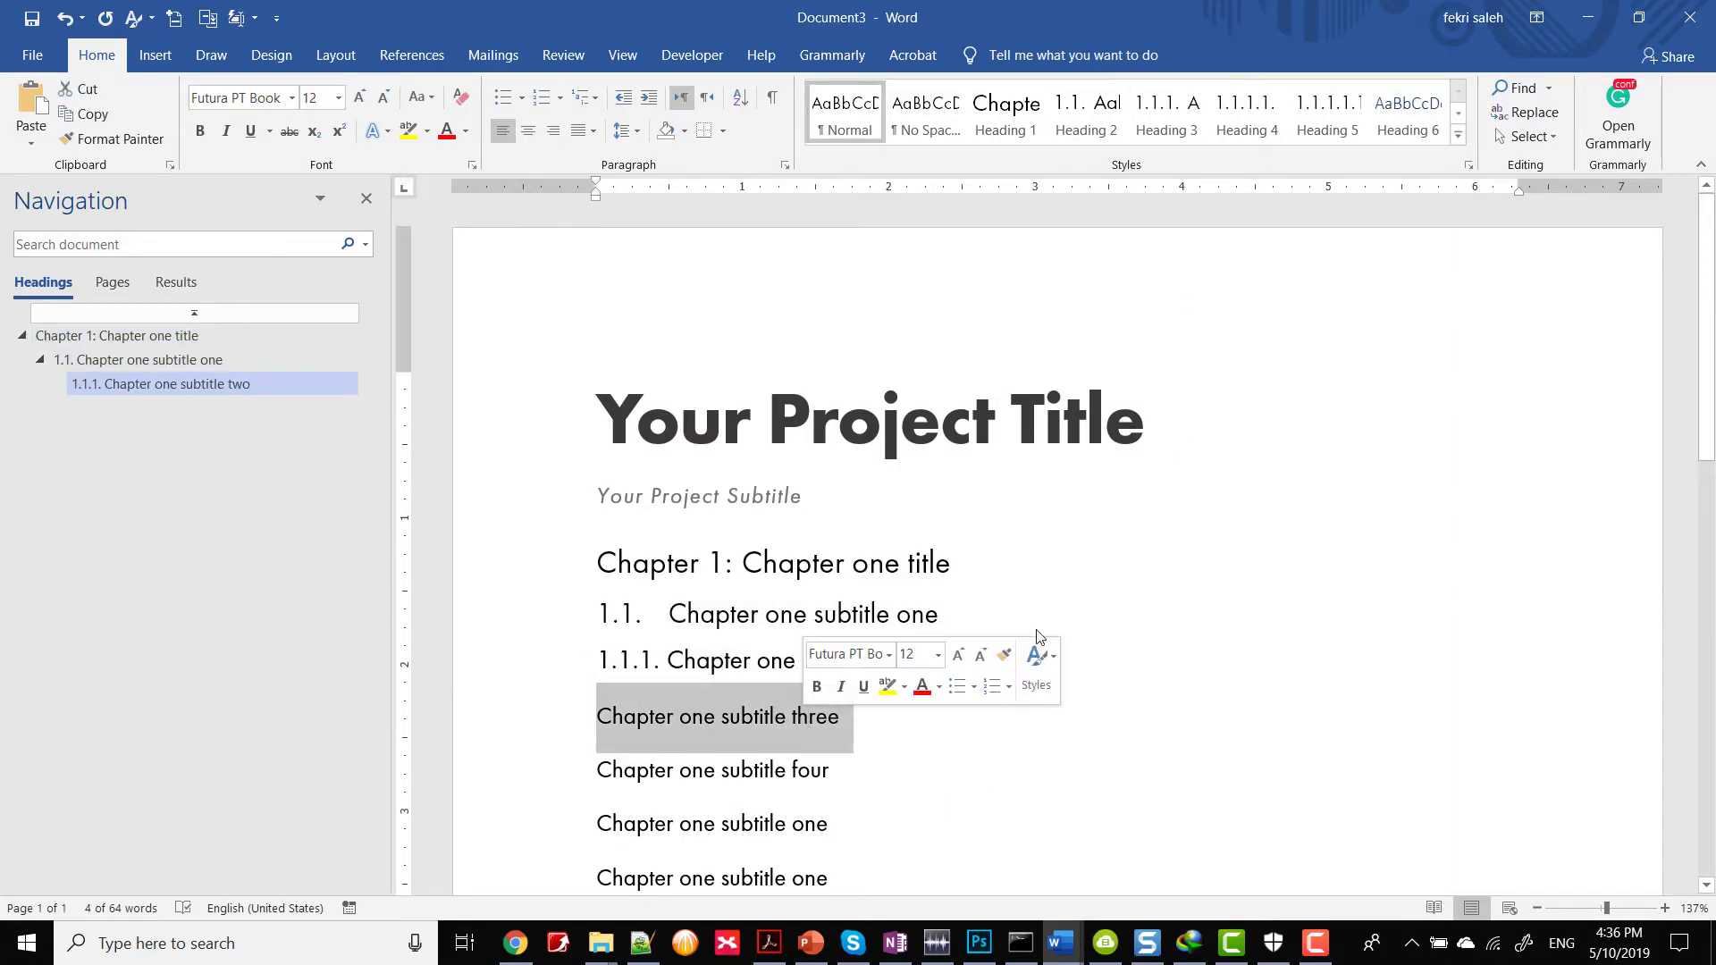
pyautogui.click(1246, 111)
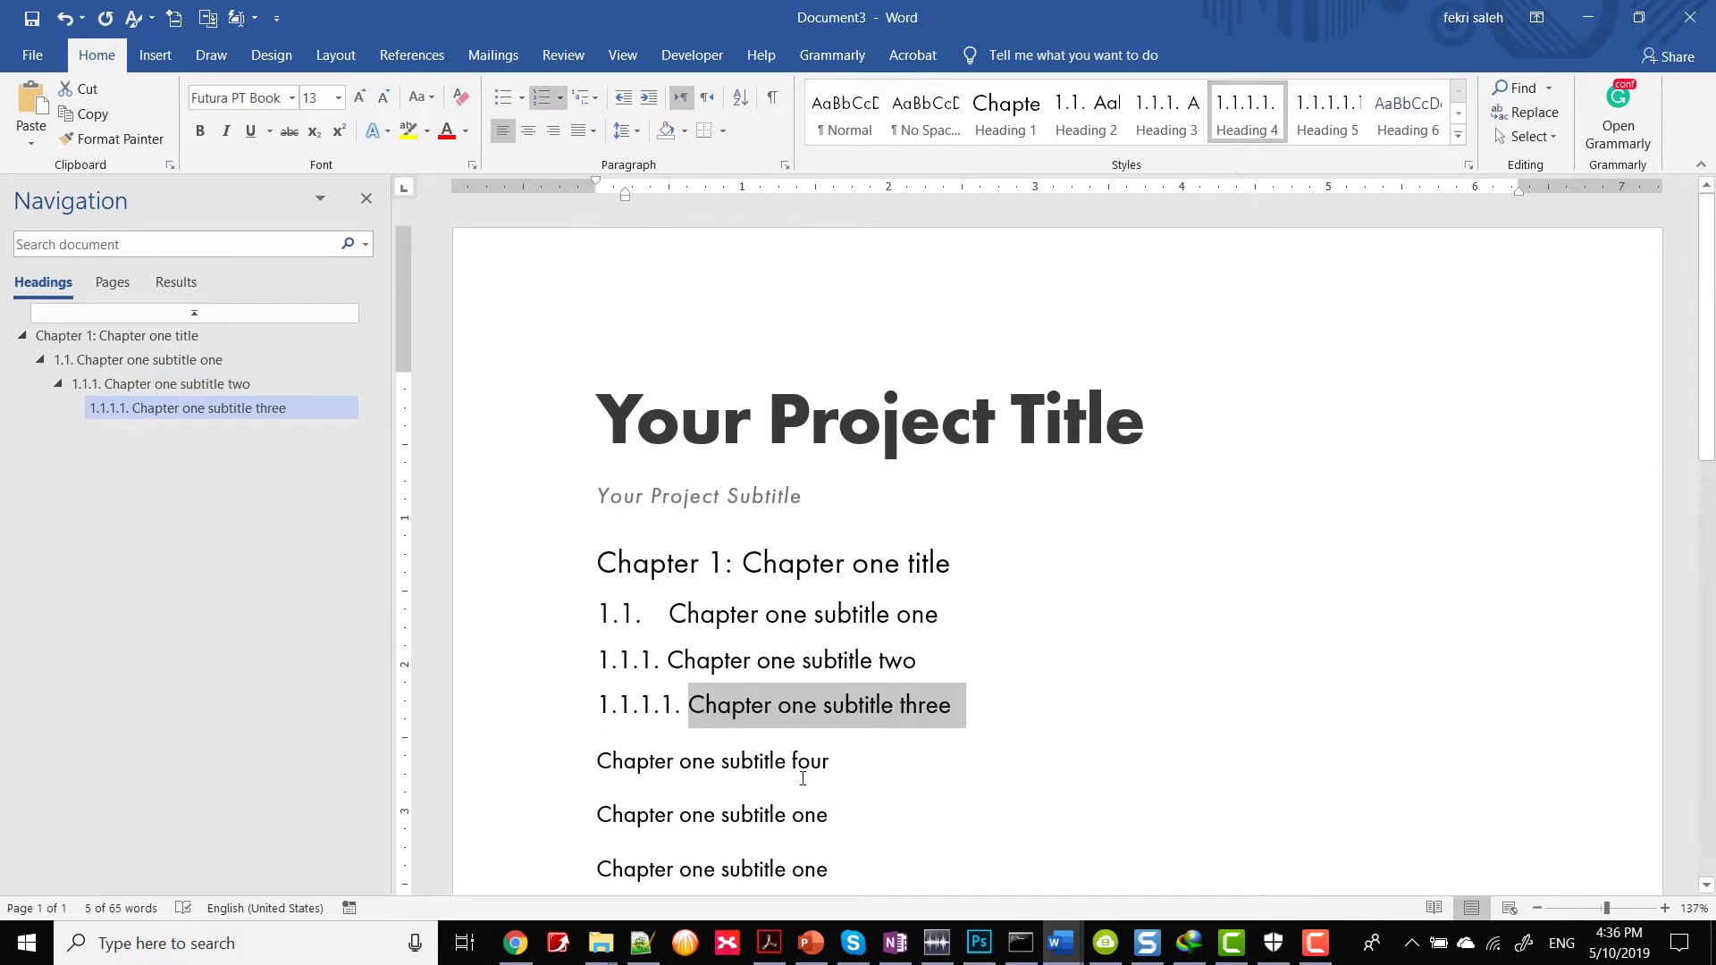
pyautogui.click(711, 761)
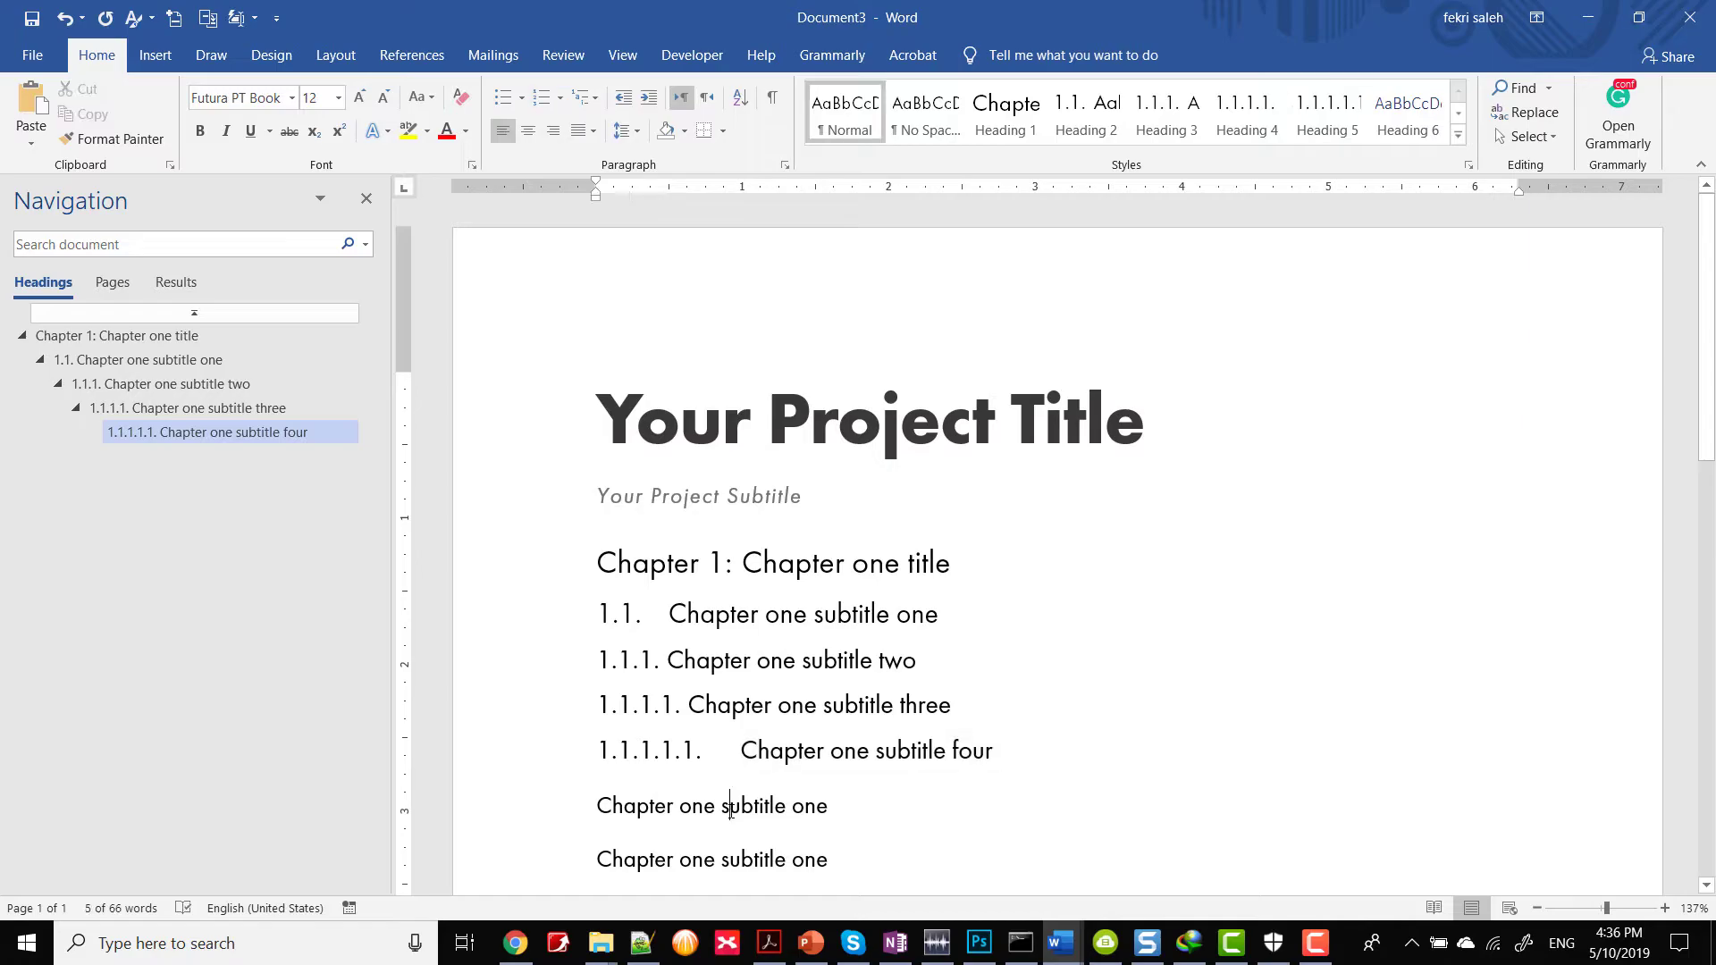
pyautogui.click(1085, 111)
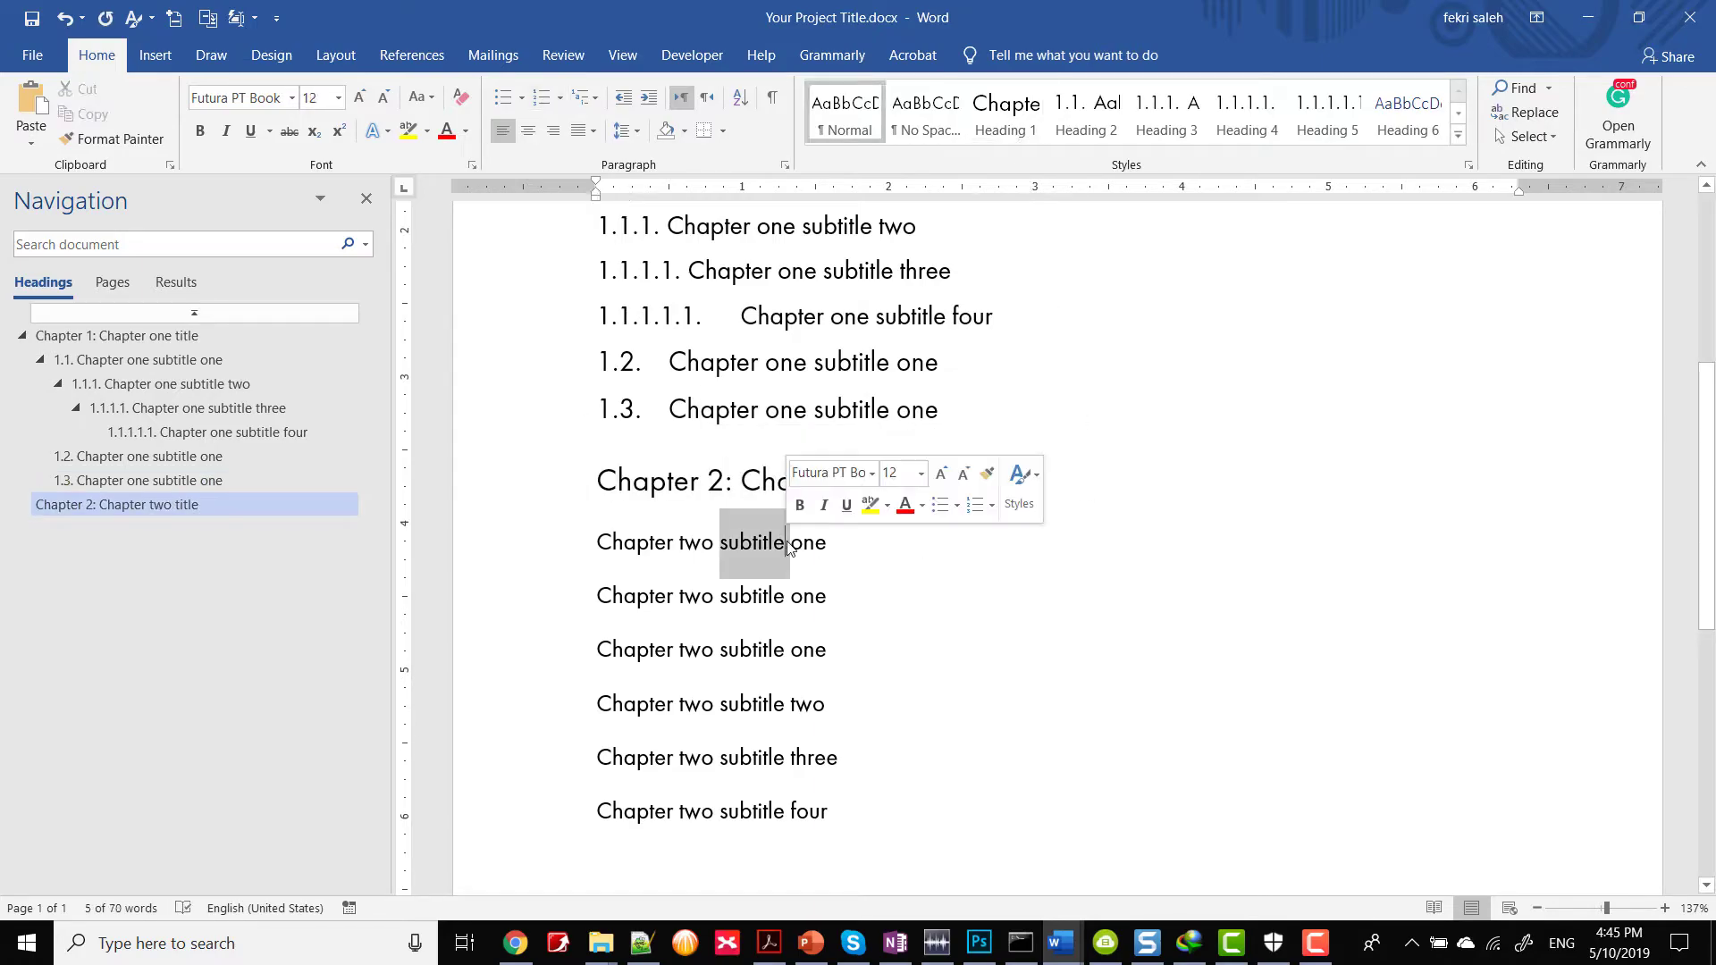
# Step: Number chapter two's three subtitles as level-two headings (2.1-2.3) and start a paragraph after heading 1.1
pyautogui.click(1085, 110)
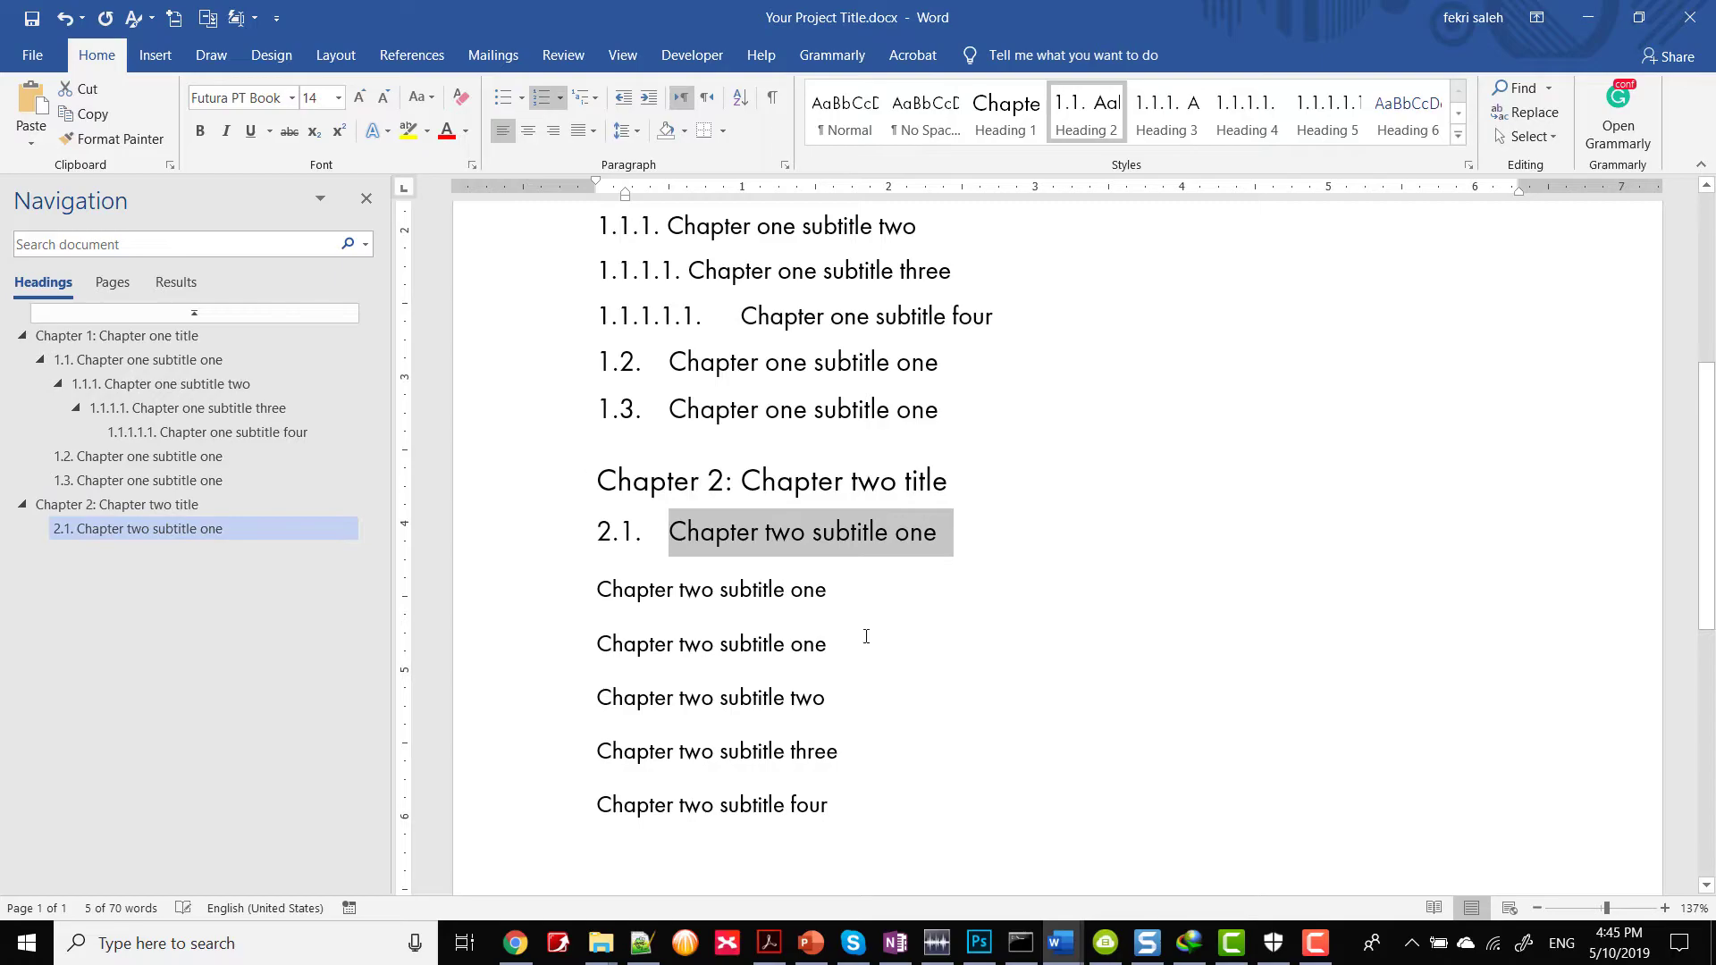
pyautogui.click(709, 588)
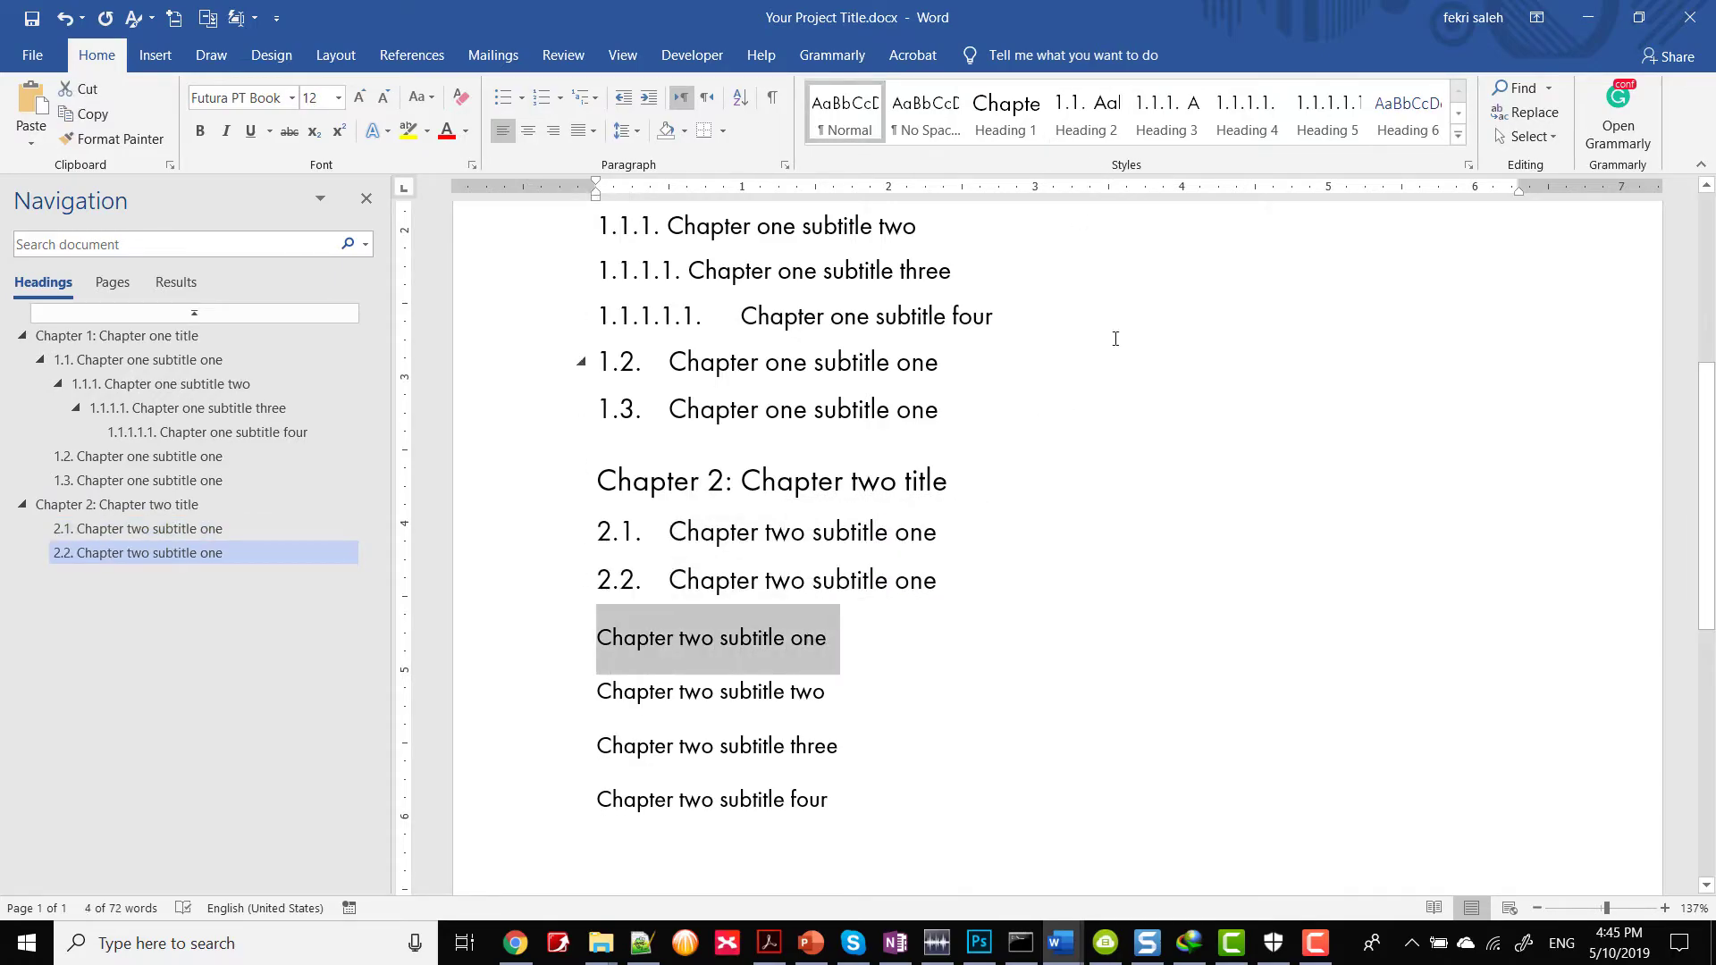
pyautogui.click(1085, 111)
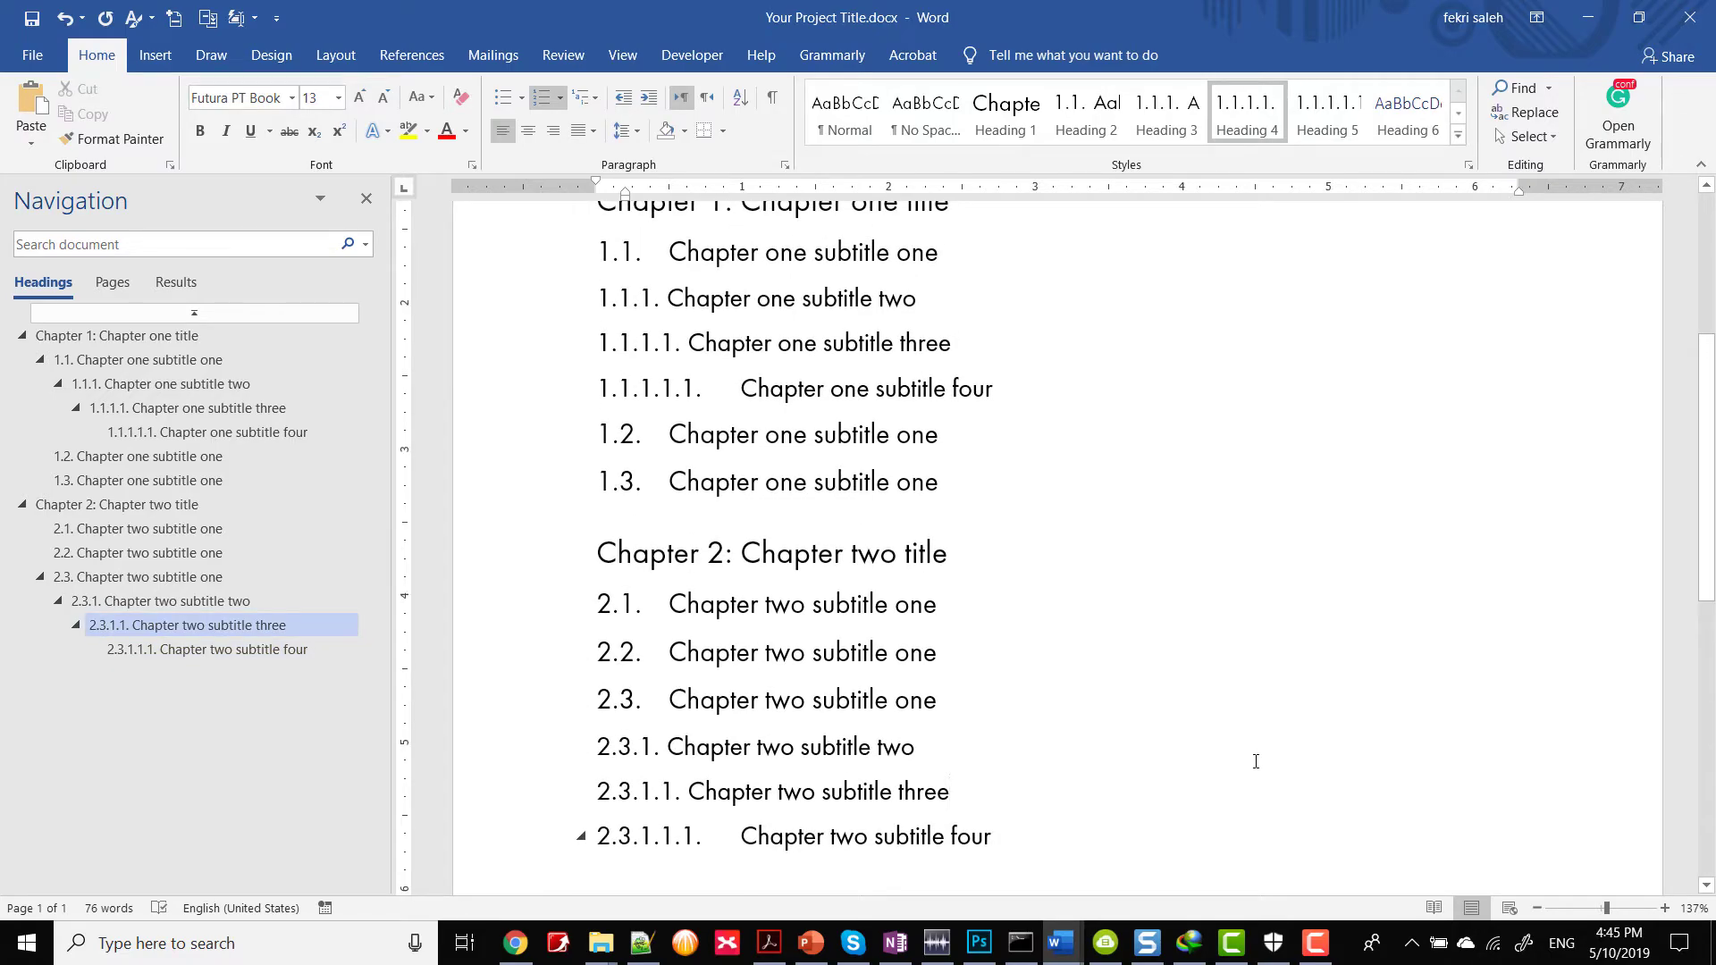
pyautogui.click(137, 359)
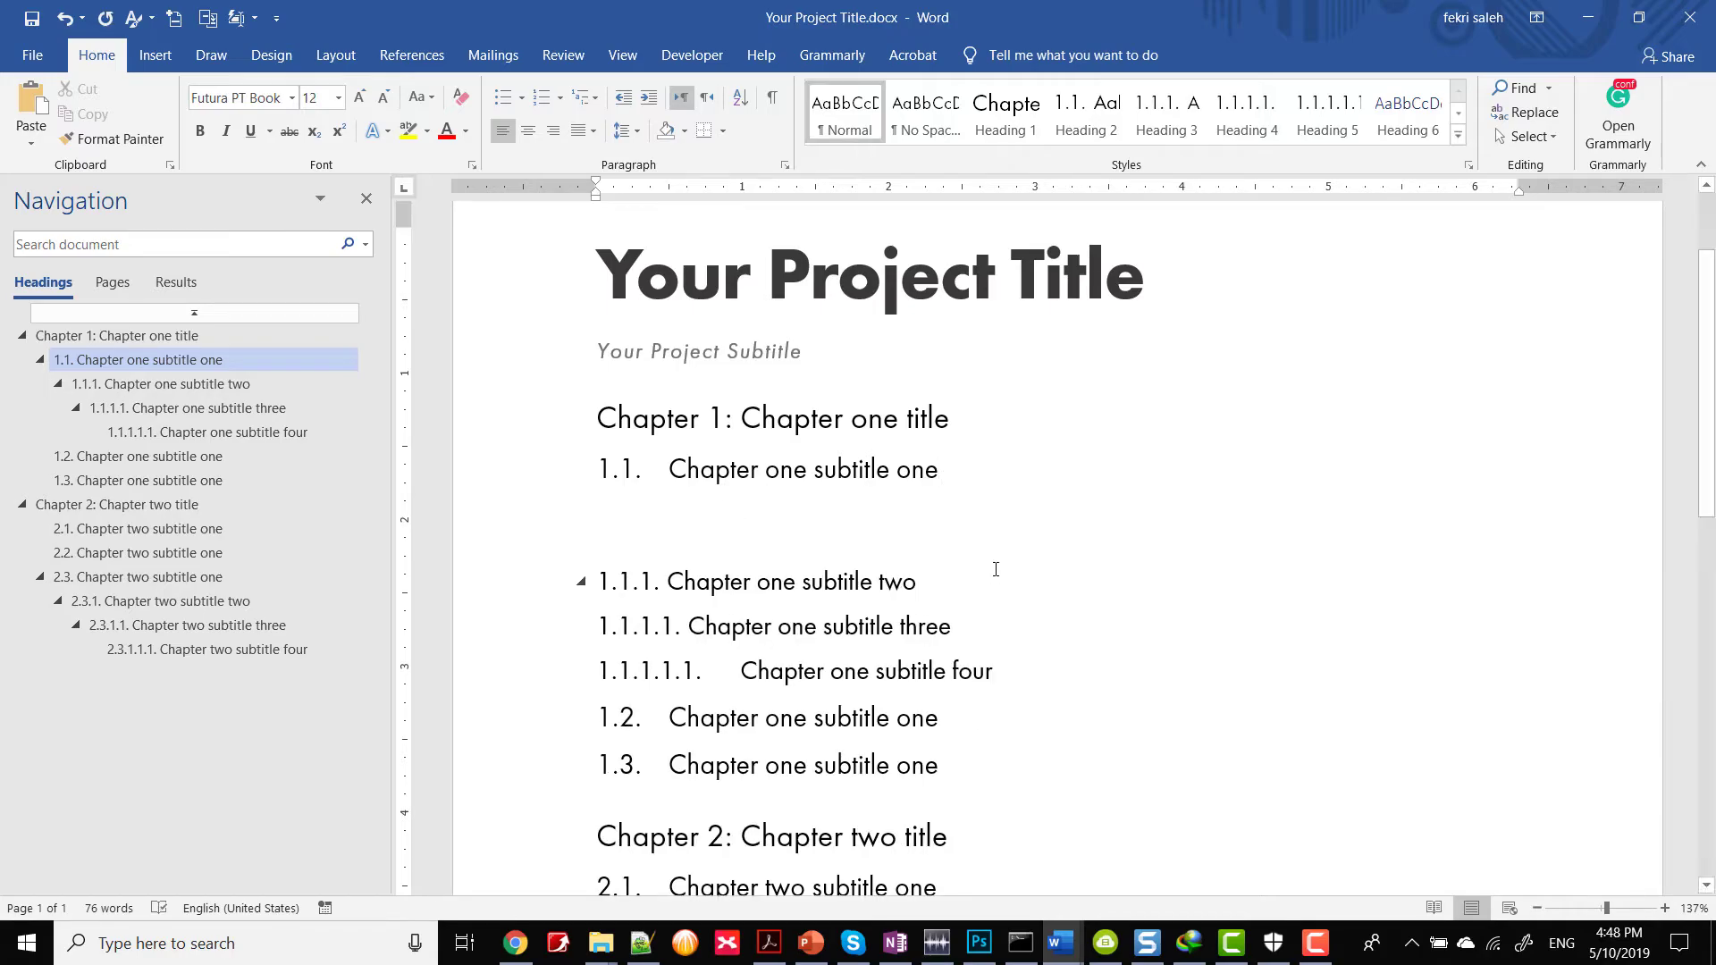
# Step: Add two paragraphs of repeated 'Your text paragraph' placeholder text under heading 1.1
pyautogui.write('Your text paragraph Your text paragraph Your text paragraph Your text paragraph Your text paragraph')
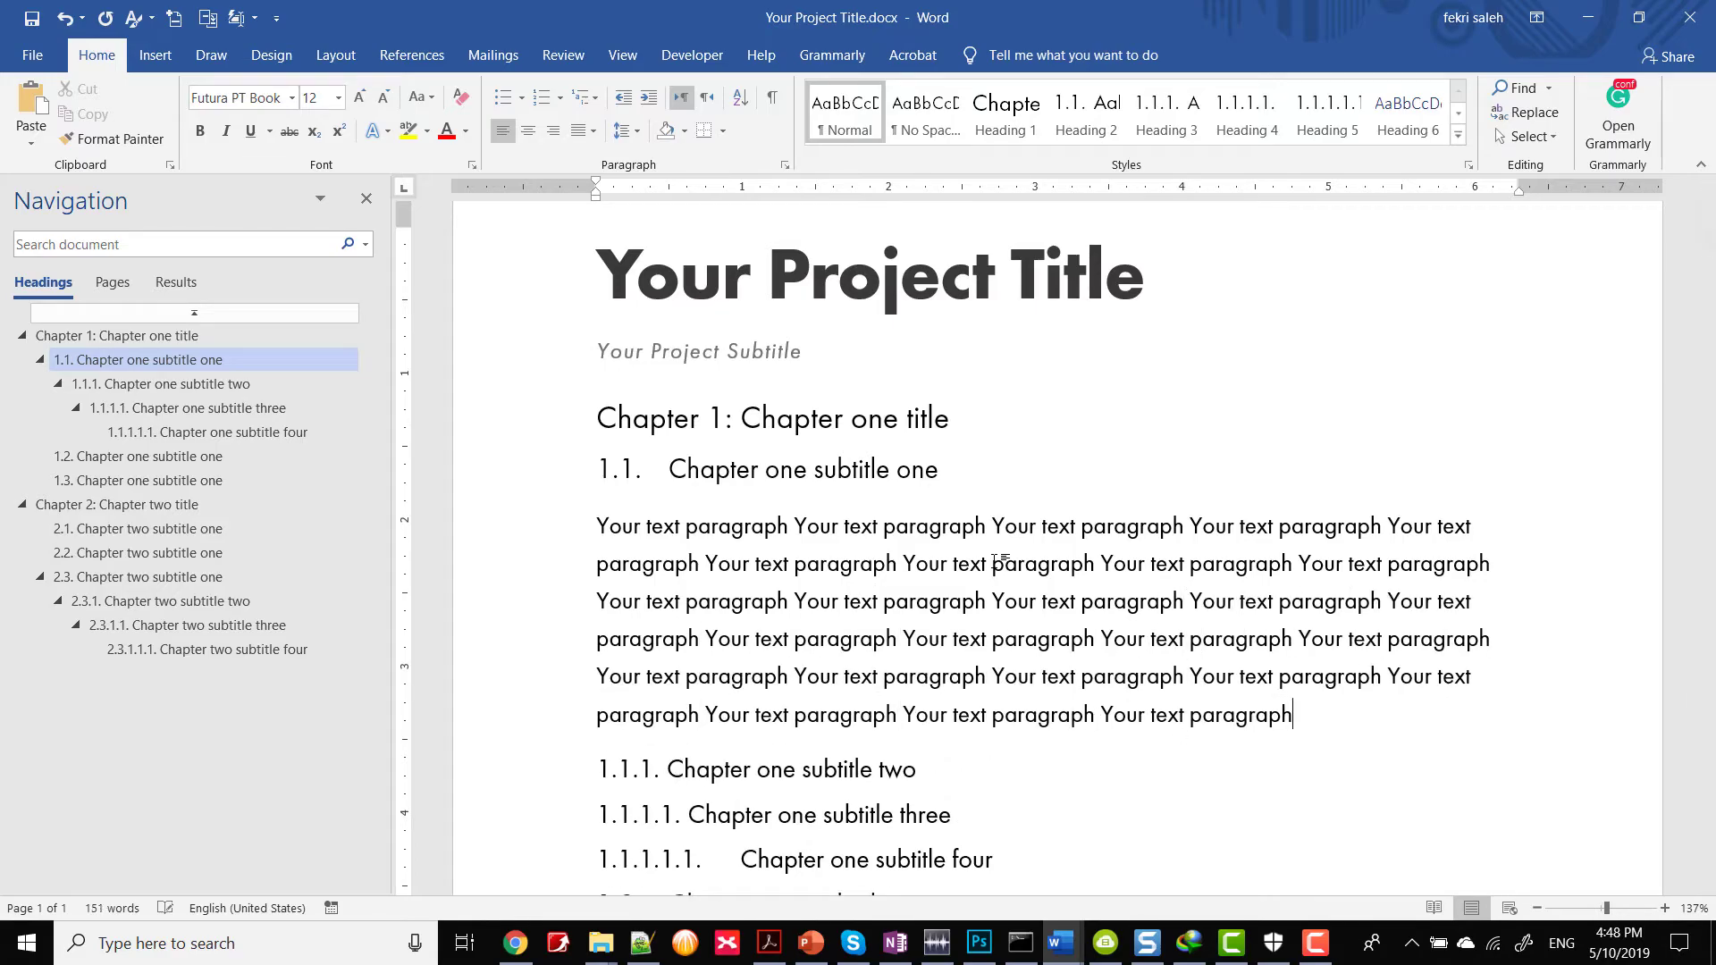
pyautogui.write('Your text paragraph Your text paragraph Your text paragraph Your text paragraph Your text paragraph')
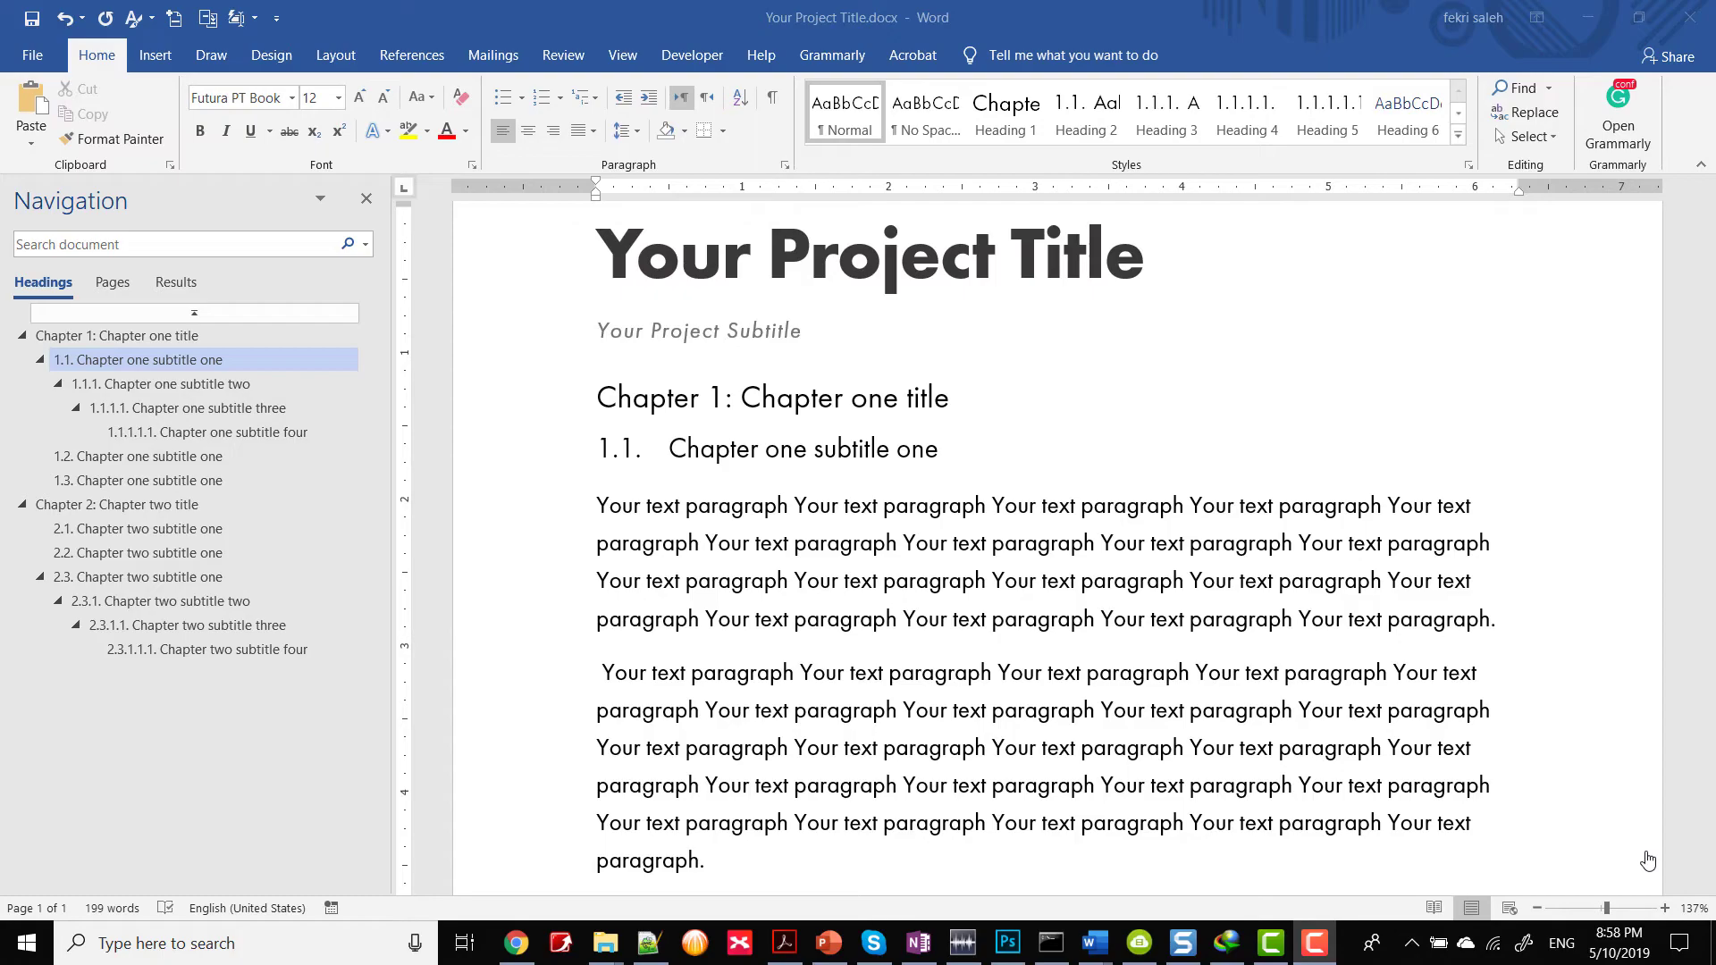
pyautogui.moveTo(1085, 111)
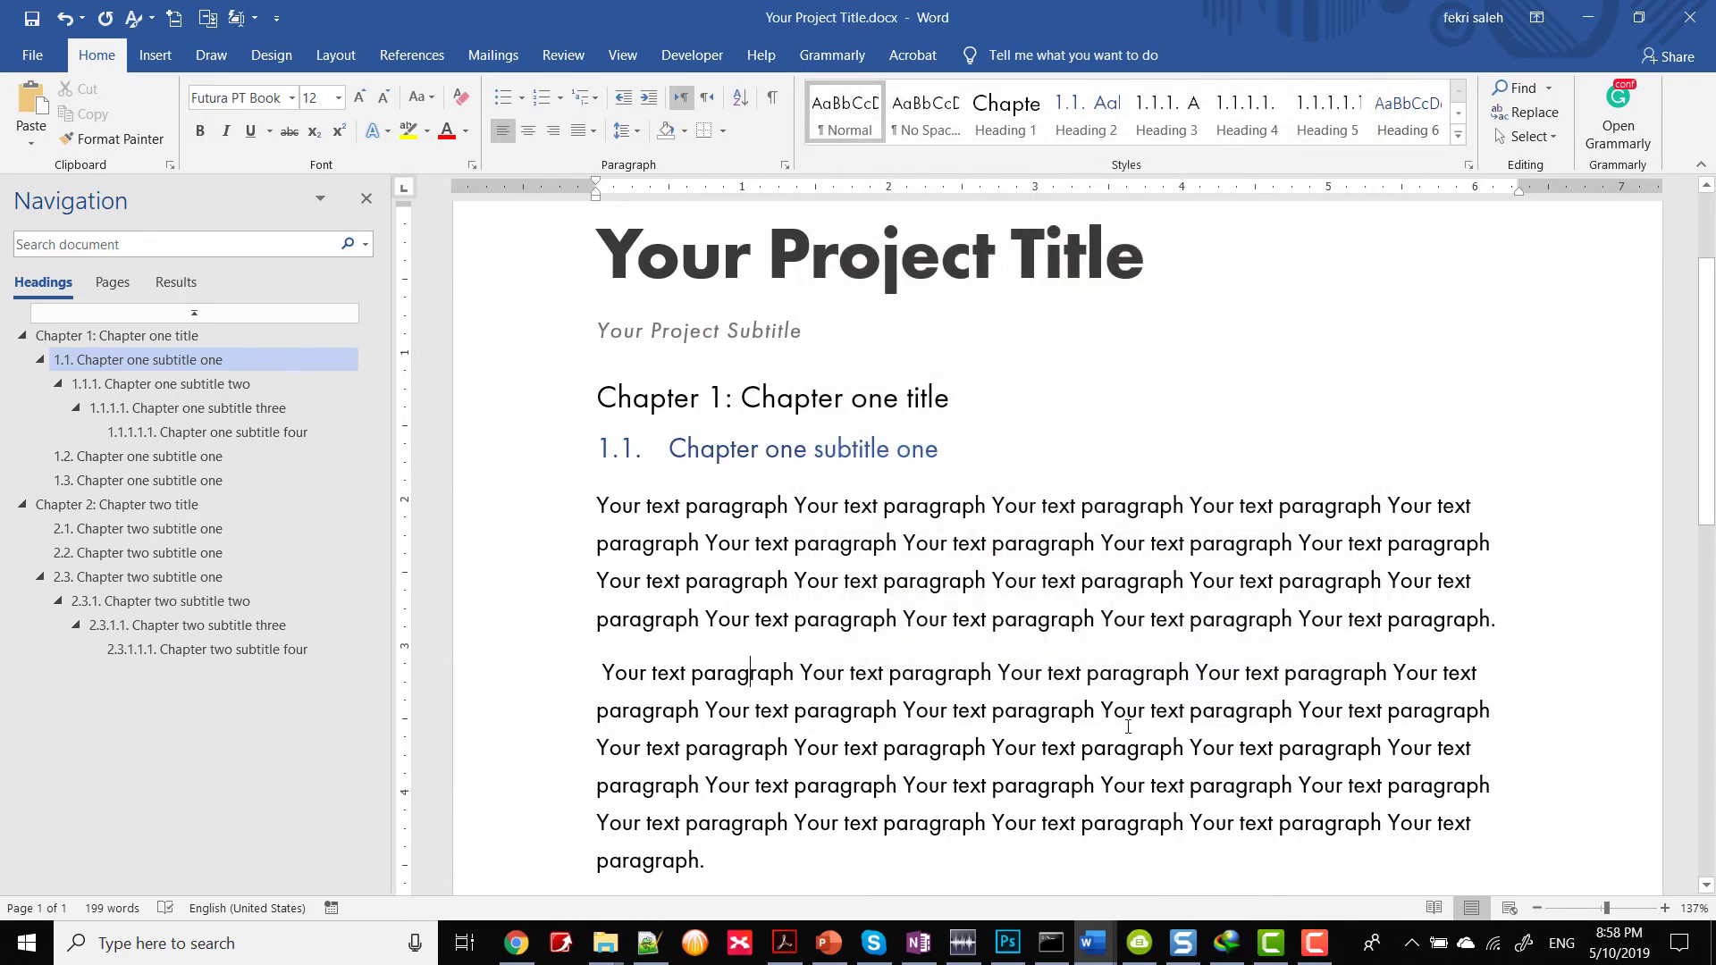
# Step: Justify the body paragraphs with automatic hyphenation enabled
pyautogui.scroll(-3)
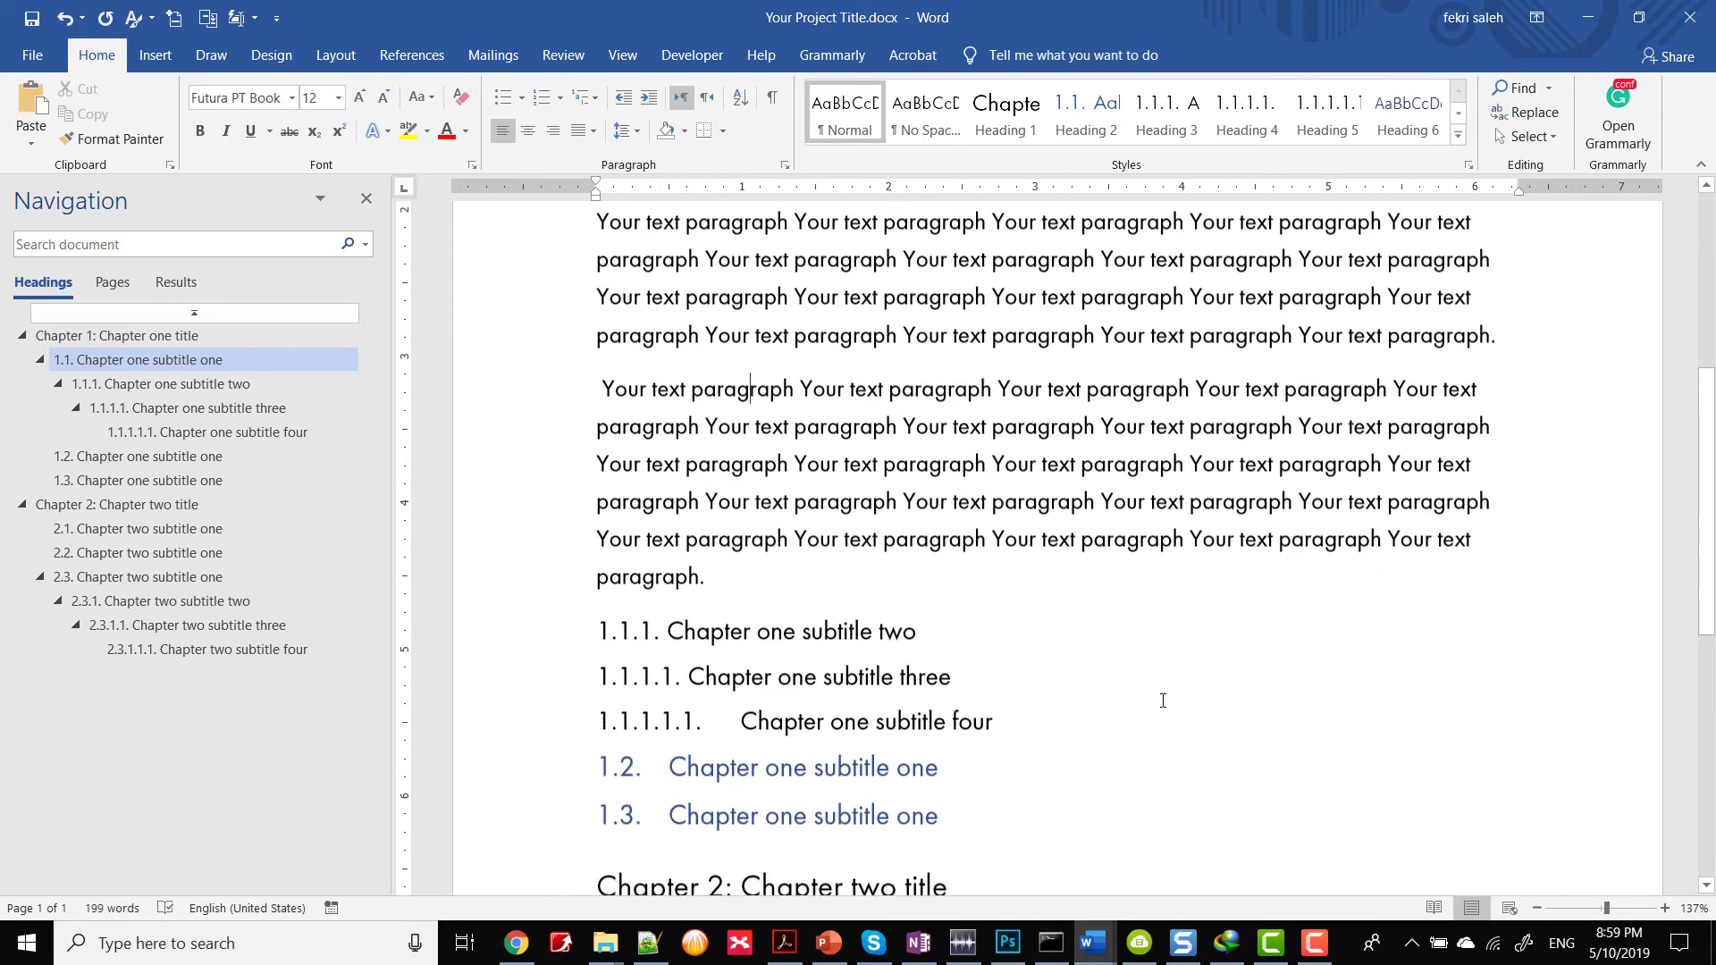
pyautogui.click(207, 648)
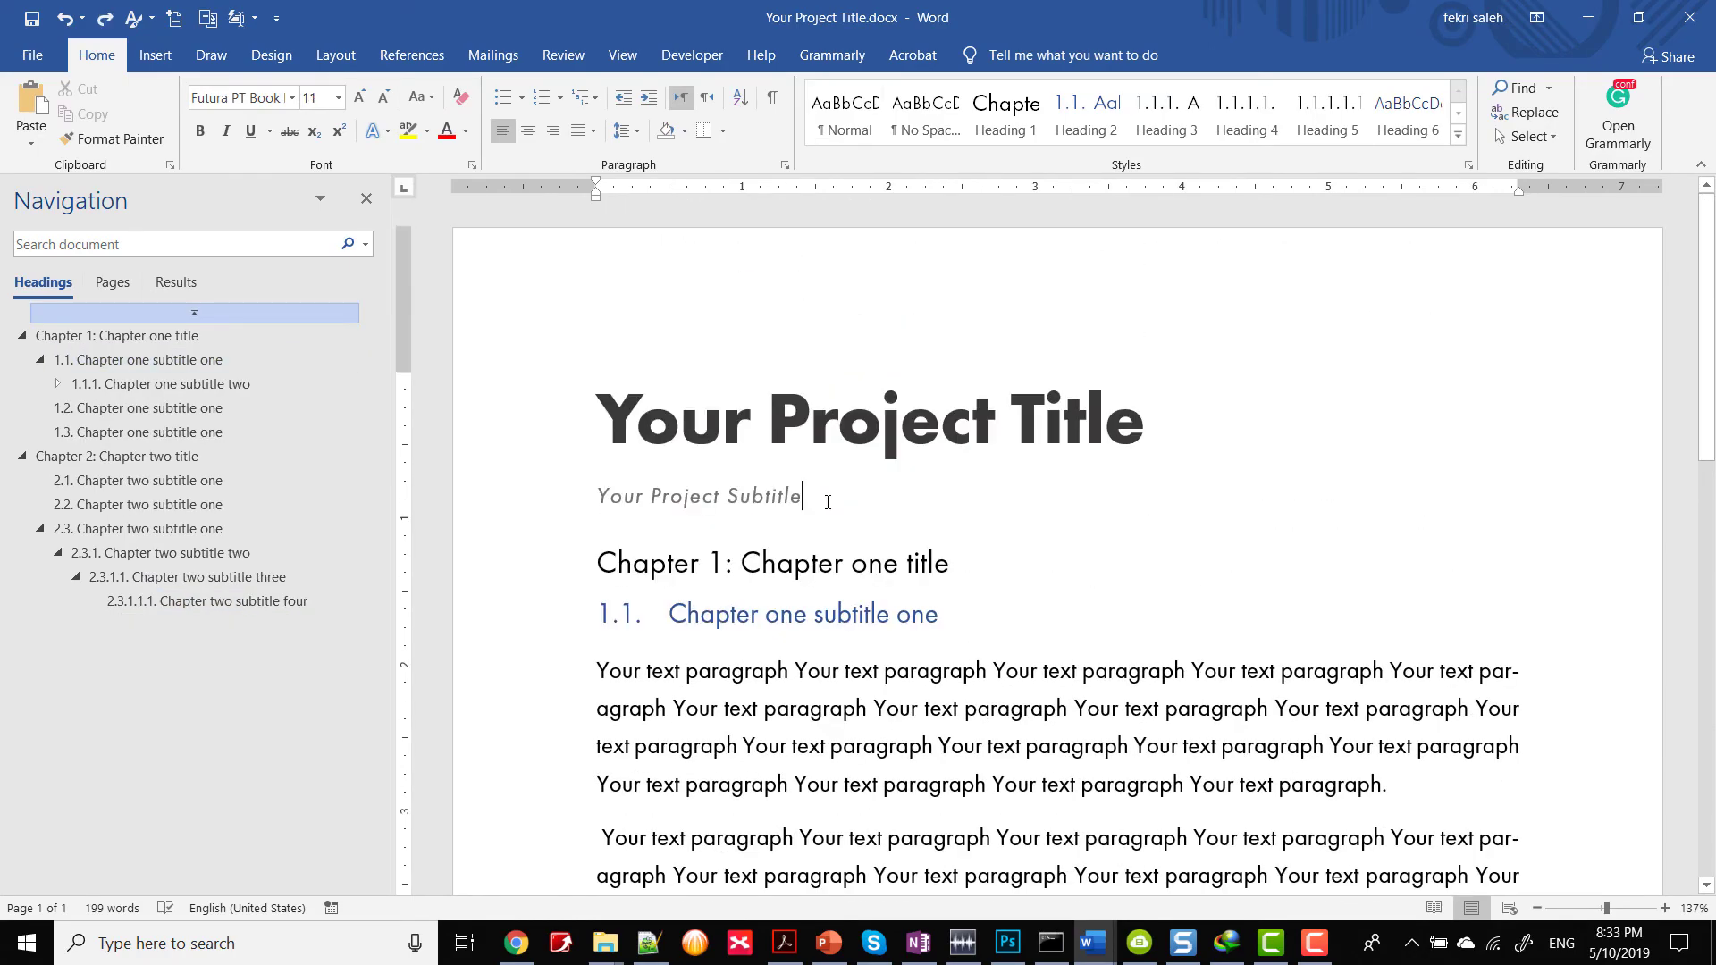
# Step: Insert an automatic Table of Contents listing the numbered chapter headings below the subtitle
pyautogui.click(411, 55)
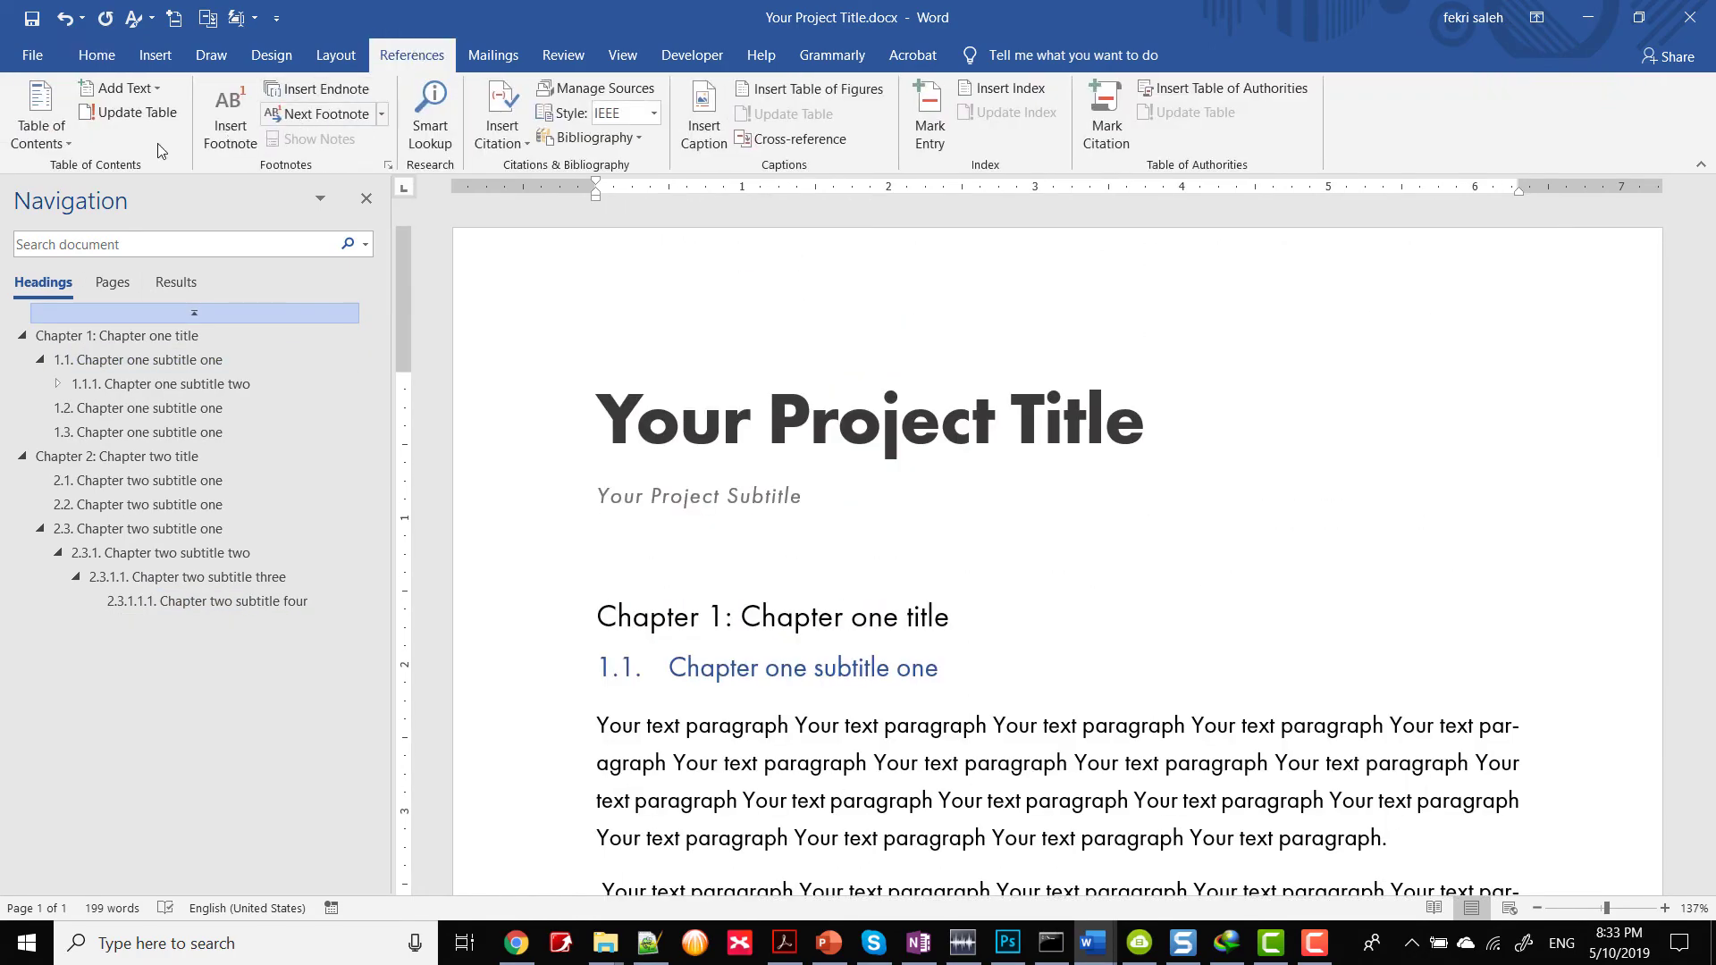
pyautogui.click(39, 112)
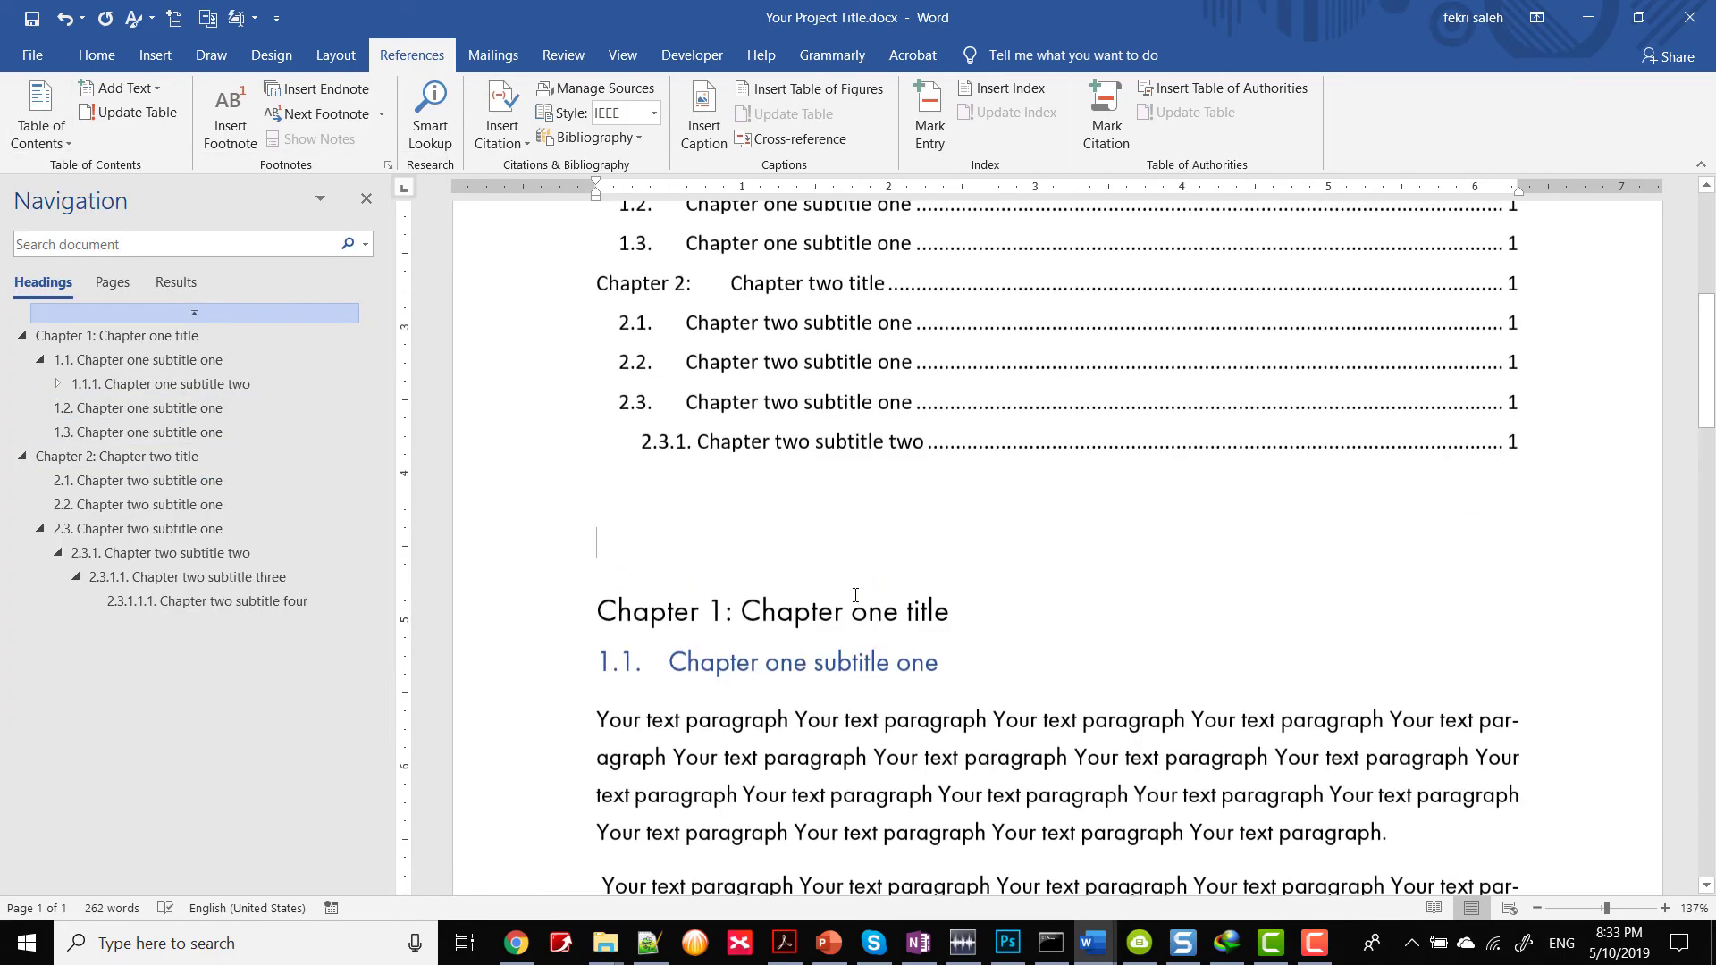
pyautogui.scroll(3)
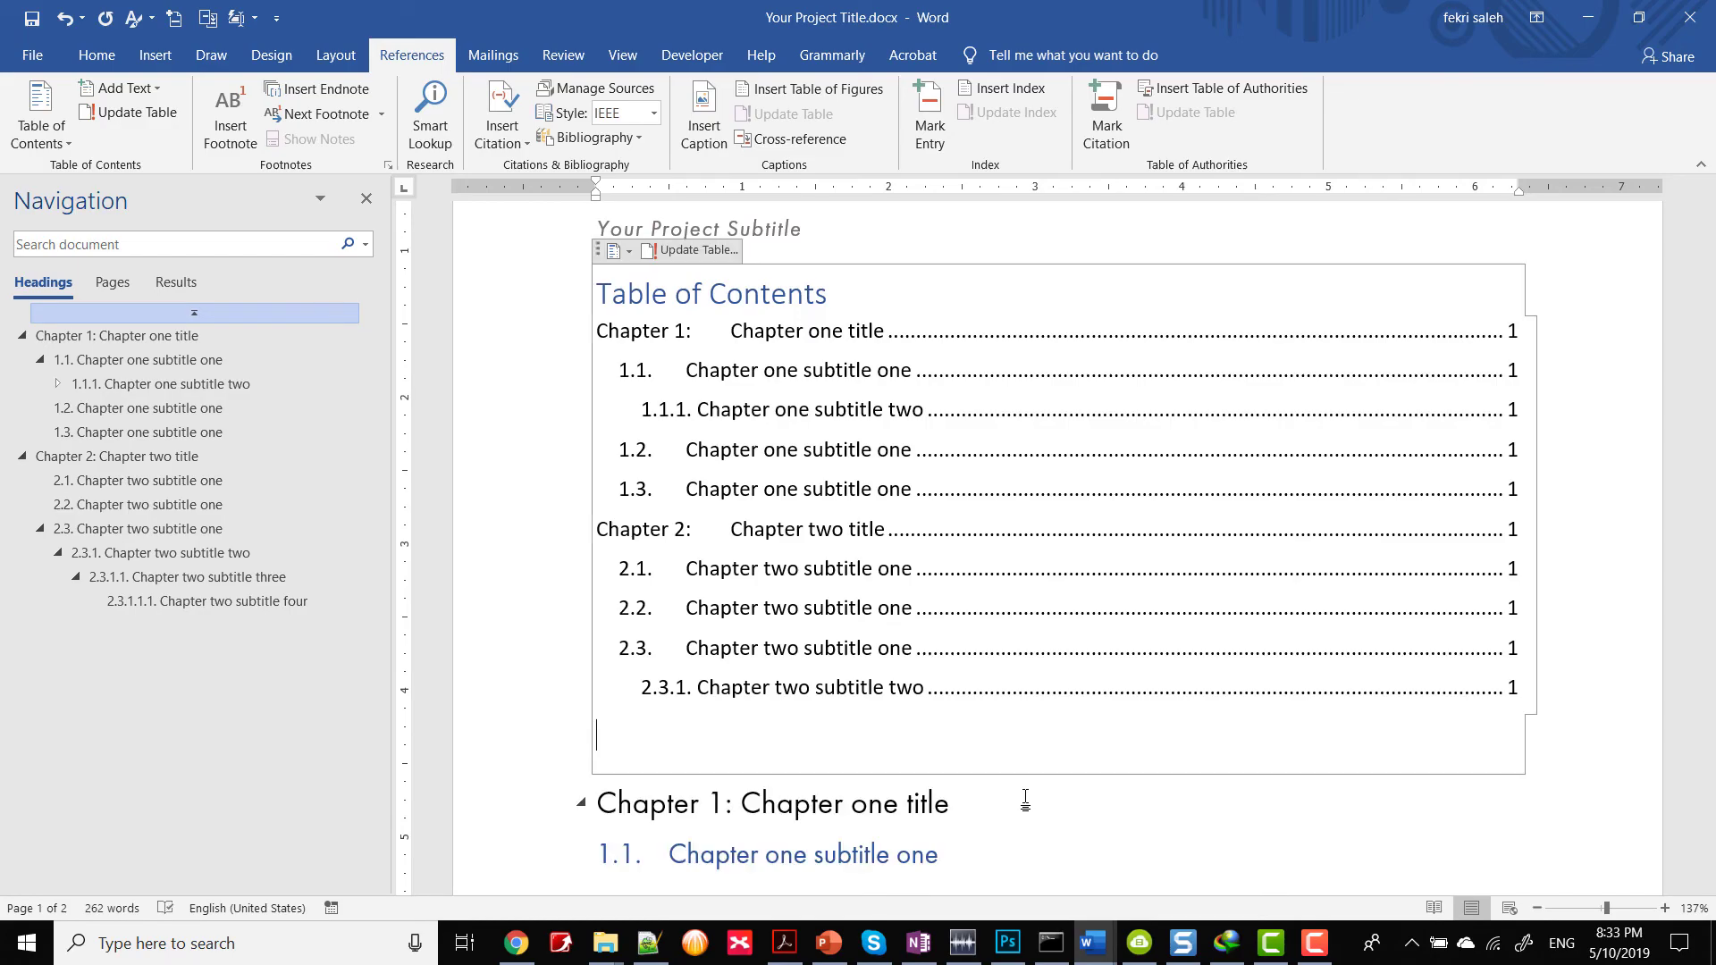
pyautogui.click(118, 336)
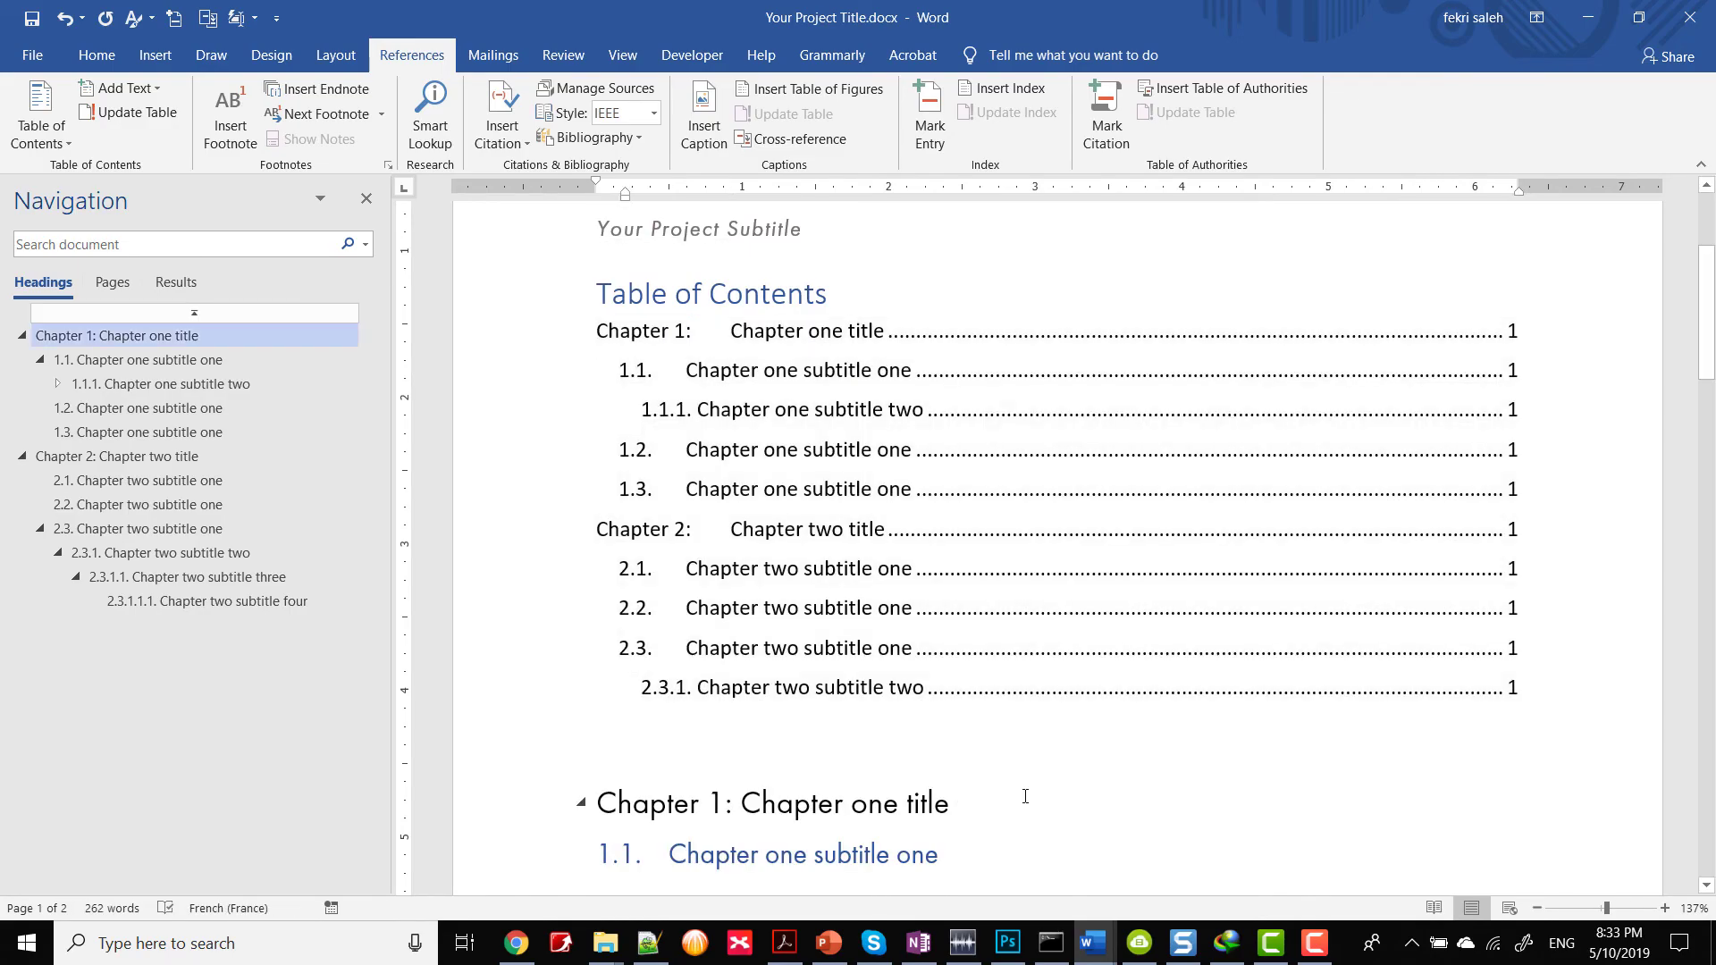